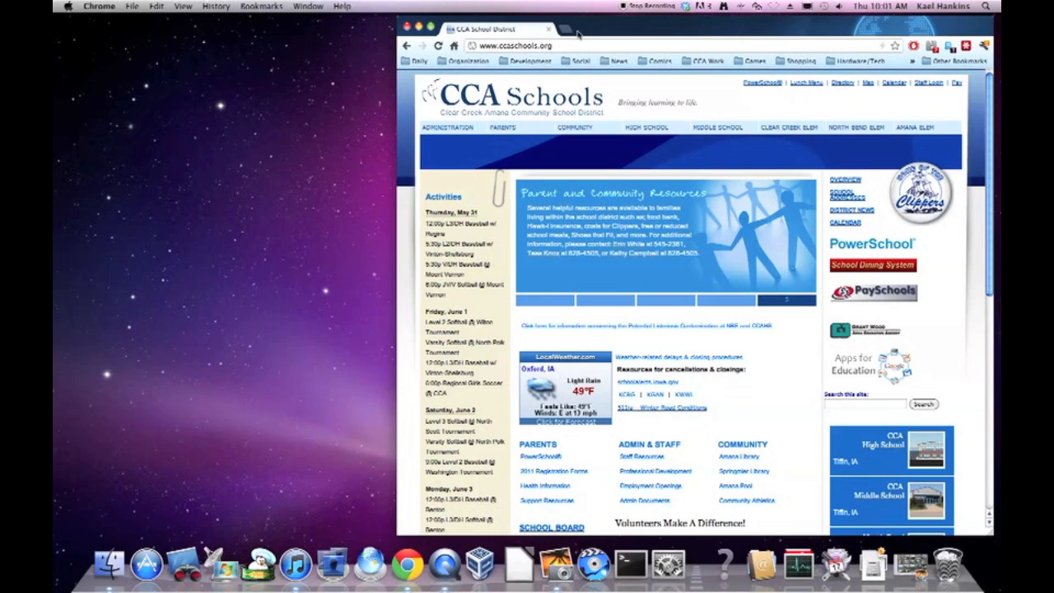
{"action": "mouse_move", "coordinate": [612, 27]}
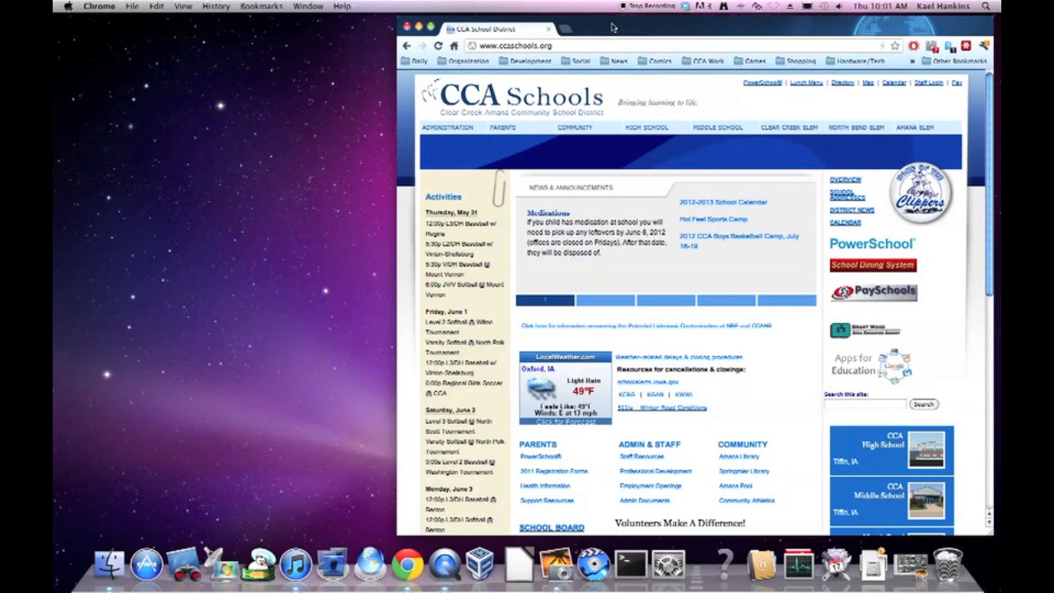
{"action": "mouse_move", "coordinate": [592, 33]}
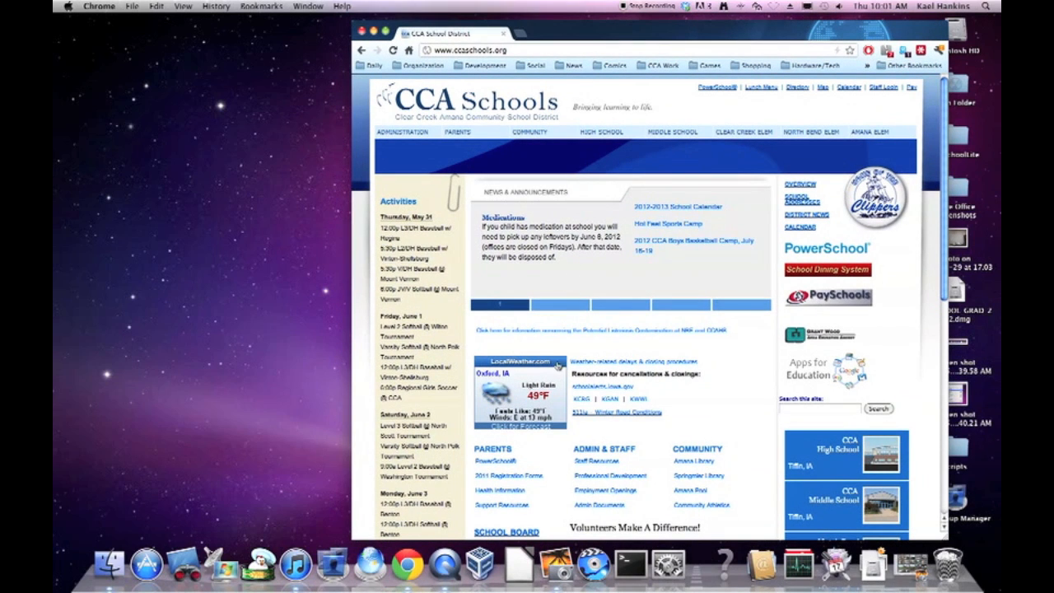
{"action": "mouse_move", "coordinate": [369, 564]}
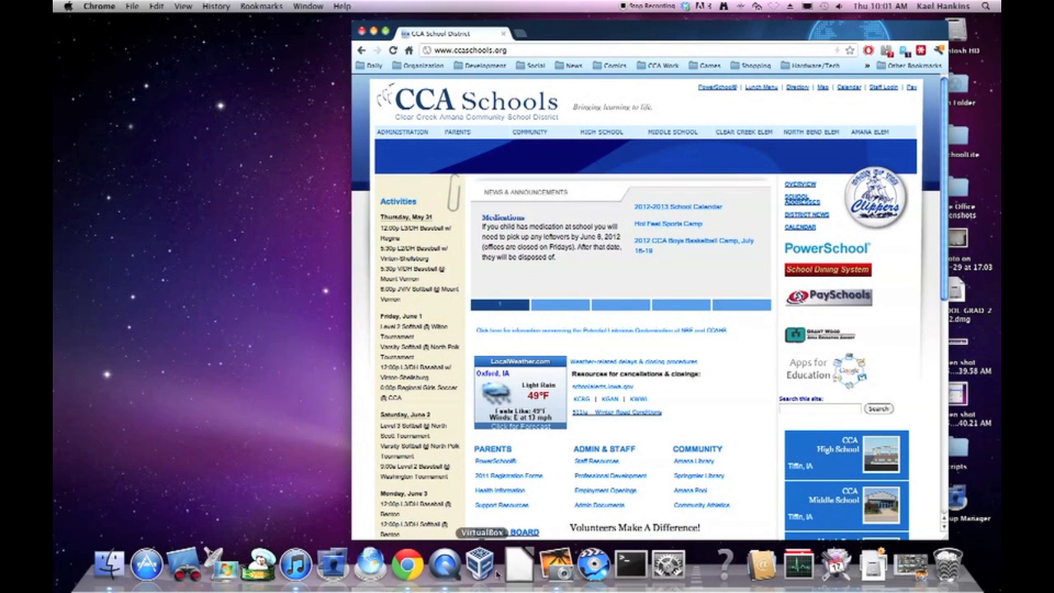
Close the CCA Schools Chrome window and quit Google Chrome.
{"action": "left_click", "coordinate": [560, 305]}
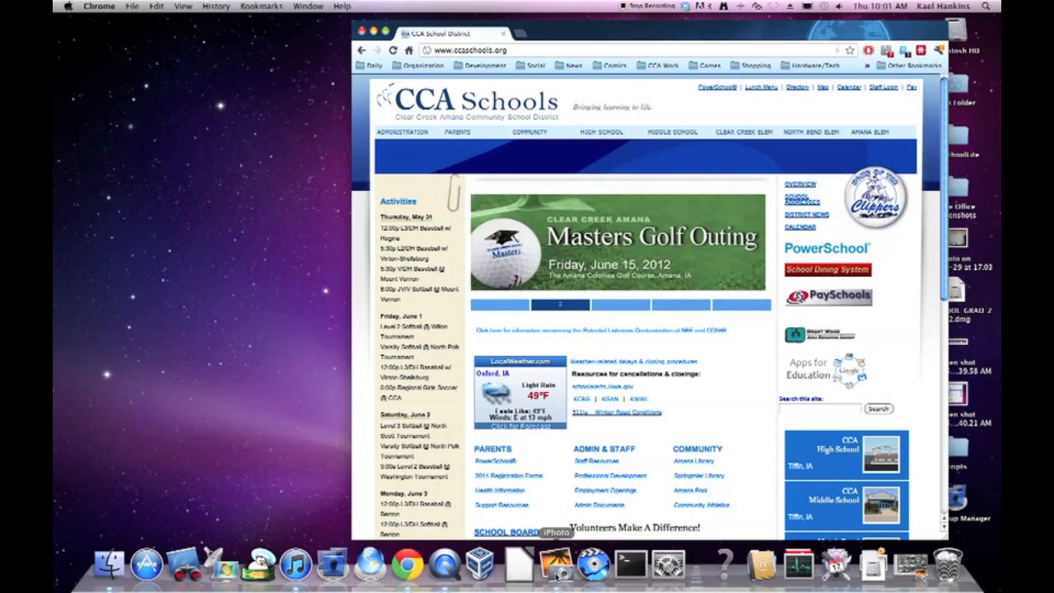
{"action": "mouse_move", "coordinate": [450, 562]}
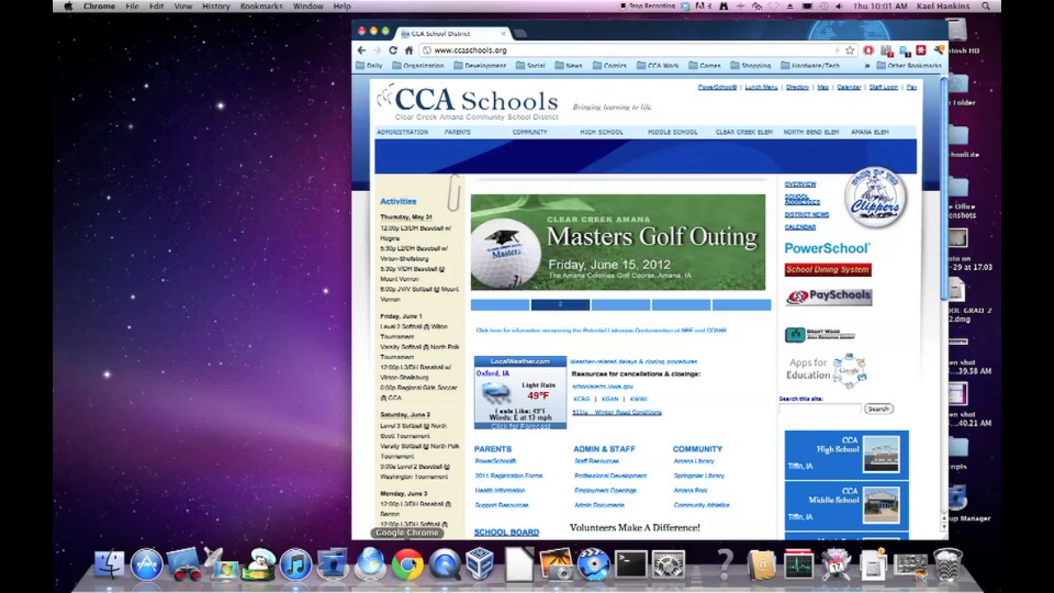
{"action": "mouse_move", "coordinate": [286, 567]}
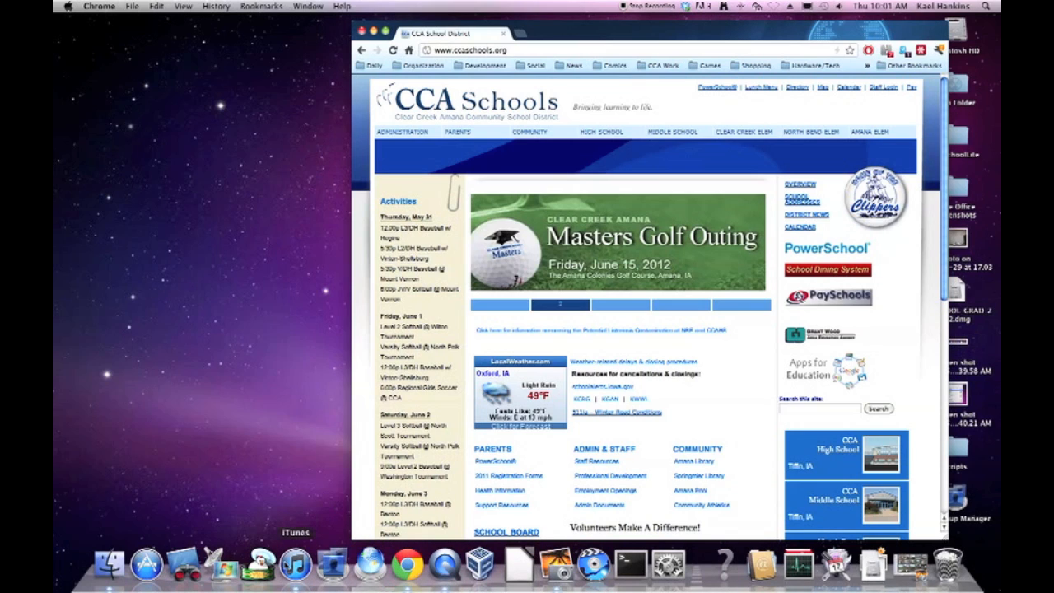
{"action": "mouse_move", "coordinate": [411, 566]}
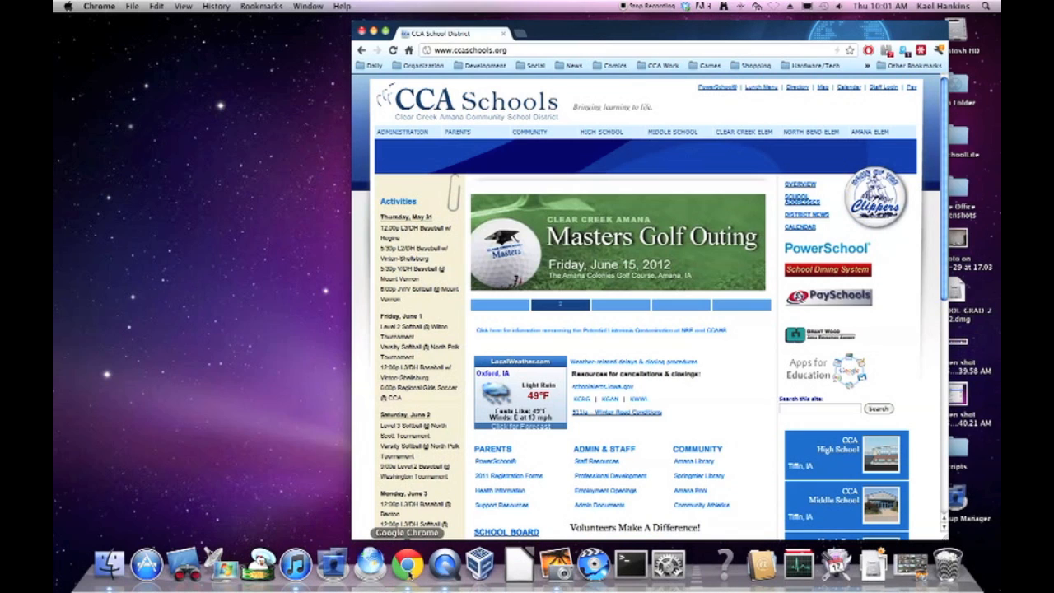
{"action": "left_click", "coordinate": [620, 305]}
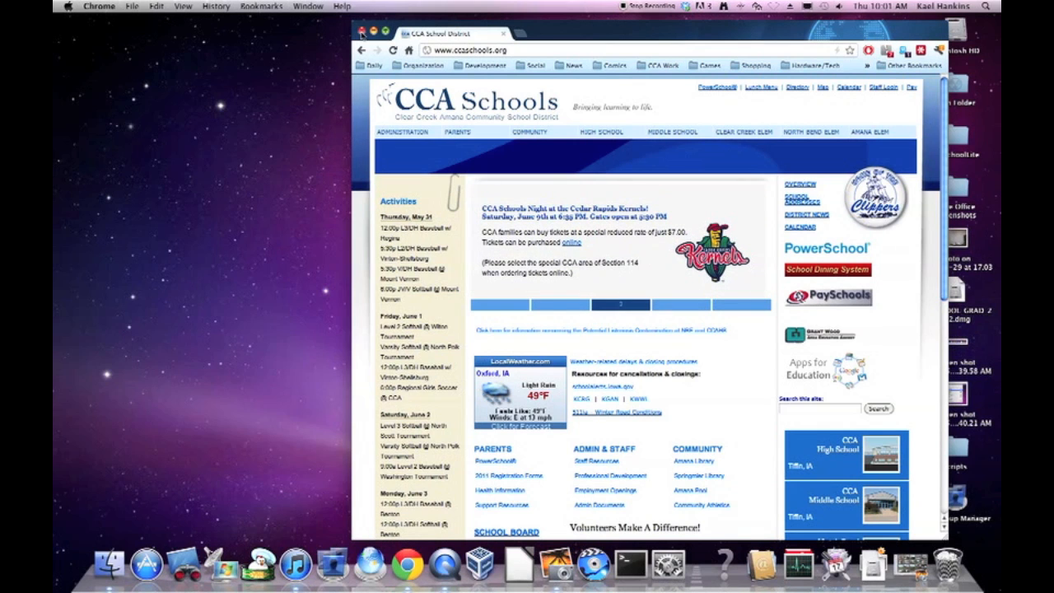
{"action": "left_click", "coordinate": [363, 32]}
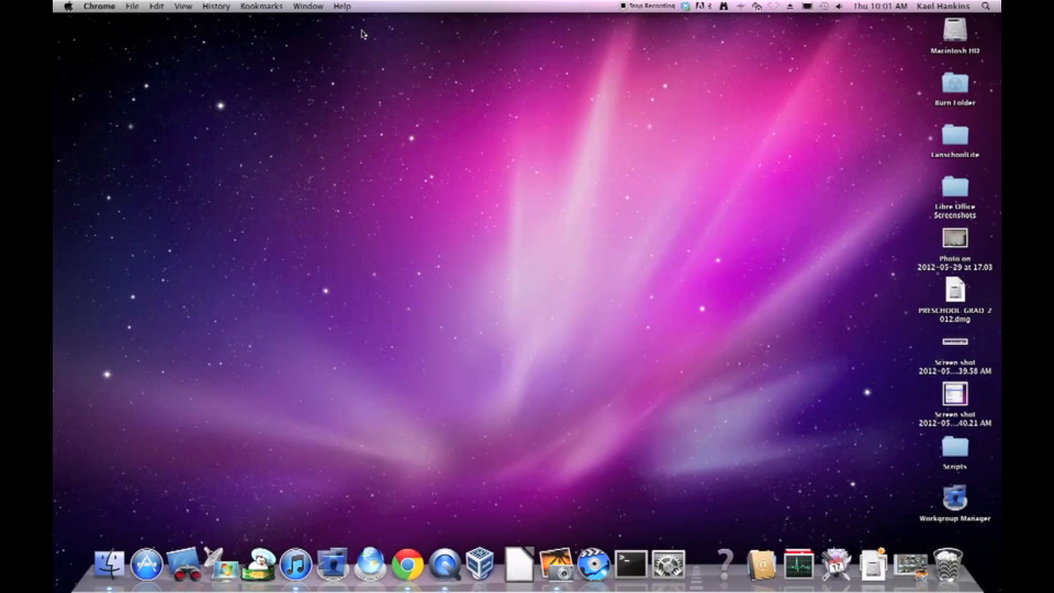
{"action": "mouse_move", "coordinate": [123, 6]}
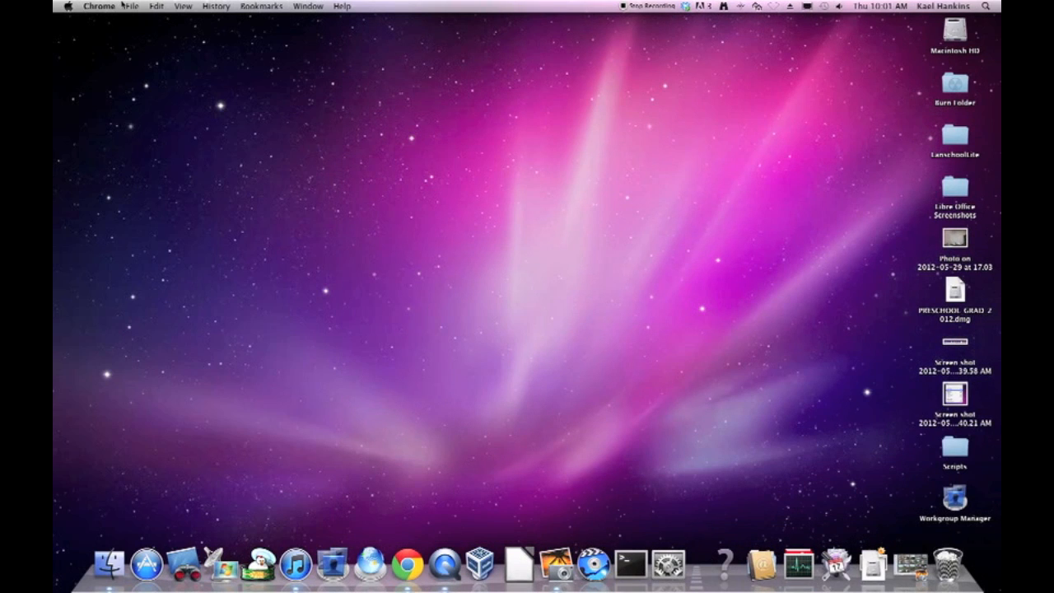
{"action": "mouse_move", "coordinate": [408, 565]}
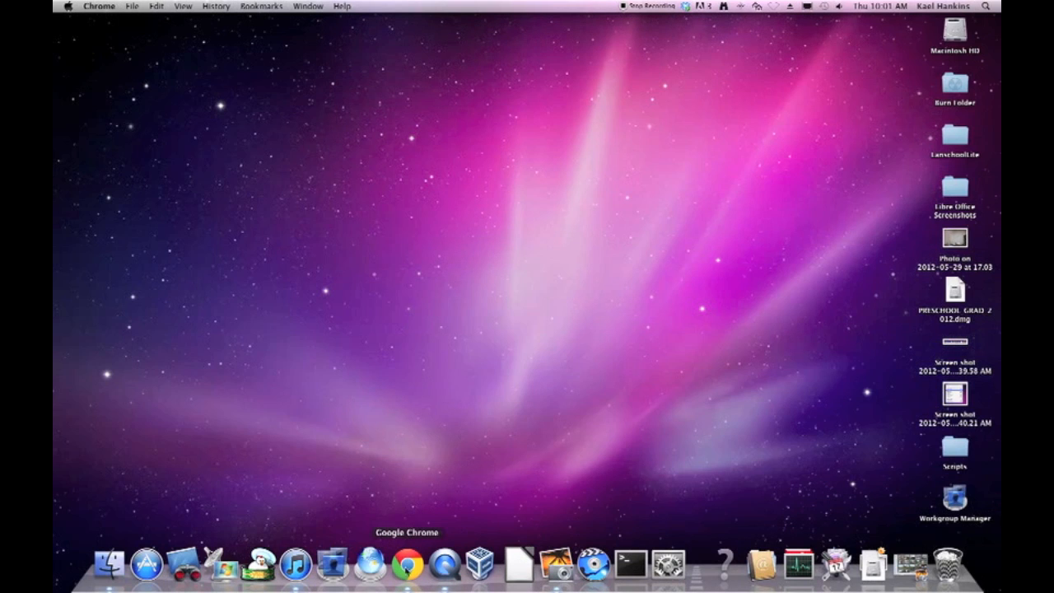
{"action": "mouse_move", "coordinate": [123, 18]}
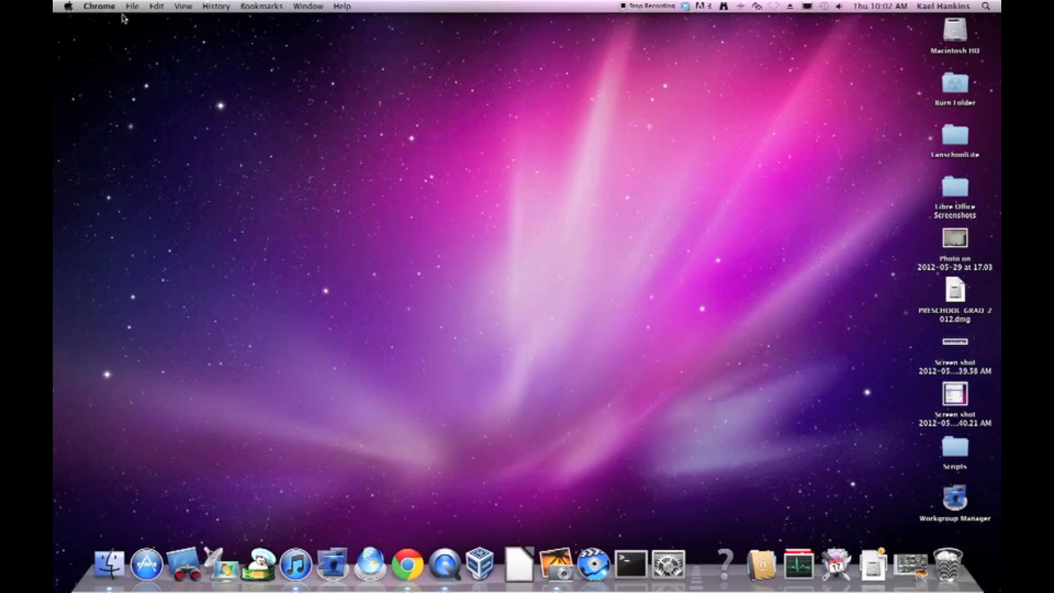
{"action": "left_click", "coordinate": [98, 6]}
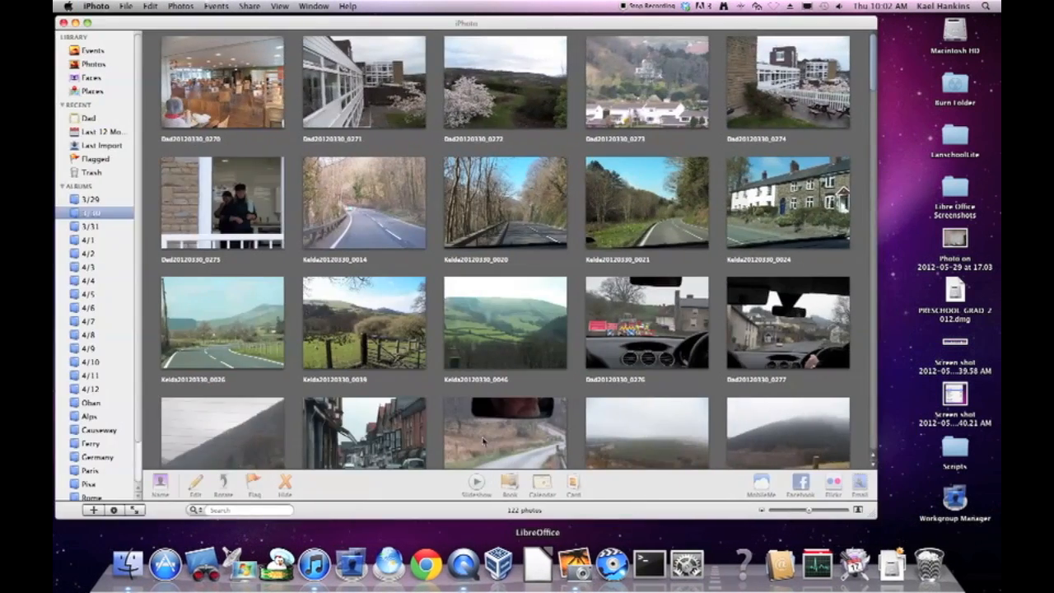
Choose Quit iPhoto from the iPhoto application menu.
{"action": "left_click", "coordinate": [95, 6]}
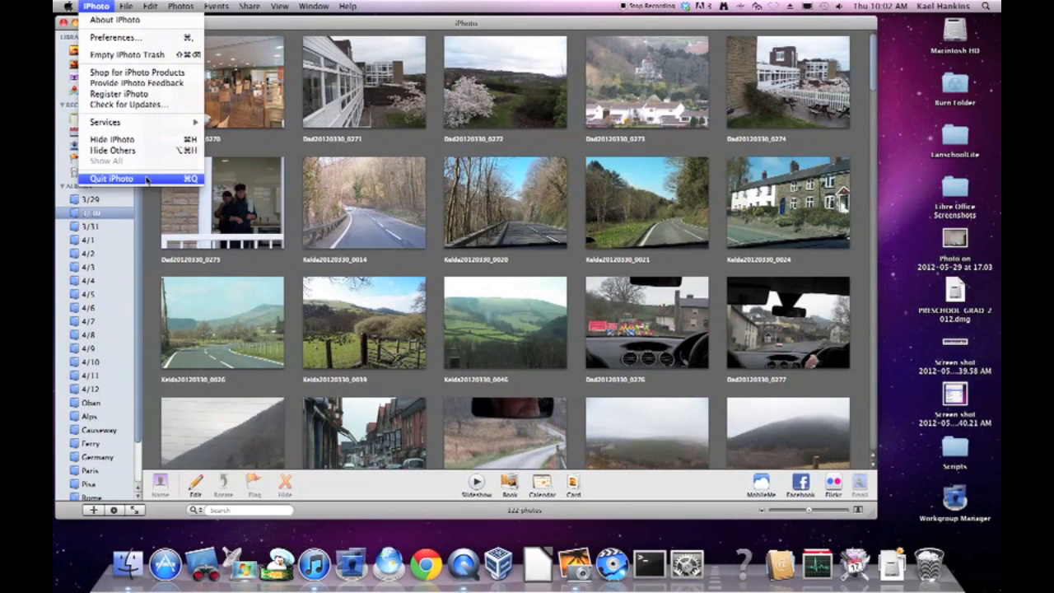
{"action": "left_click", "coordinate": [109, 179]}
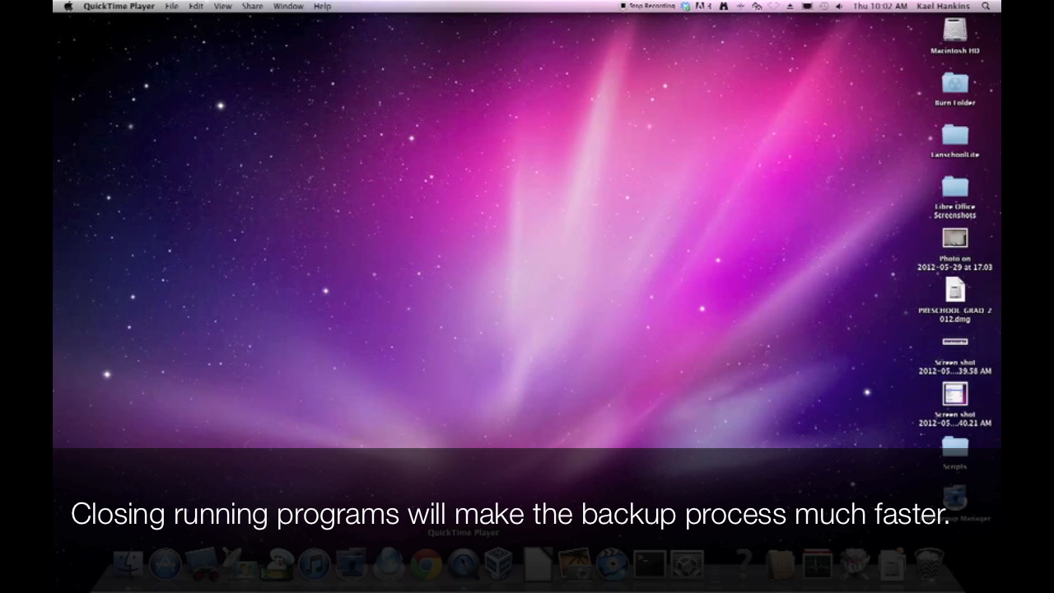
{"action": "mouse_move", "coordinate": [505, 272]}
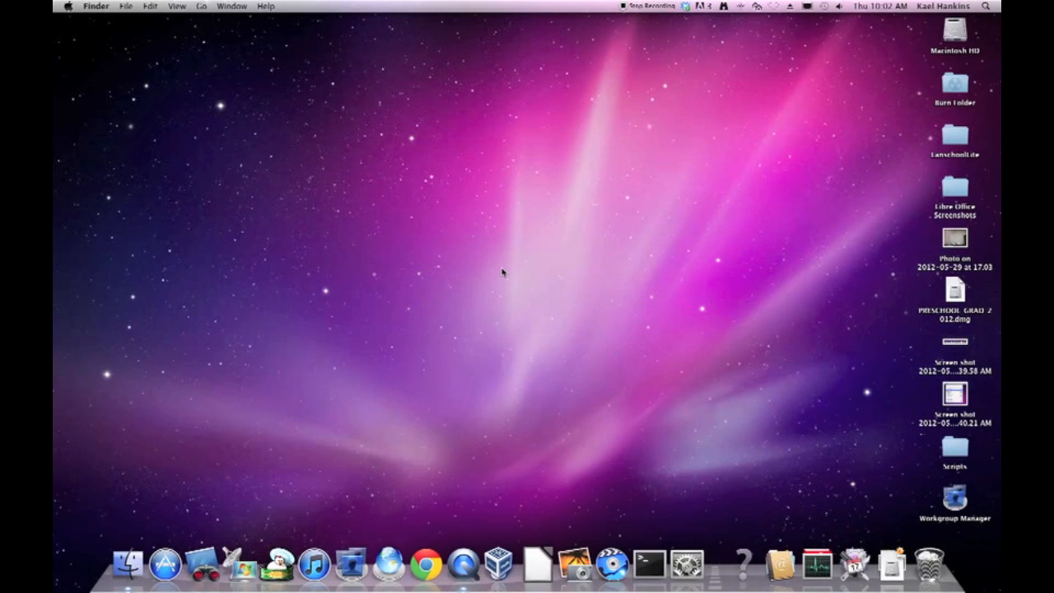
{"action": "mouse_move", "coordinate": [515, 137]}
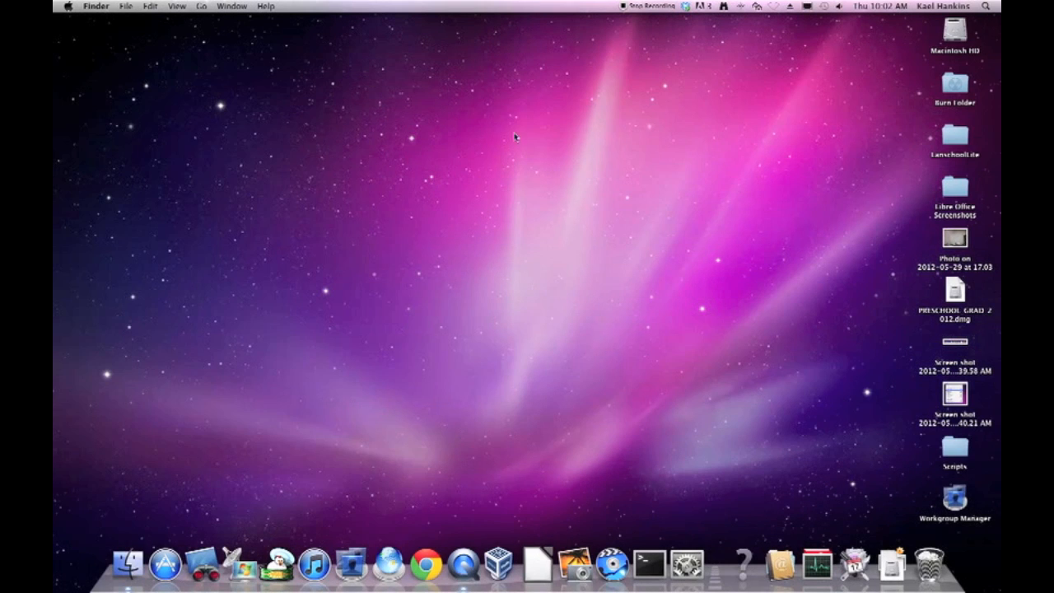
{"action": "mouse_move", "coordinate": [103, 33]}
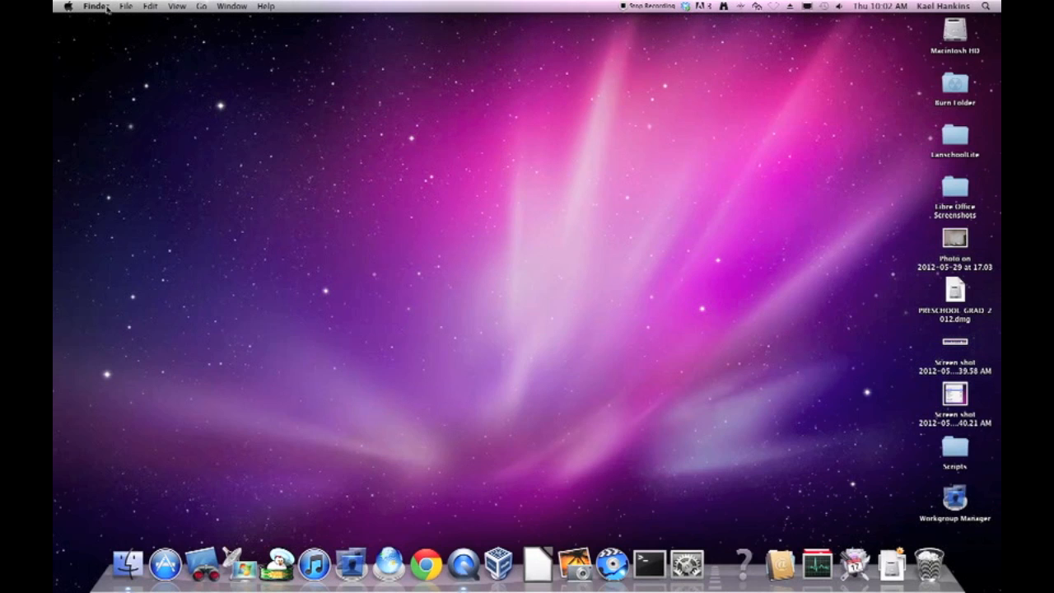
Go to the Home folder using Finder's Go menu.
{"action": "left_click", "coordinate": [201, 6]}
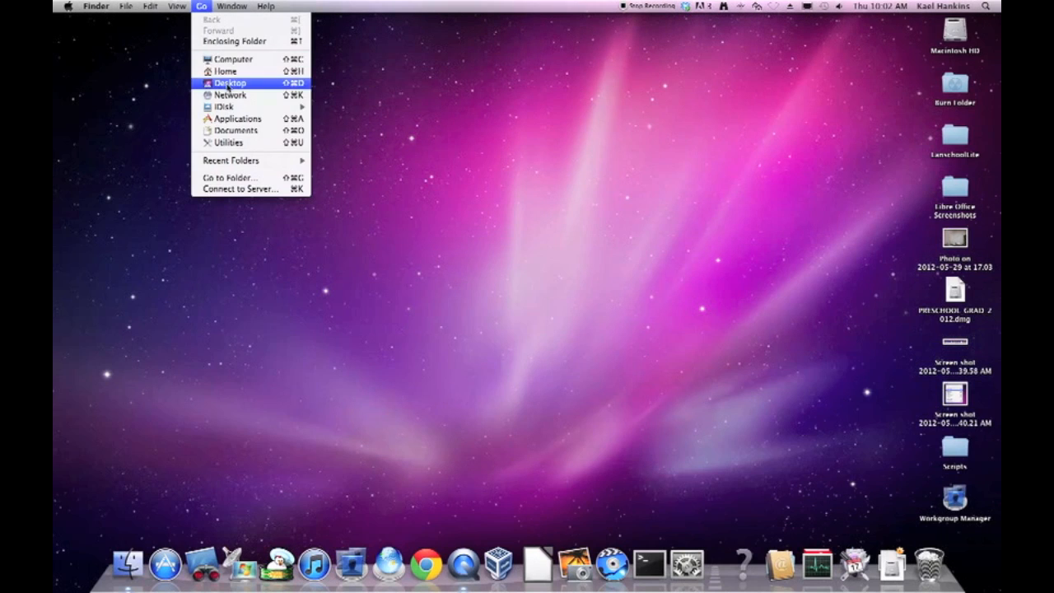
{"action": "mouse_move", "coordinate": [225, 71]}
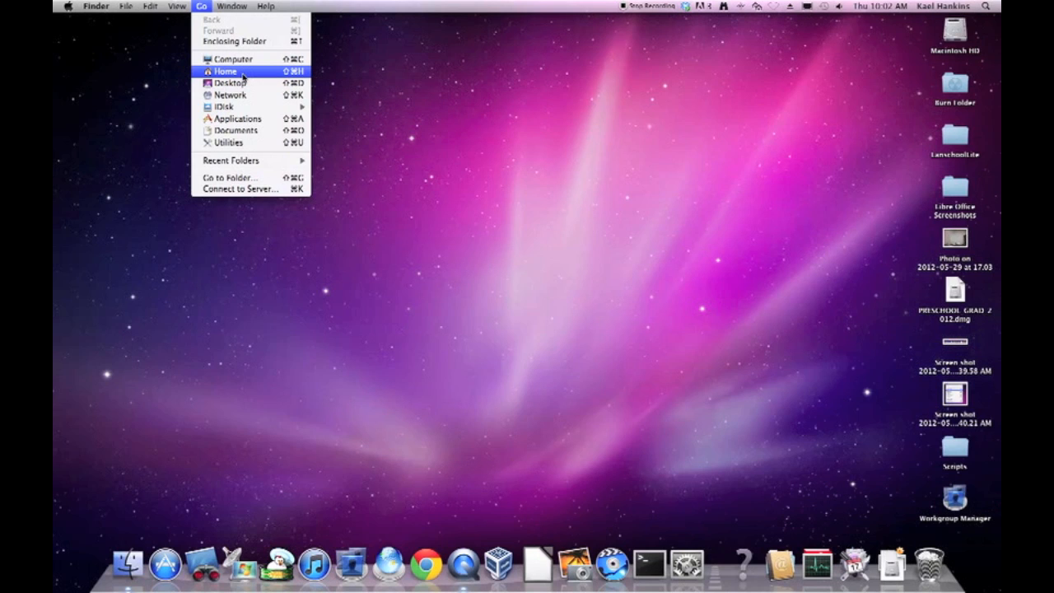
{"action": "left_click", "coordinate": [225, 71]}
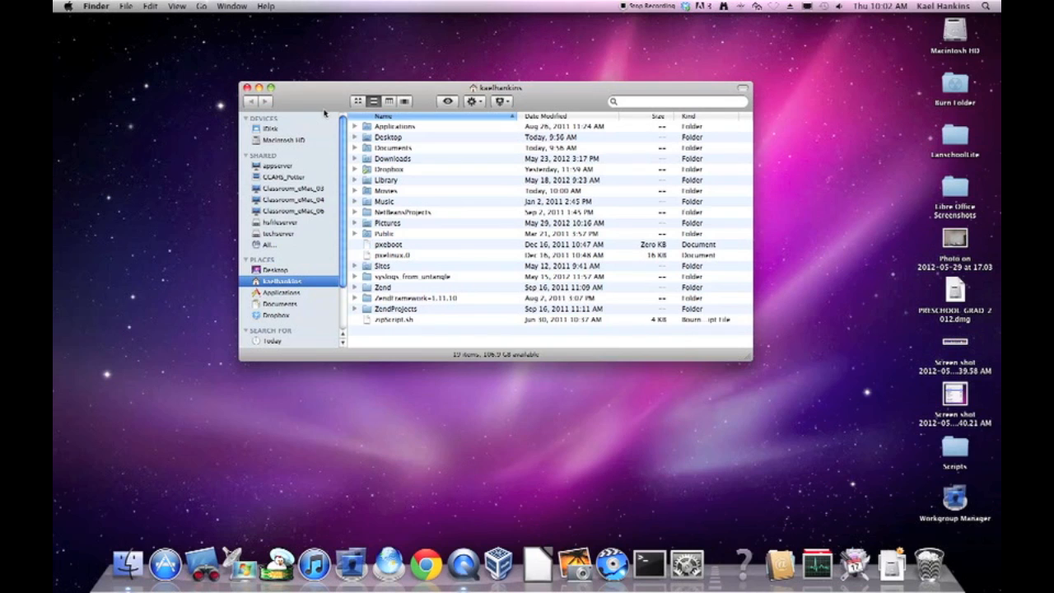
Try icon and column views, switch to List view, and select NetBeansProjects.
{"action": "left_click", "coordinate": [357, 101]}
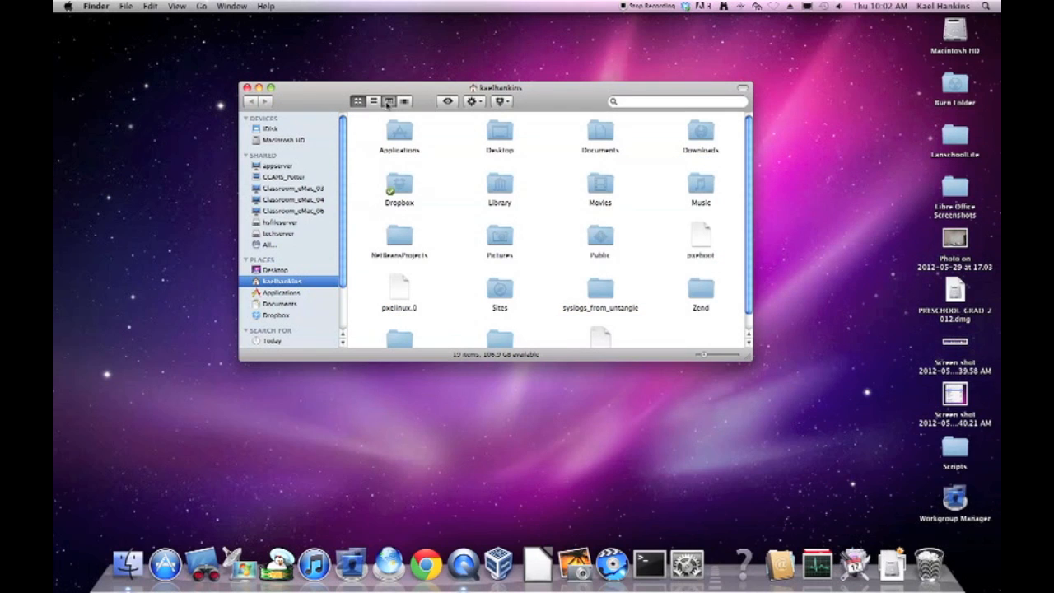
{"action": "left_click", "coordinate": [387, 101]}
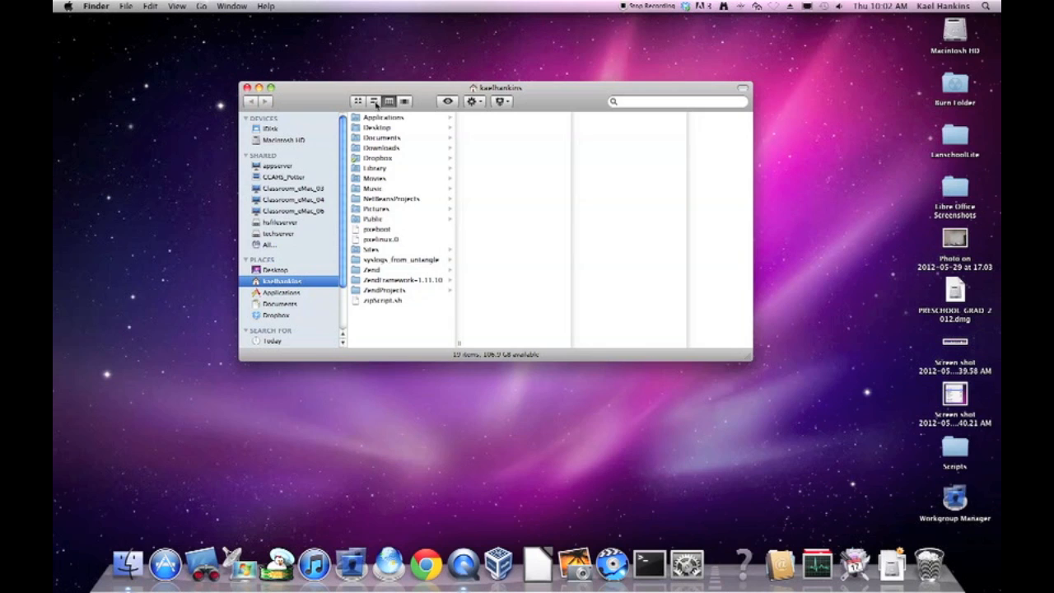
{"action": "left_click", "coordinate": [372, 101]}
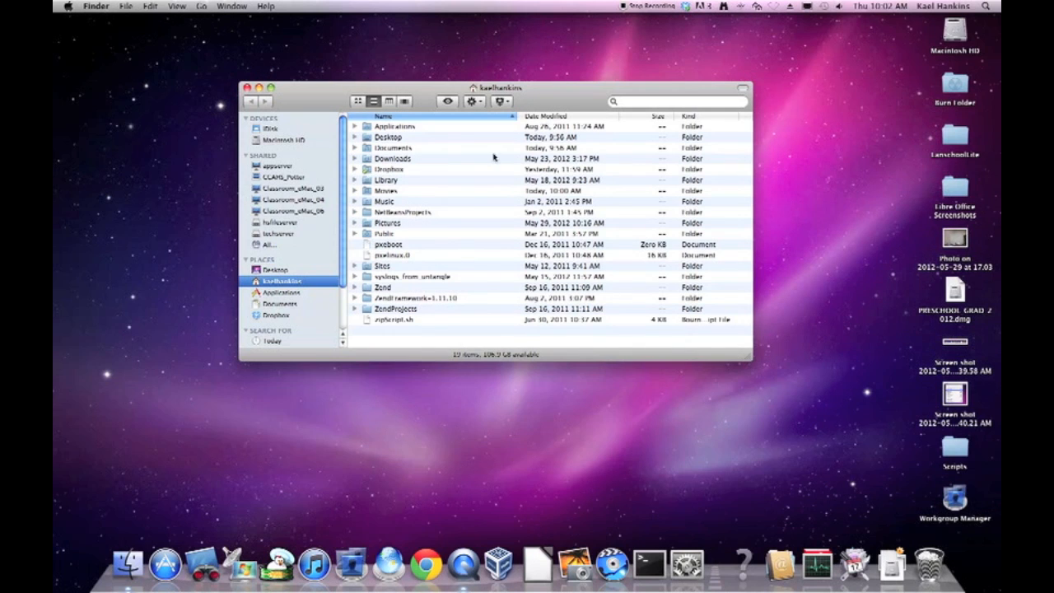
{"action": "mouse_move", "coordinate": [550, 293]}
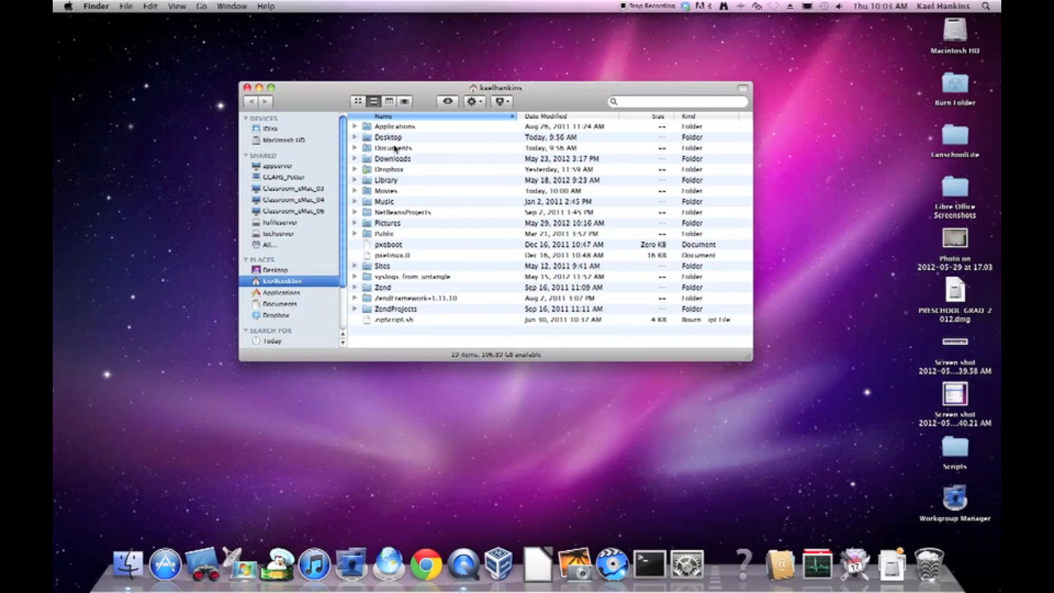
{"action": "mouse_move", "coordinate": [411, 177]}
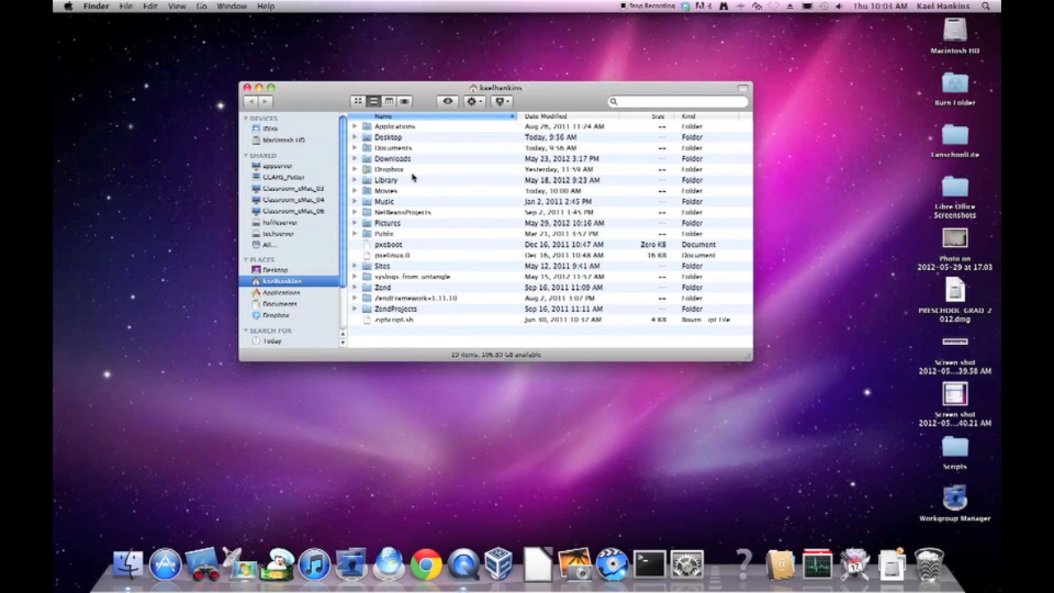
{"action": "mouse_move", "coordinate": [402, 134]}
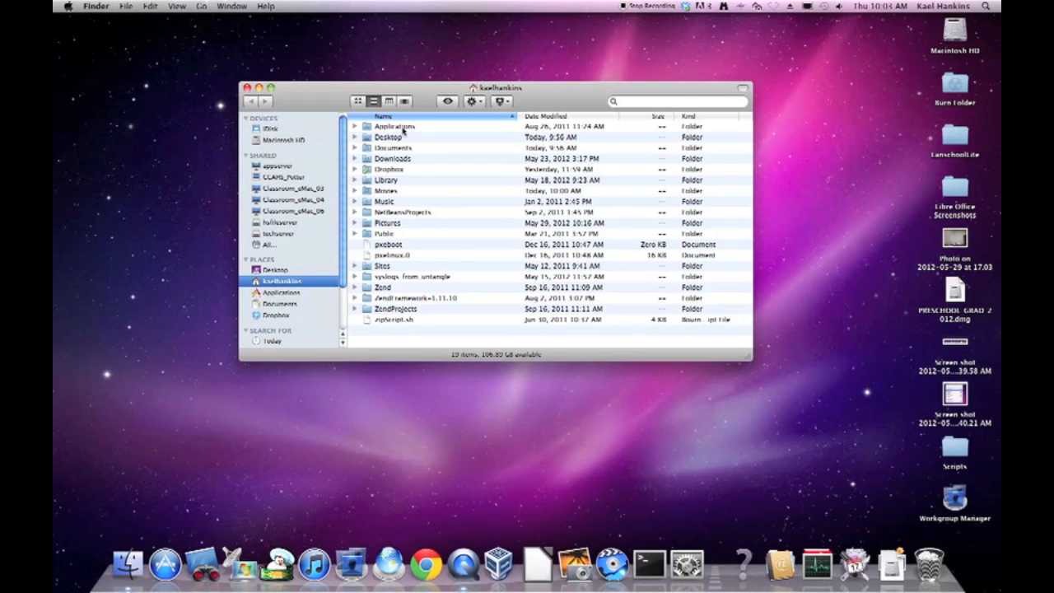
{"action": "mouse_move", "coordinate": [423, 163]}
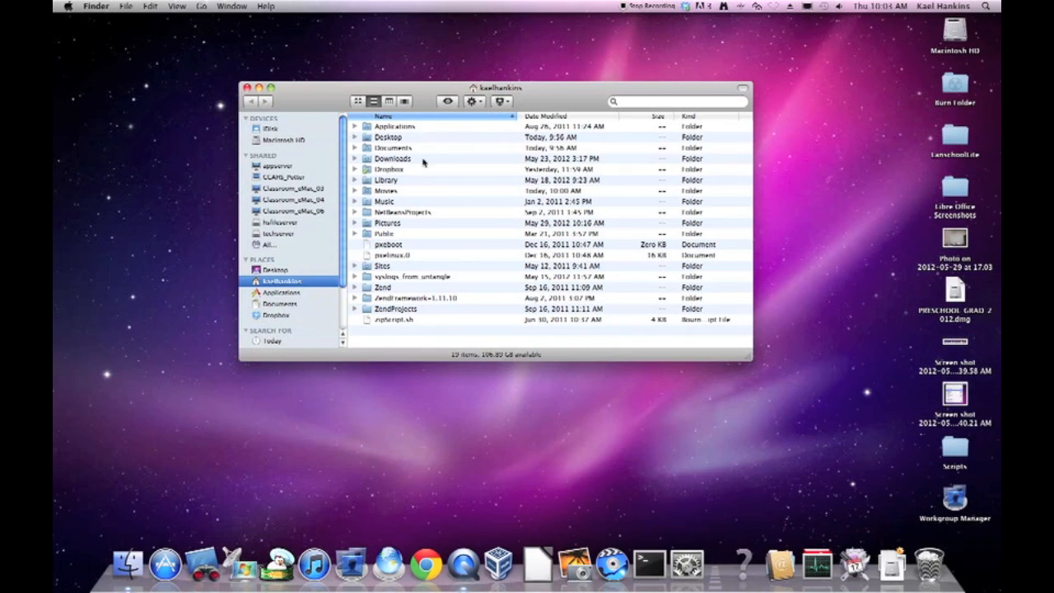
{"action": "mouse_move", "coordinate": [412, 171]}
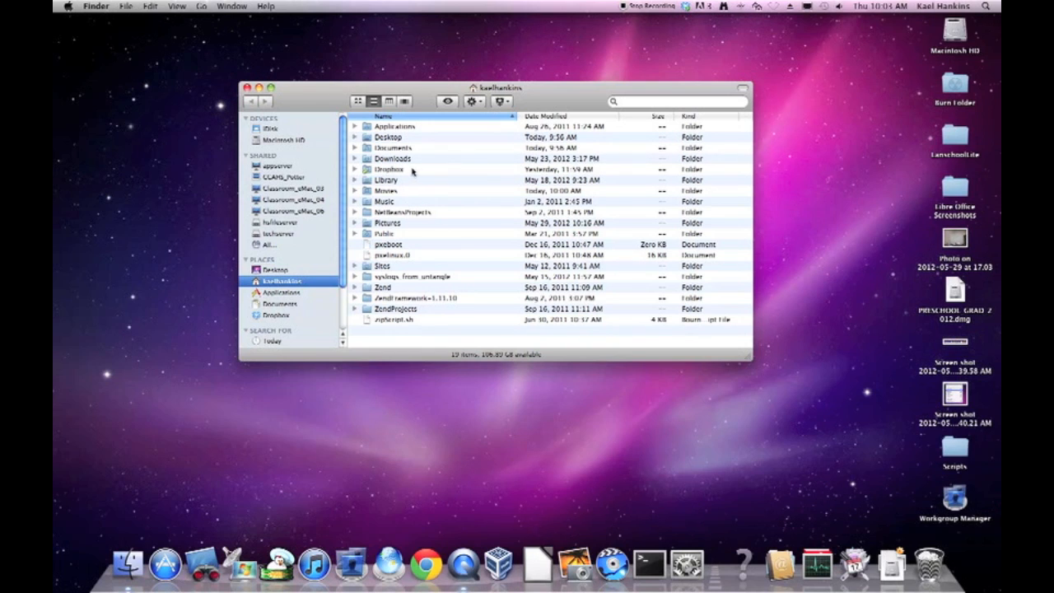
{"action": "left_click", "coordinate": [404, 211]}
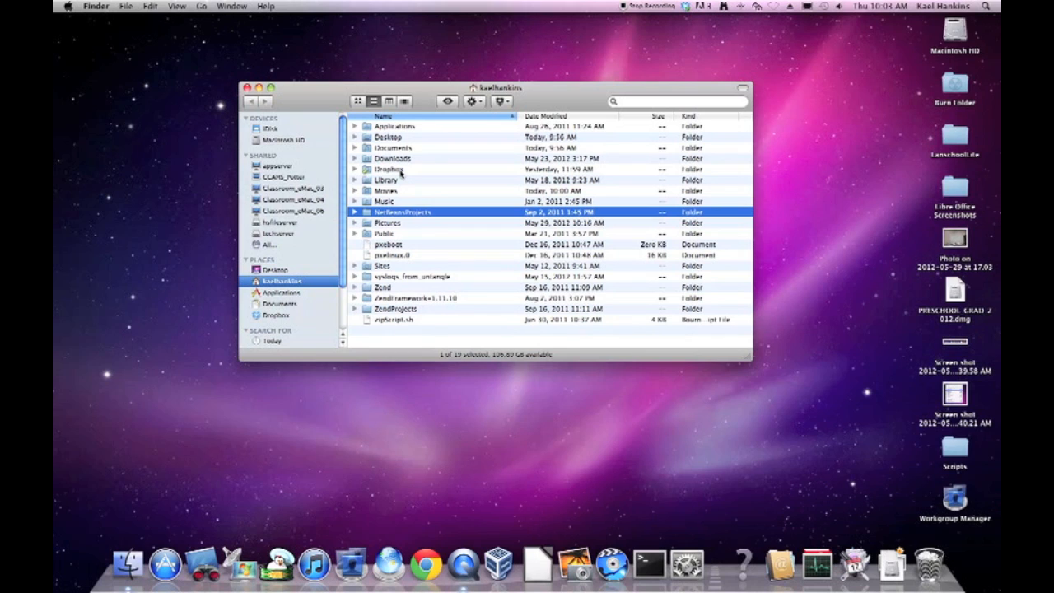
{"action": "mouse_move", "coordinate": [368, 134]}
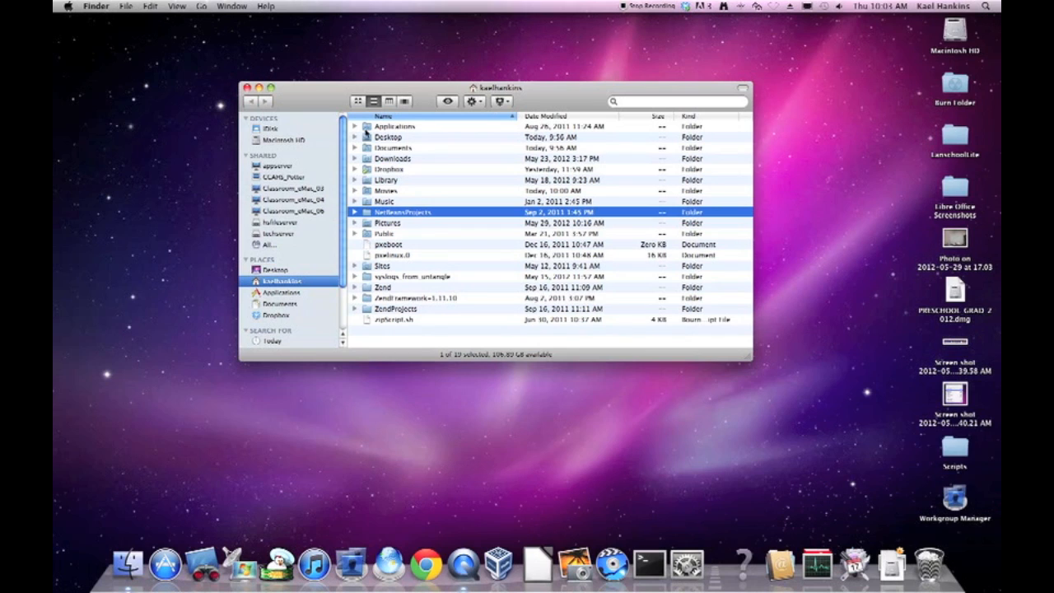
{"action": "mouse_move", "coordinate": [391, 147]}
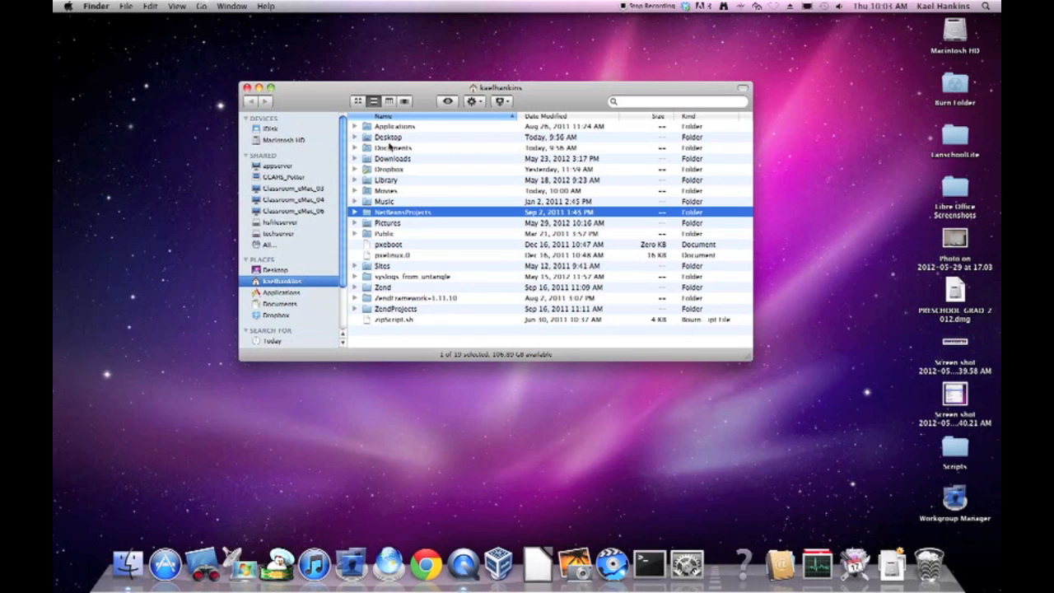
{"action": "mouse_move", "coordinate": [392, 140]}
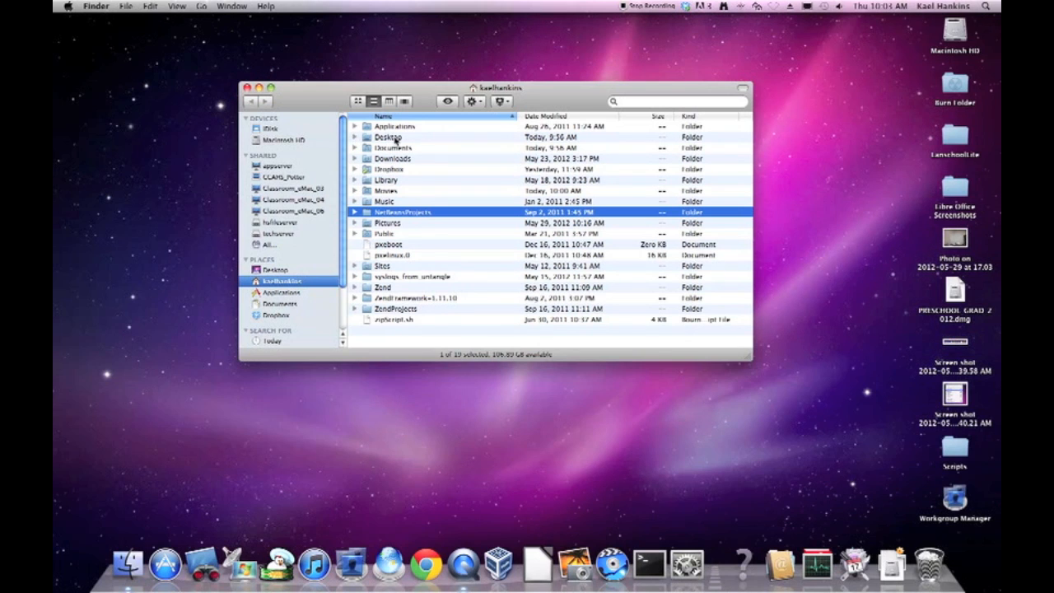
Expand Desktop and select Burn Folder, Libre Office Screenshots and the 2012-05-29 photo.
{"action": "left_click", "coordinate": [354, 136]}
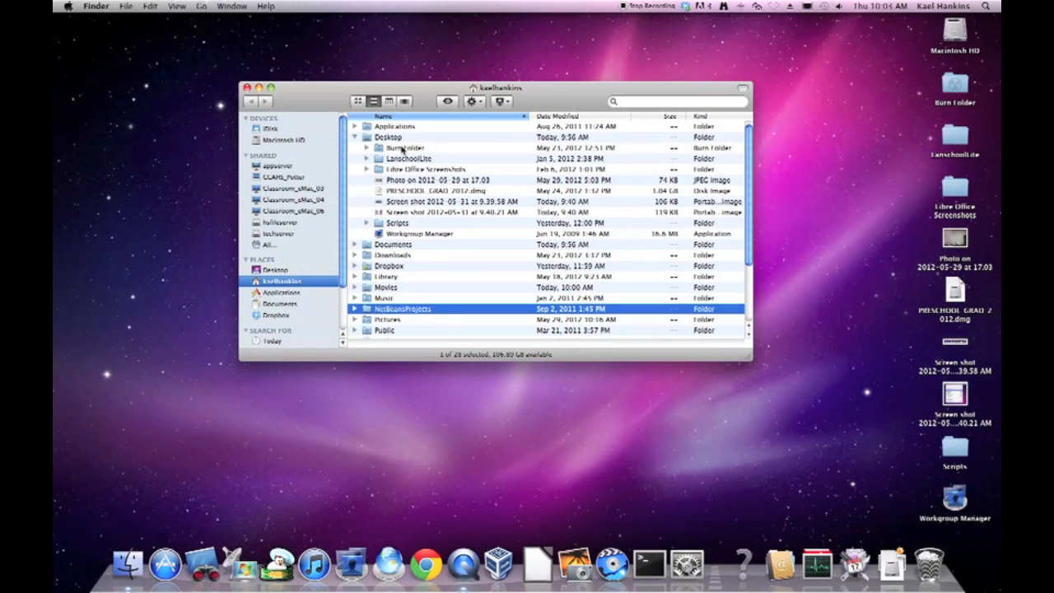
{"action": "left_click", "coordinate": [404, 147]}
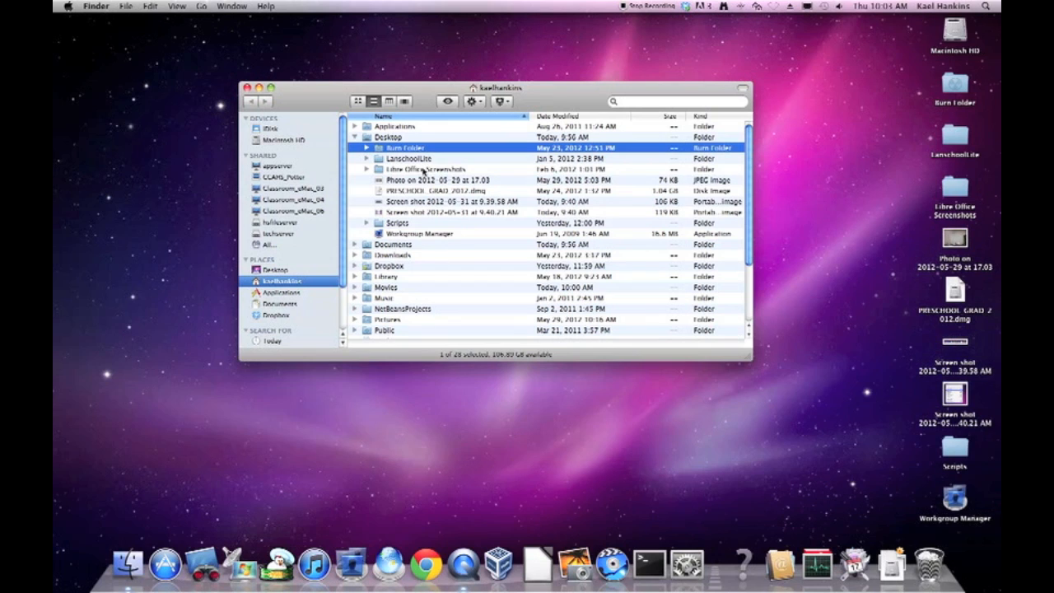
{"action": "mouse_move", "coordinate": [434, 158]}
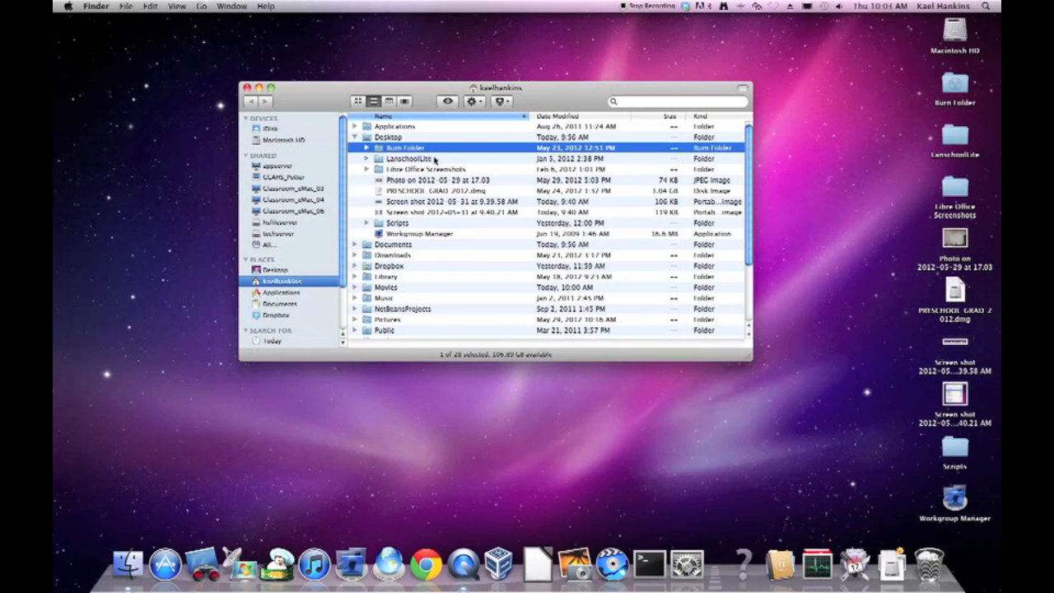
{"action": "left_click", "coordinate": [406, 158]}
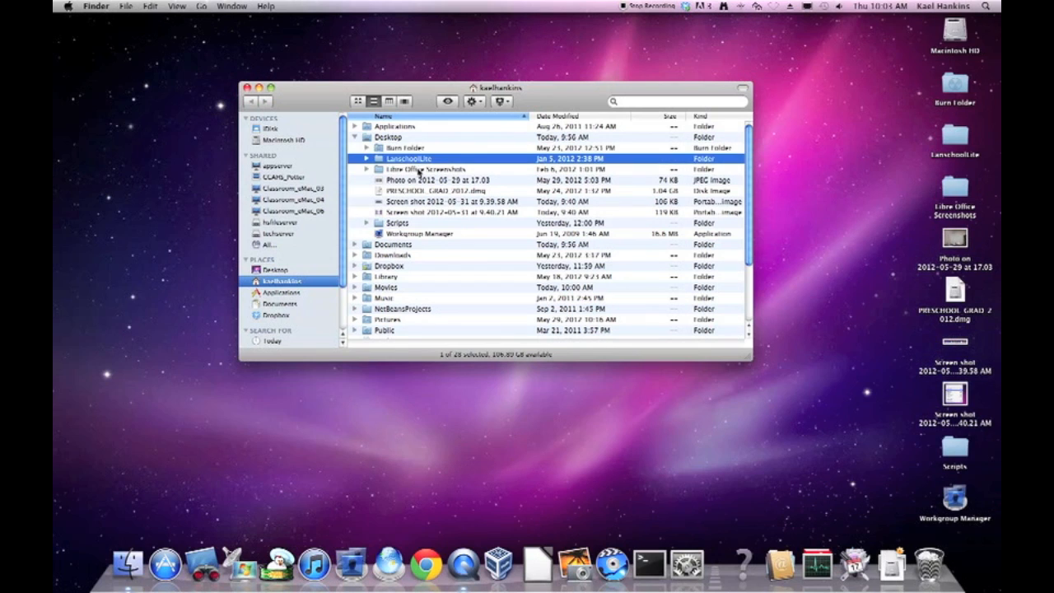
{"action": "left_click", "coordinate": [406, 148]}
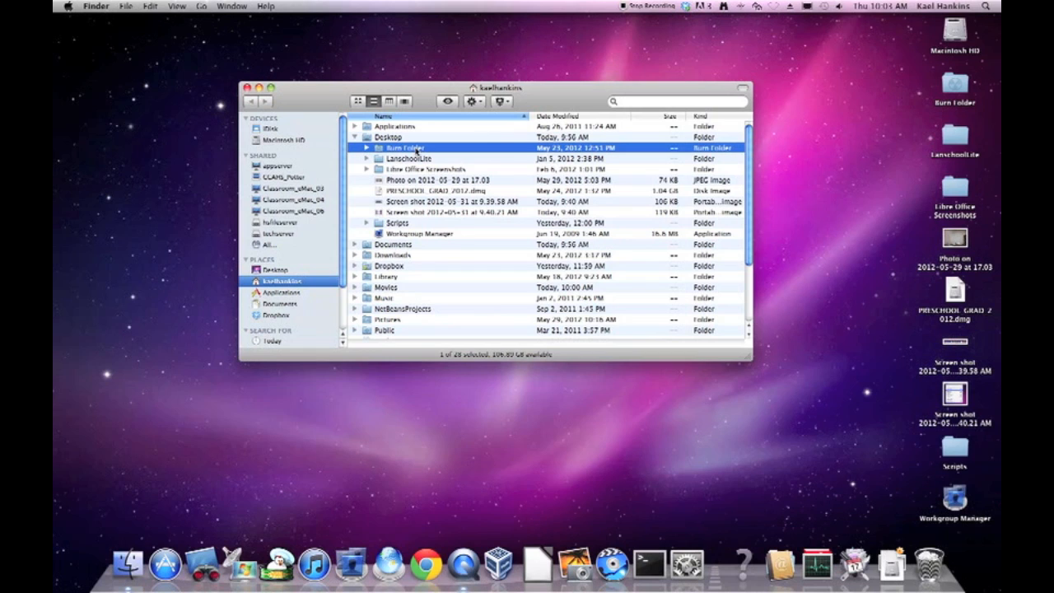
{"action": "mouse_move", "coordinate": [428, 157]}
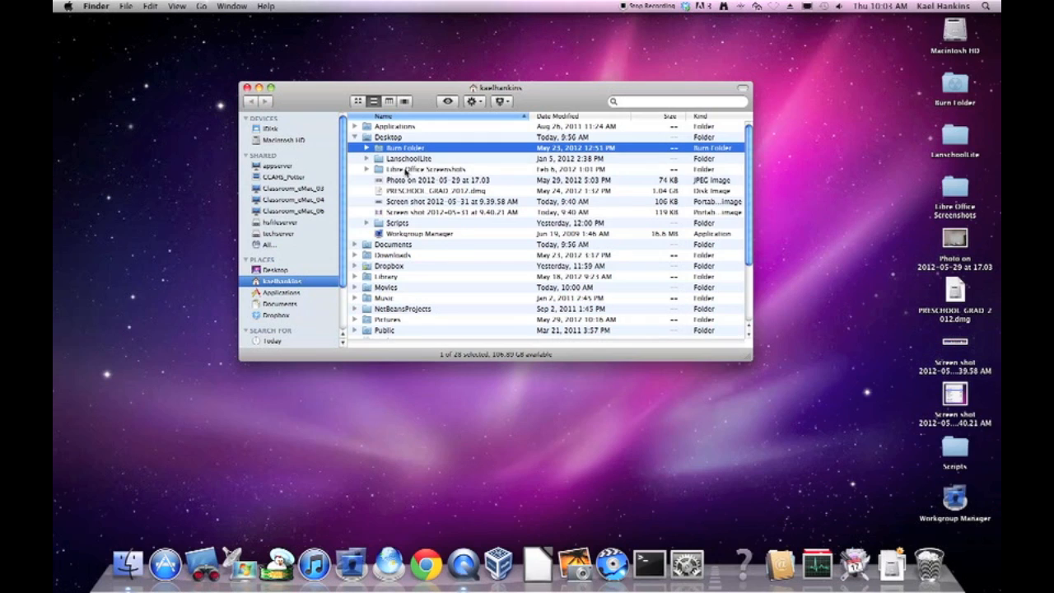
{"action": "left_click", "coordinate": [426, 169]}
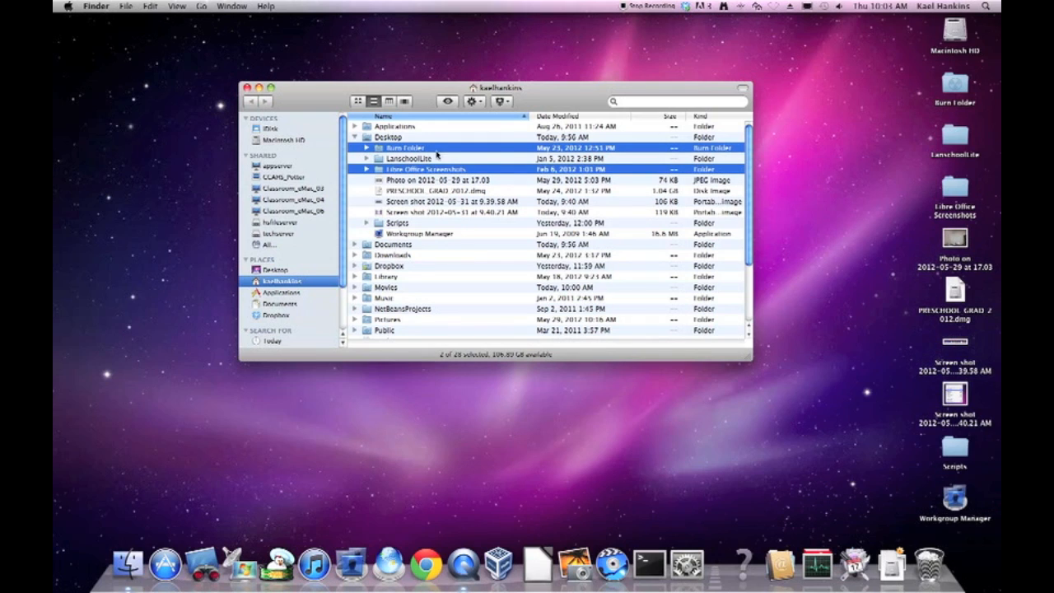
{"action": "mouse_move", "coordinate": [395, 180]}
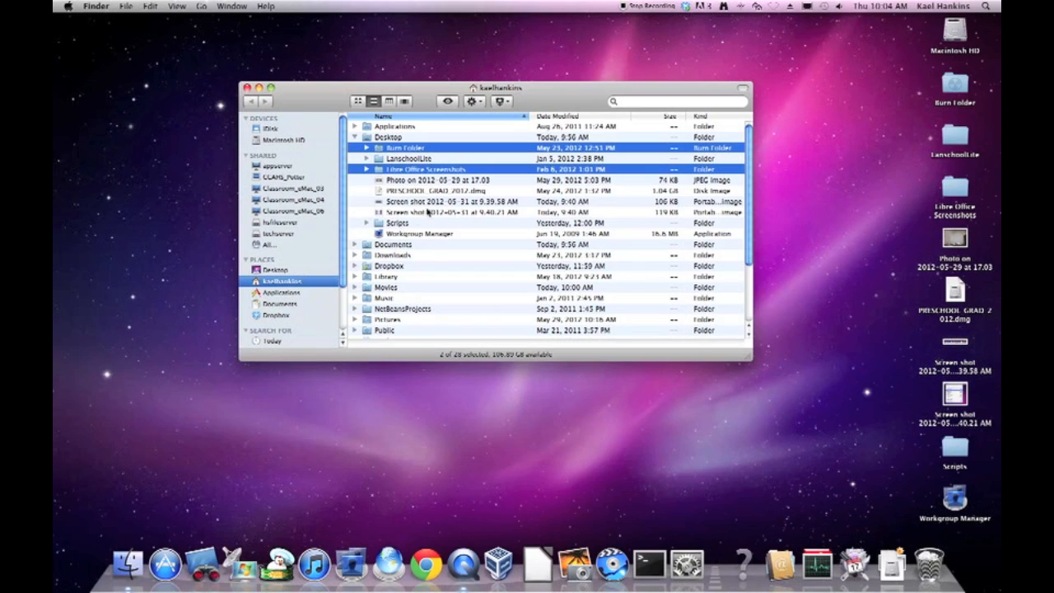
{"action": "left_click", "coordinate": [444, 179]}
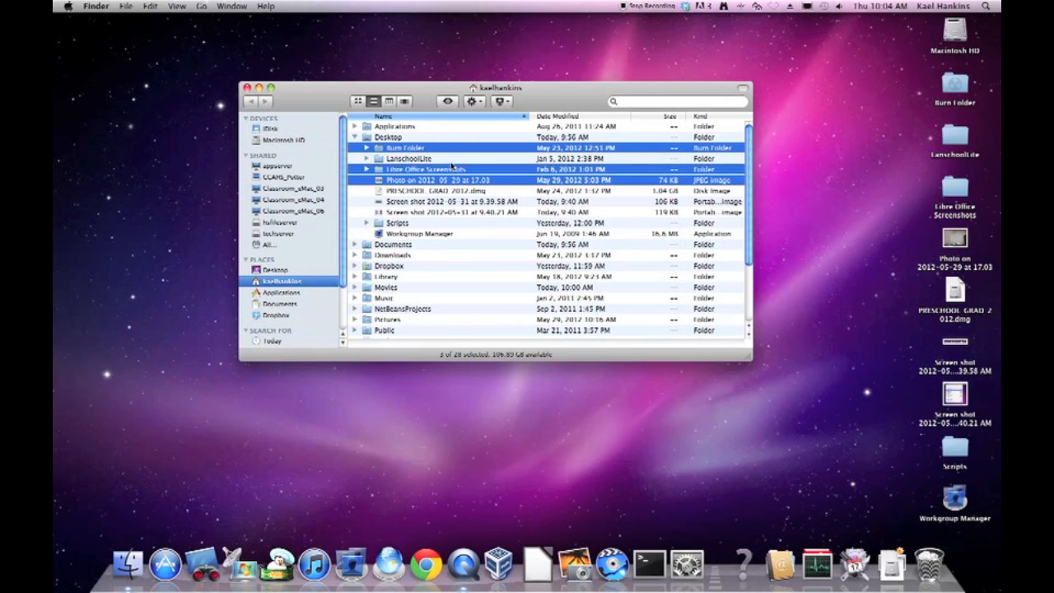
{"action": "mouse_move", "coordinate": [880, 529]}
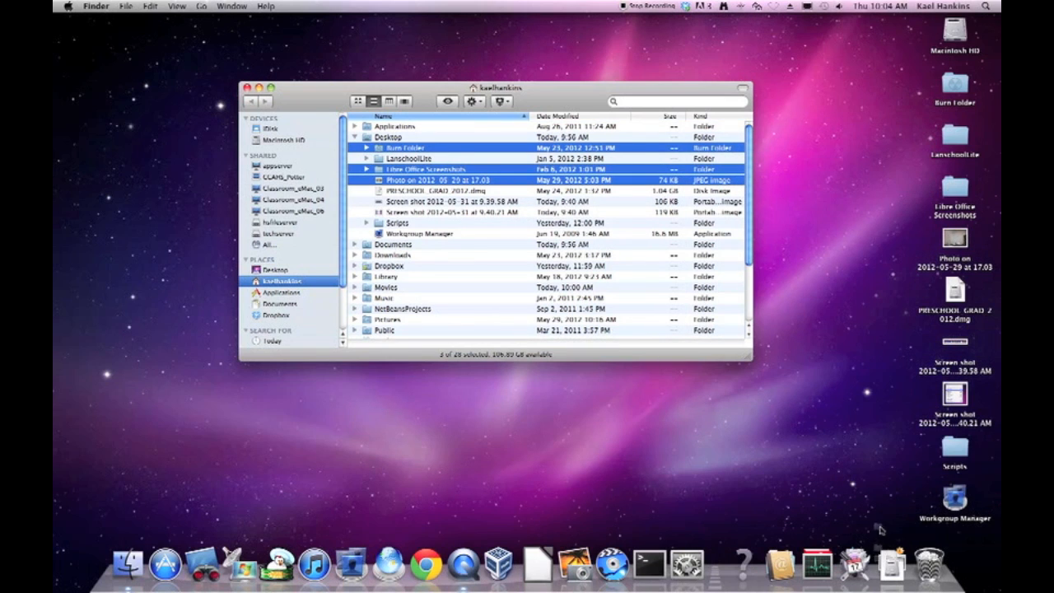
{"action": "mouse_move", "coordinate": [403, 152]}
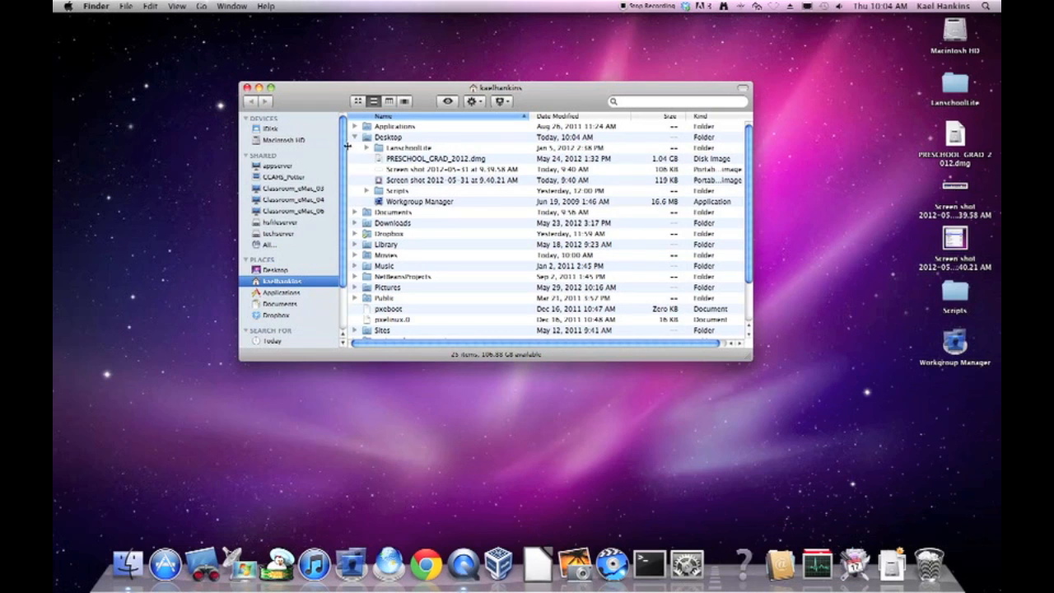
Collapse Desktop, expand Documents, and select a range of its files.
{"action": "left_click", "coordinate": [354, 137]}
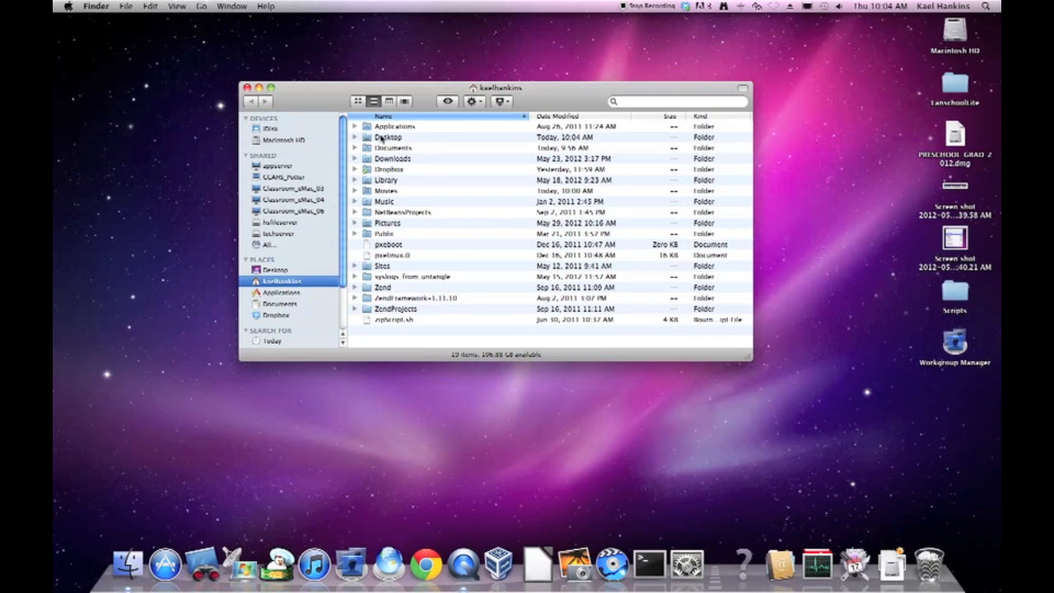
{"action": "left_click", "coordinate": [354, 147]}
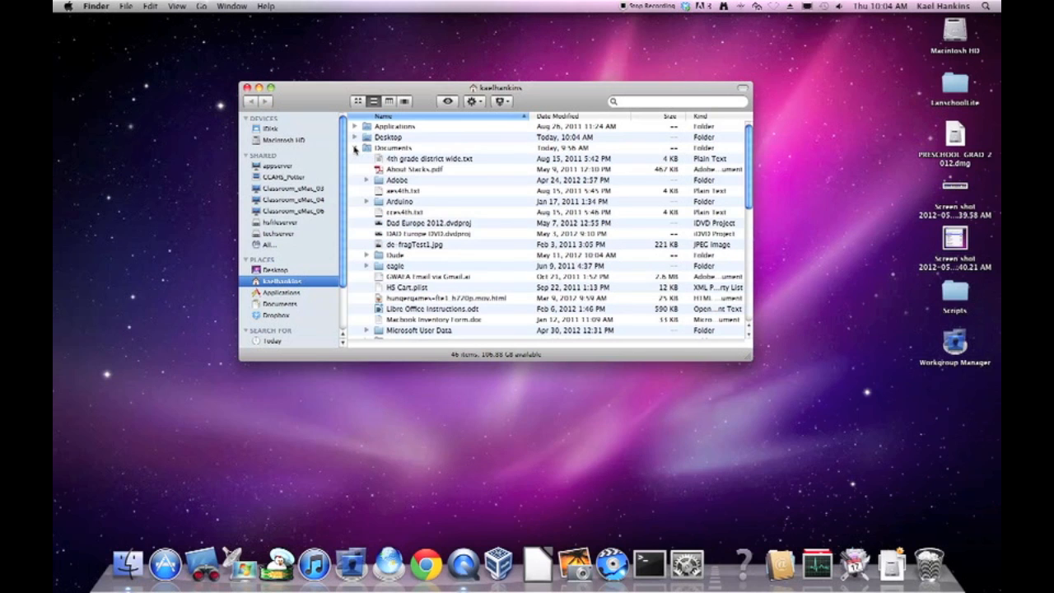
{"action": "scroll", "scroll_direction": "down", "scroll_amount": 3}
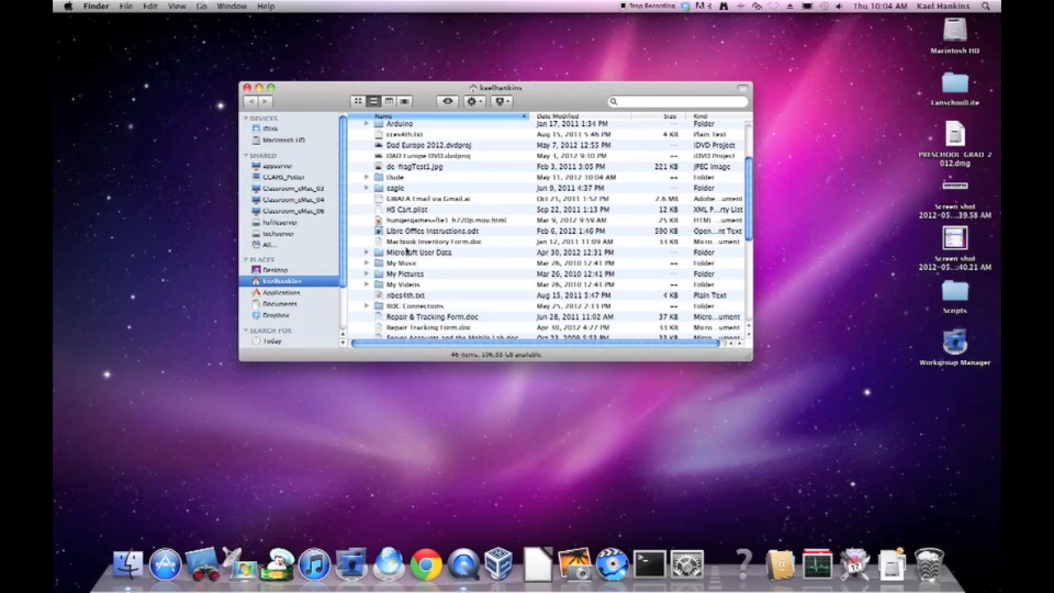
{"action": "left_click", "coordinate": [424, 198]}
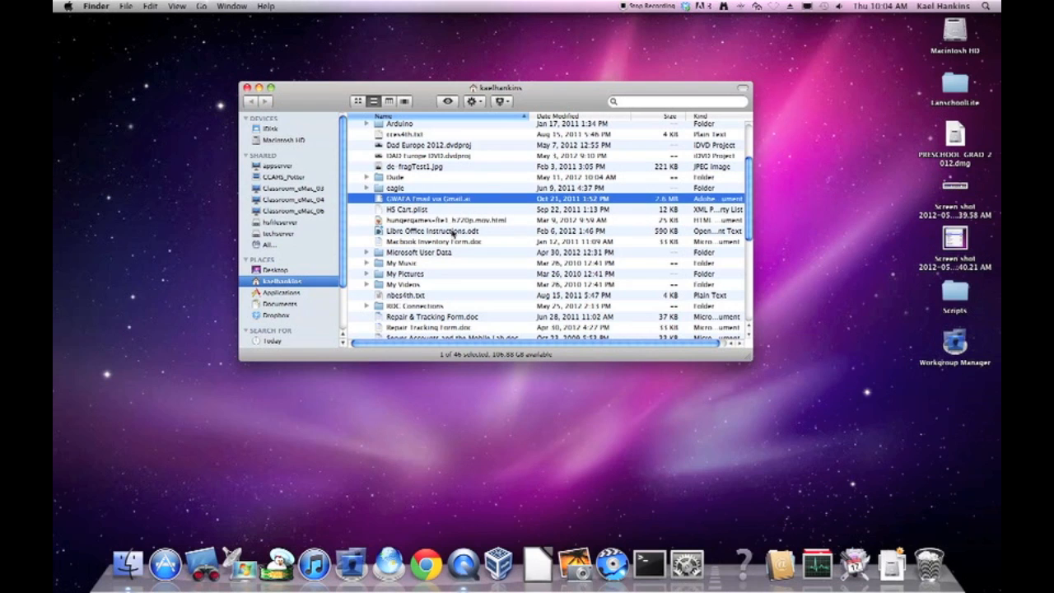
{"action": "left_click", "coordinate": [432, 241]}
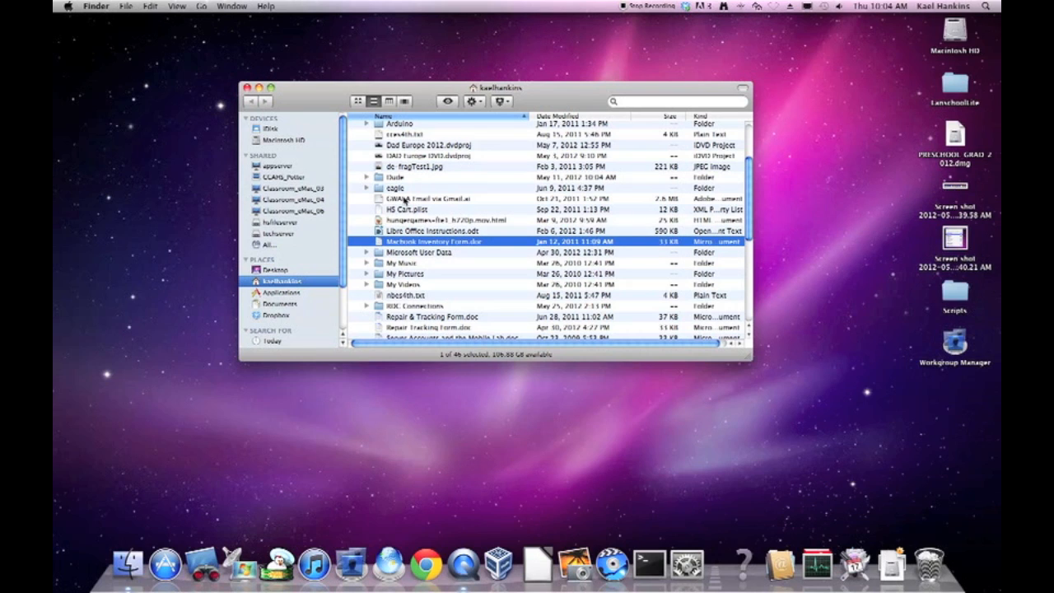
{"action": "left_click", "coordinate": [428, 198]}
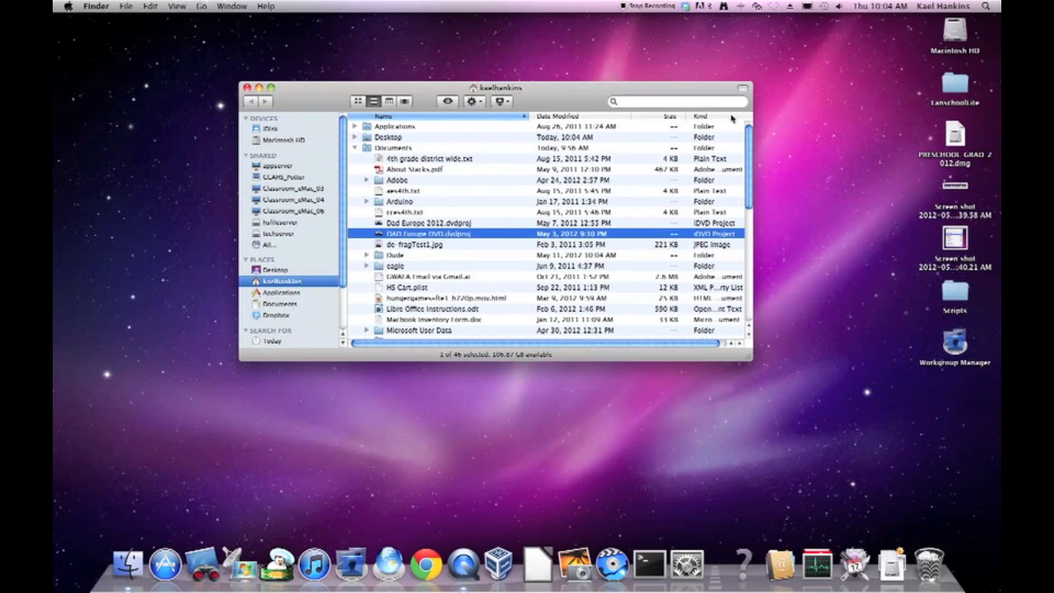
{"action": "left_click", "coordinate": [428, 158]}
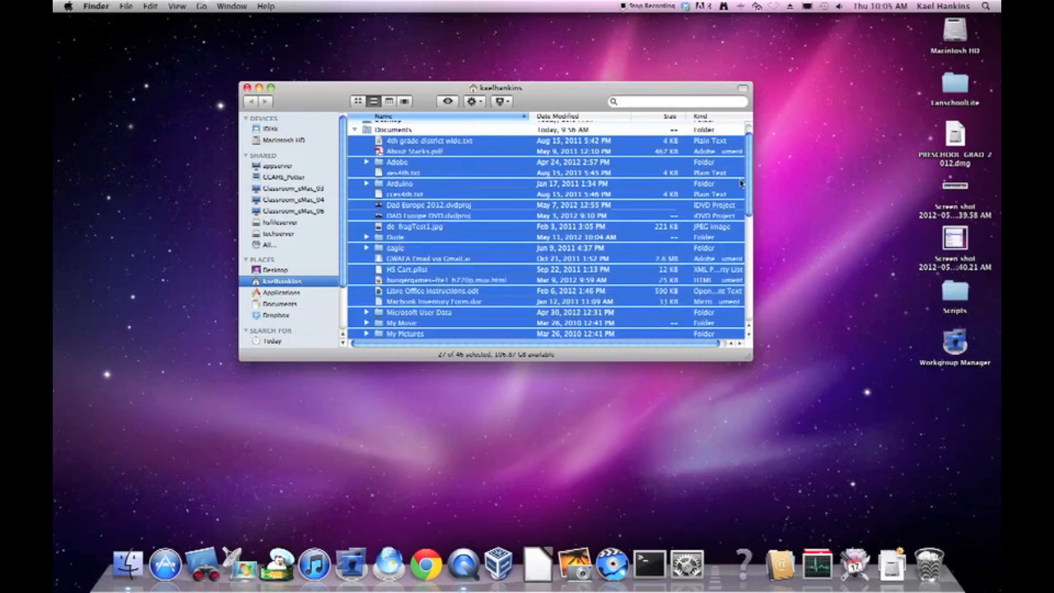
Select and trash Dad Europe 2012 and DAD Europe DVD projects, then select Microsoft User Data.
{"action": "scroll", "scroll_direction": "up", "scroll_amount": 3}
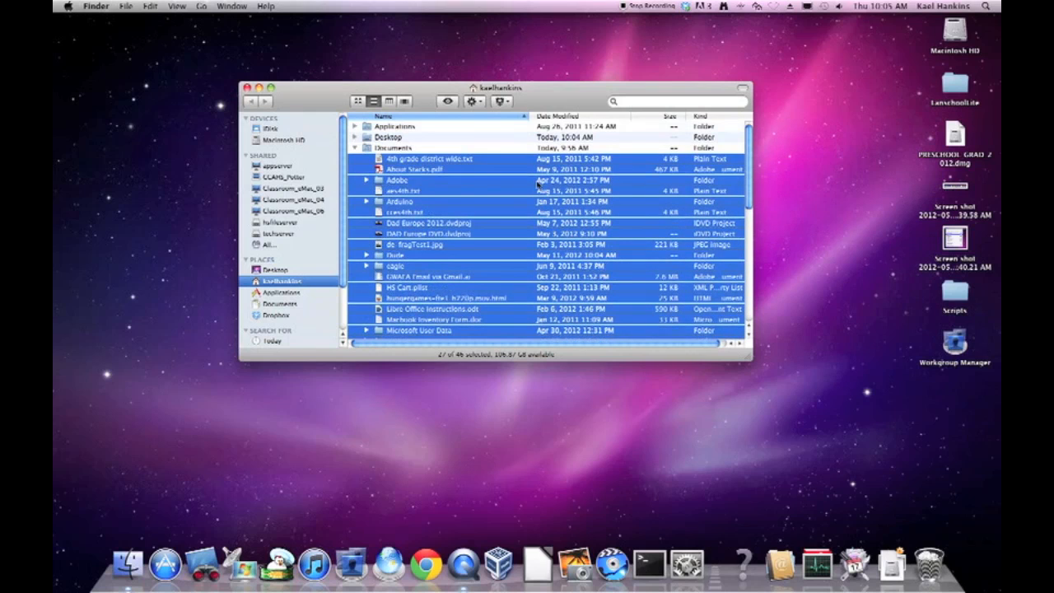
{"action": "left_click", "coordinate": [412, 169]}
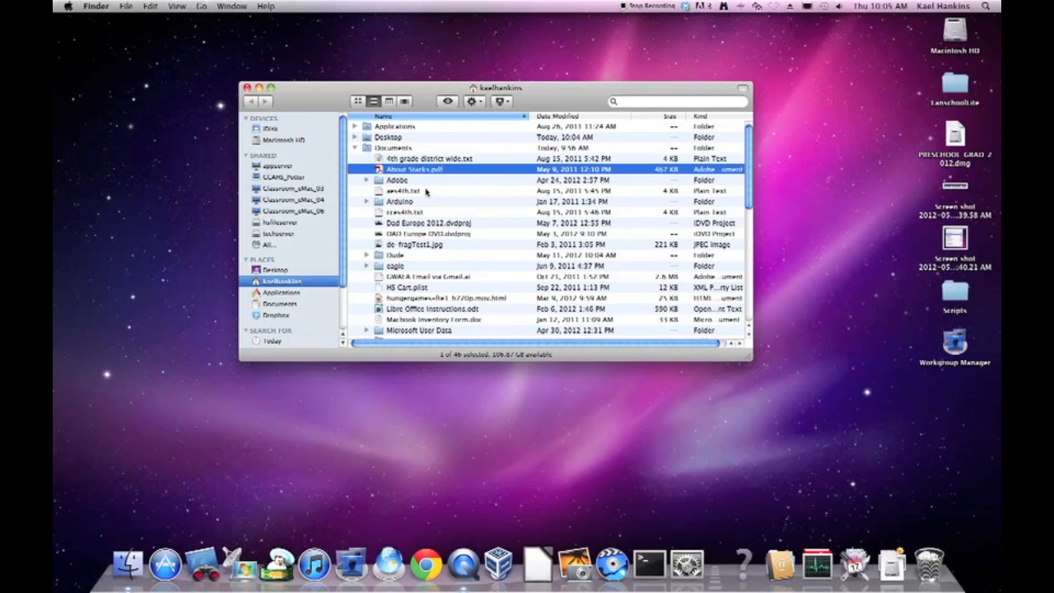
{"action": "mouse_move", "coordinate": [410, 224]}
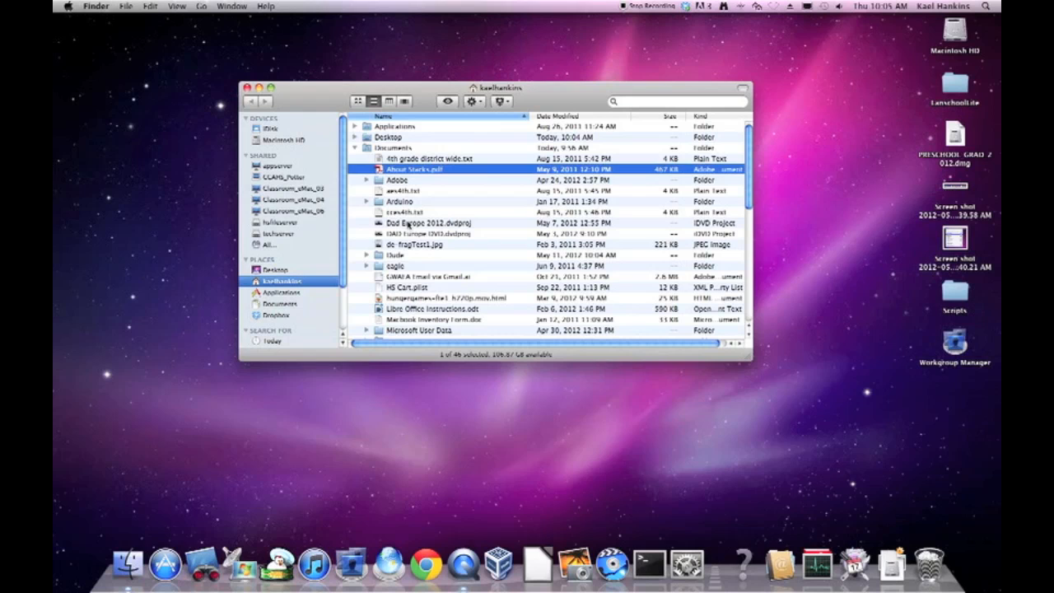
{"action": "left_click", "coordinate": [429, 223]}
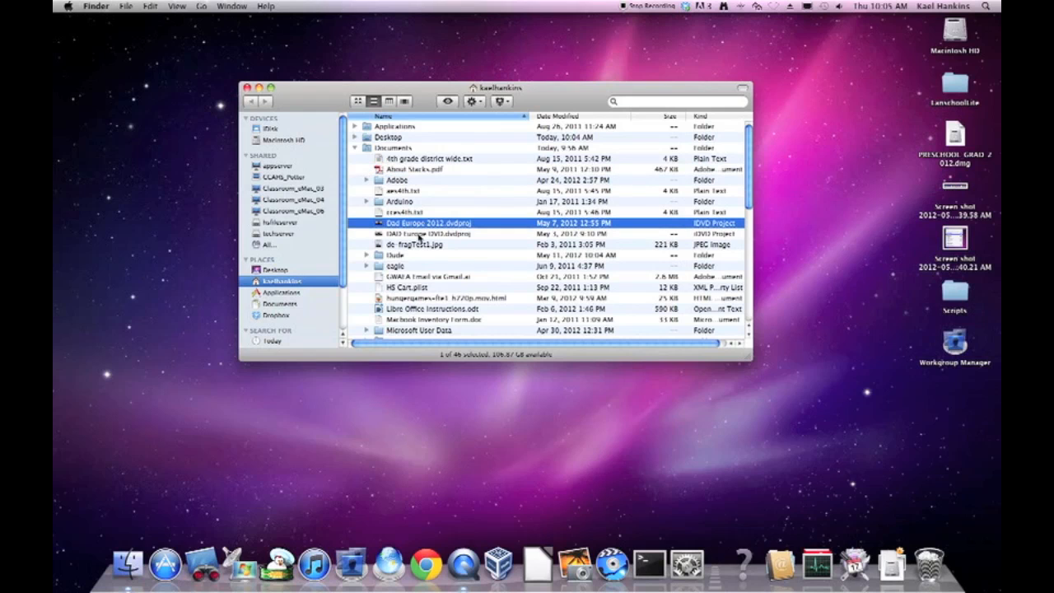
{"action": "left_click", "coordinate": [420, 233]}
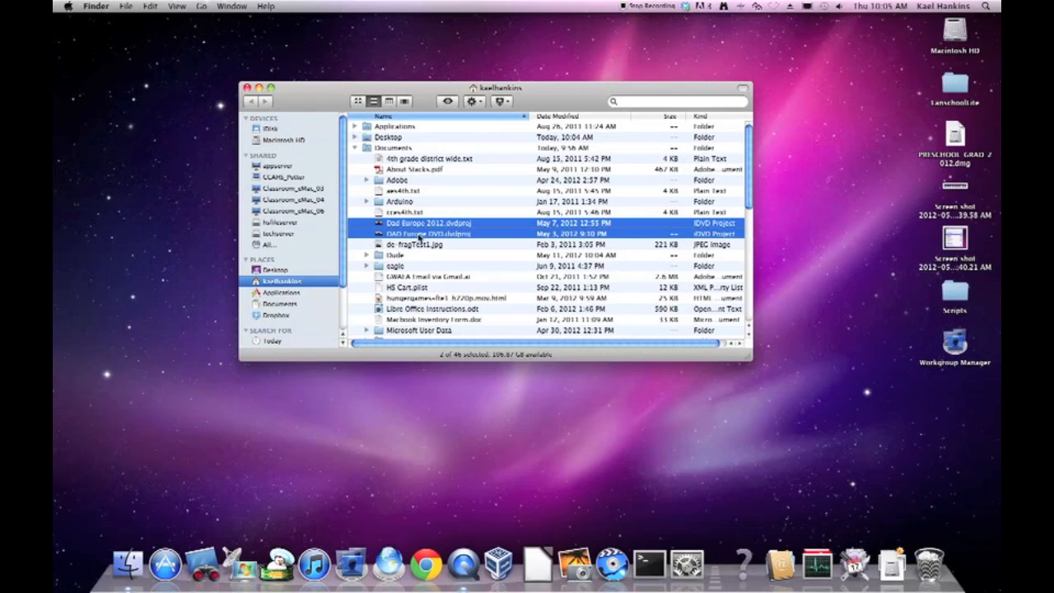
{"action": "mouse_move", "coordinate": [928, 566]}
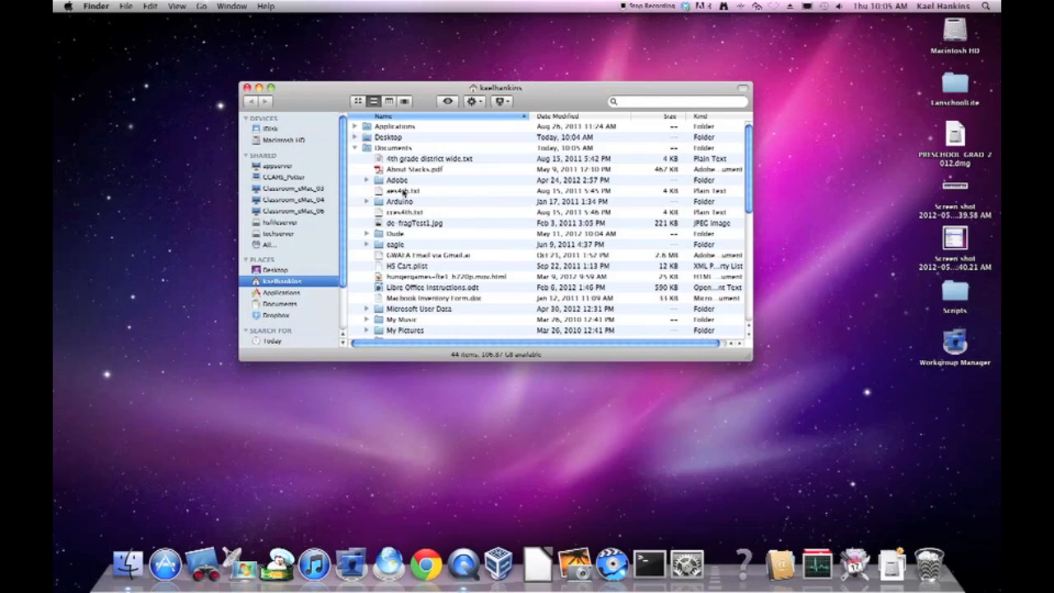
{"action": "scroll", "scroll_direction": "down", "scroll_amount": 3}
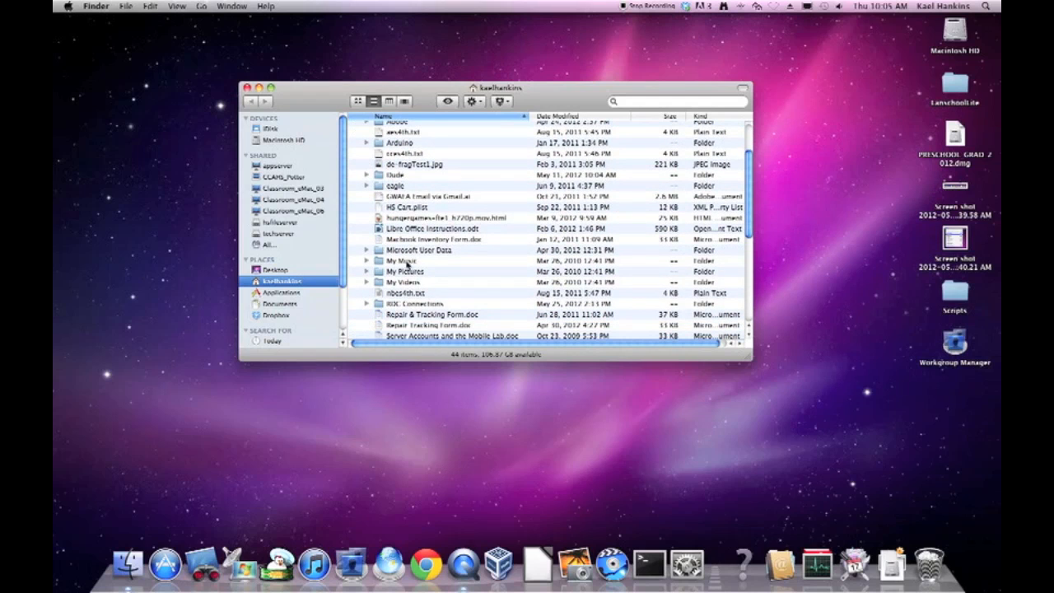
{"action": "left_click", "coordinate": [420, 249]}
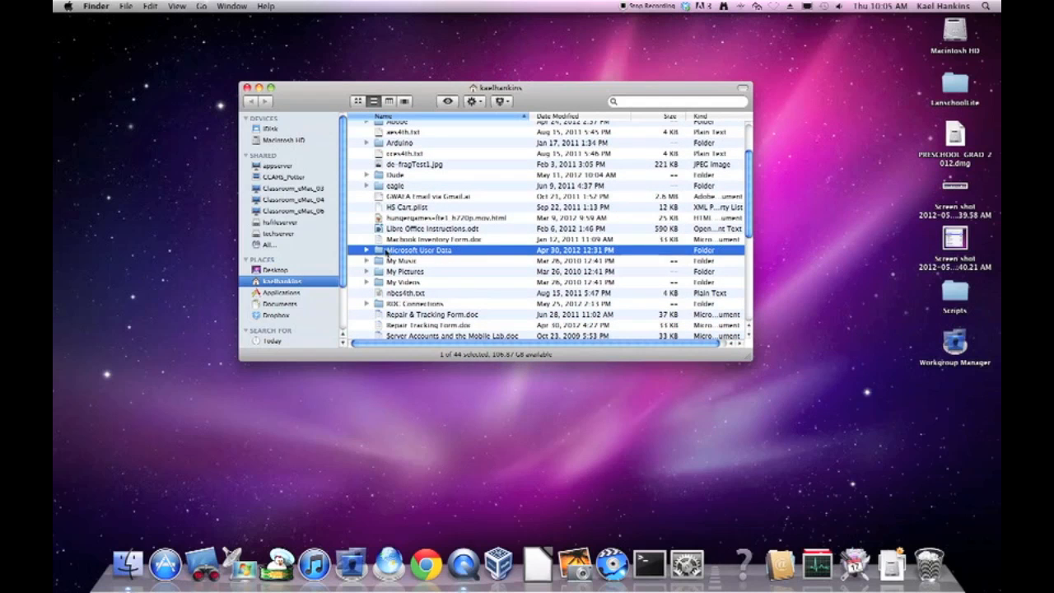
{"action": "mouse_move", "coordinate": [428, 258]}
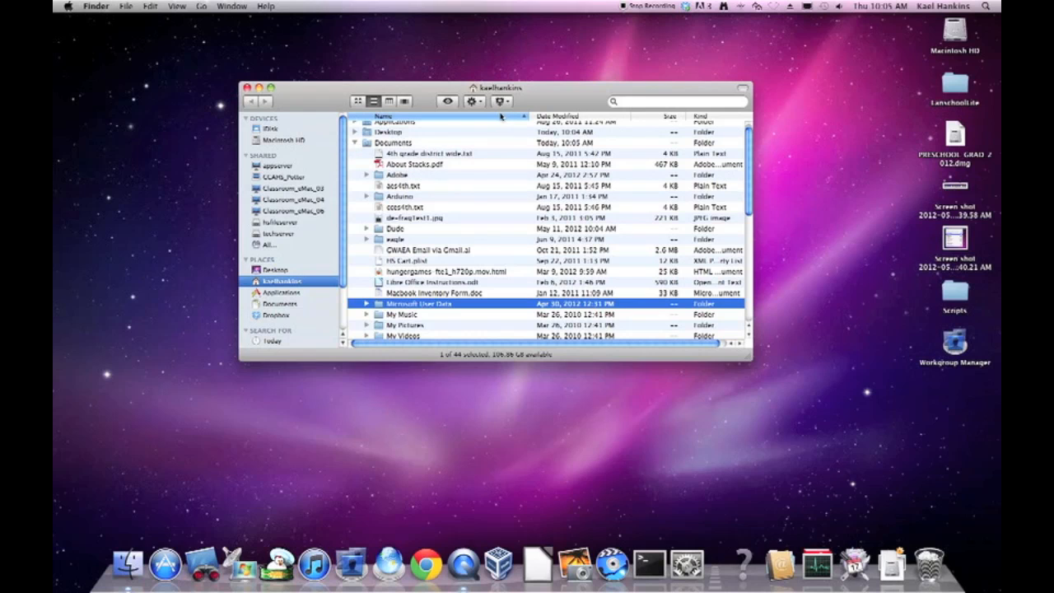
{"action": "mouse_move", "coordinate": [580, 111]}
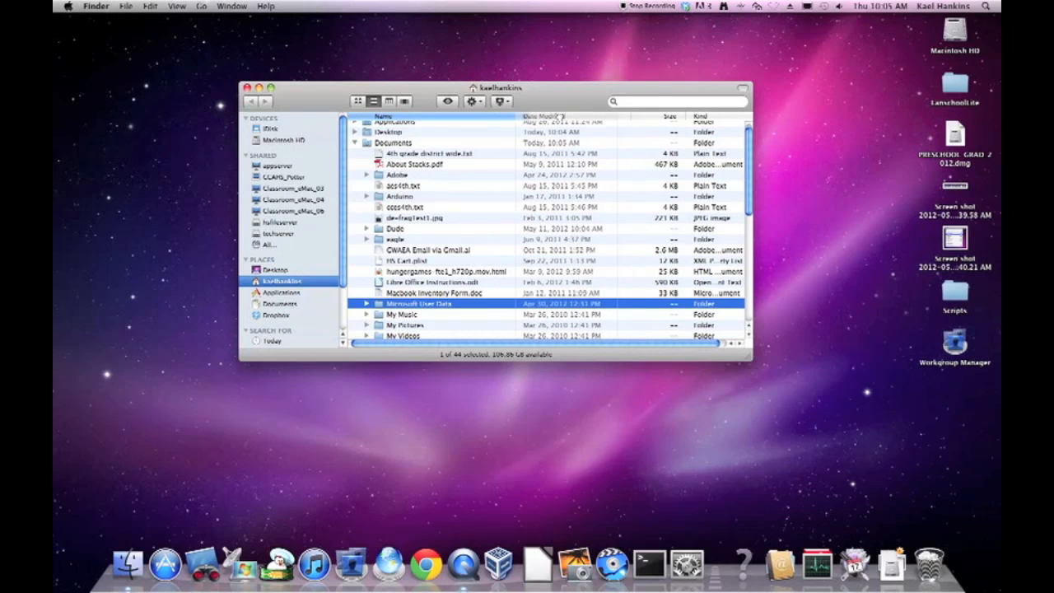
Sort the home folder list by modification date, newest first.
{"action": "left_click", "coordinate": [560, 116]}
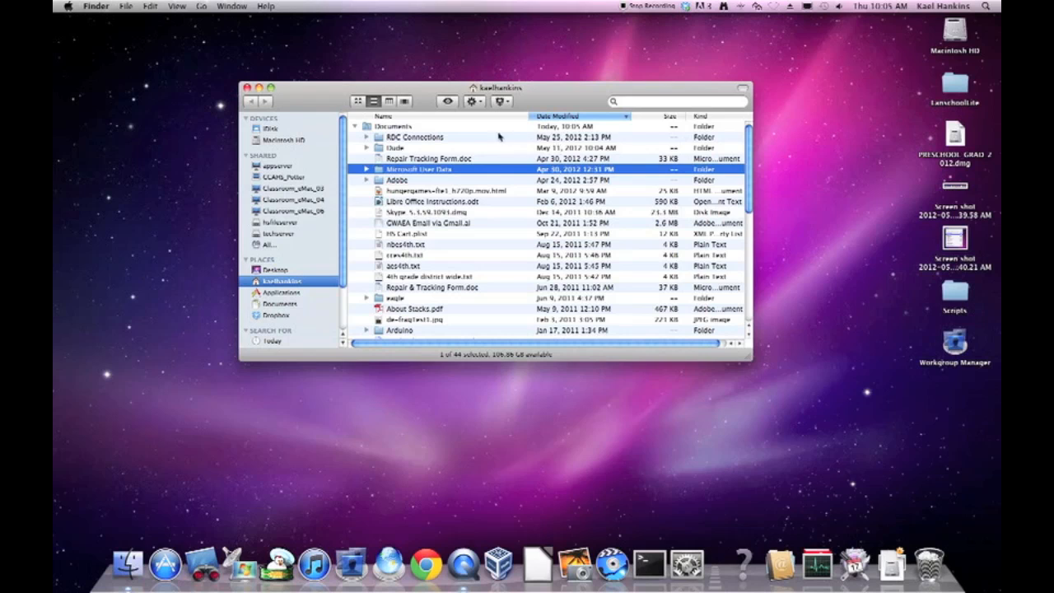
{"action": "mouse_move", "coordinate": [567, 214]}
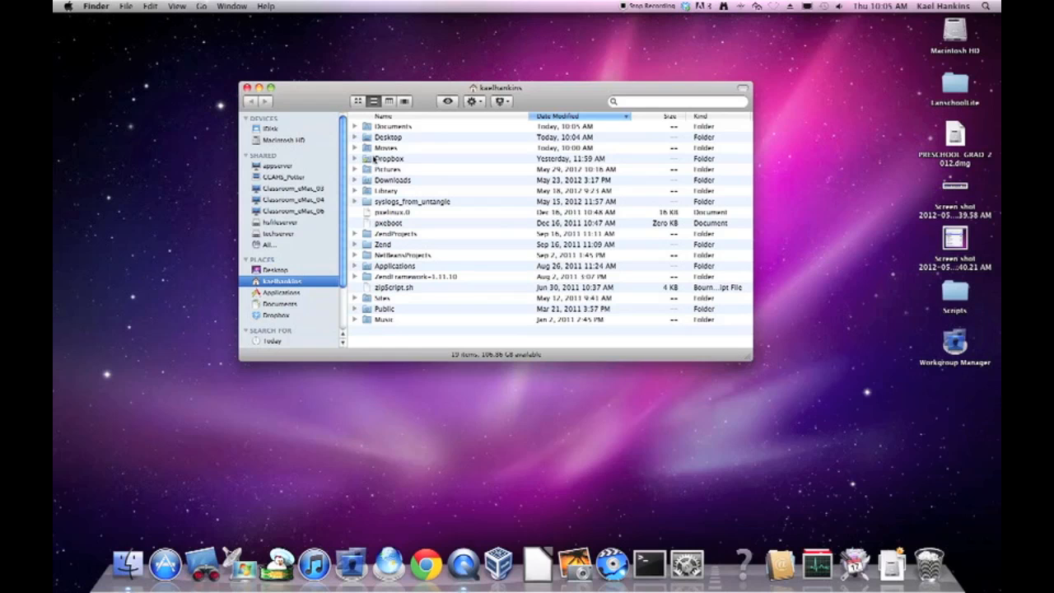
Select Pictures, expand it, and select the iPhoto Library.
{"action": "left_click", "coordinate": [387, 147]}
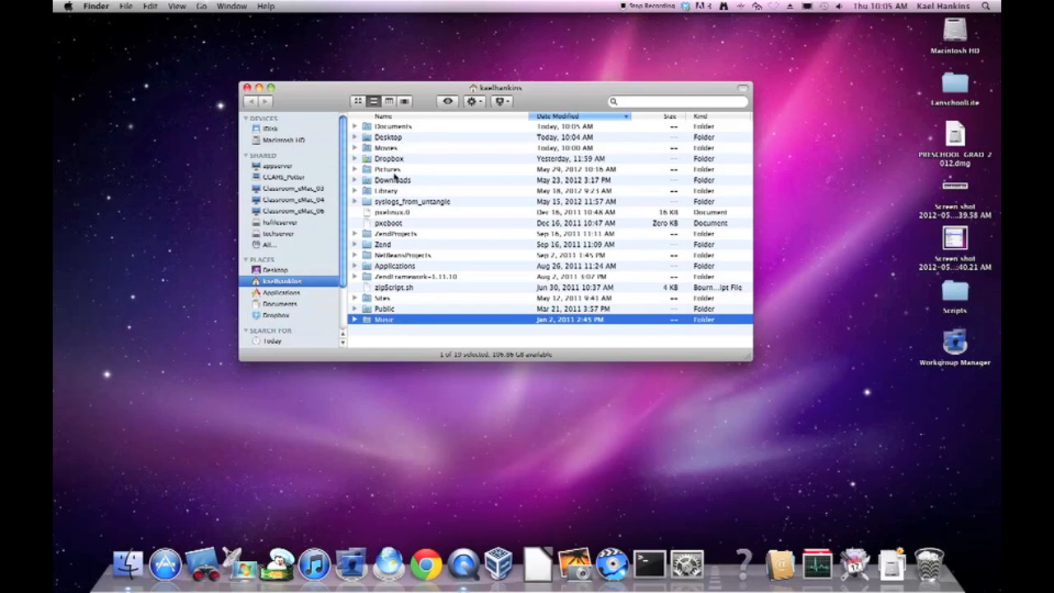
{"action": "left_click", "coordinate": [391, 169]}
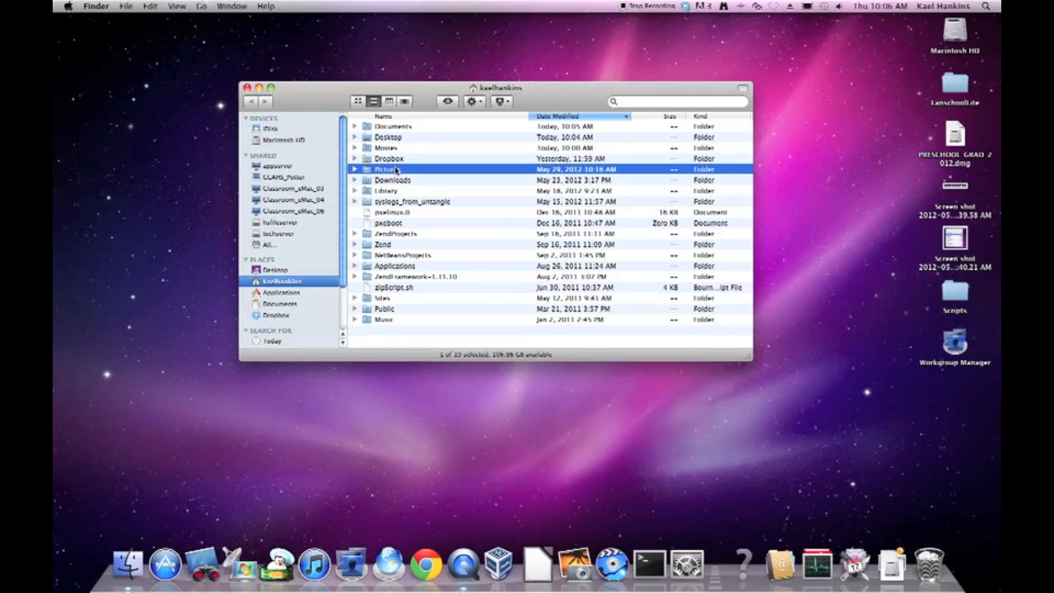
{"action": "mouse_move", "coordinate": [387, 179]}
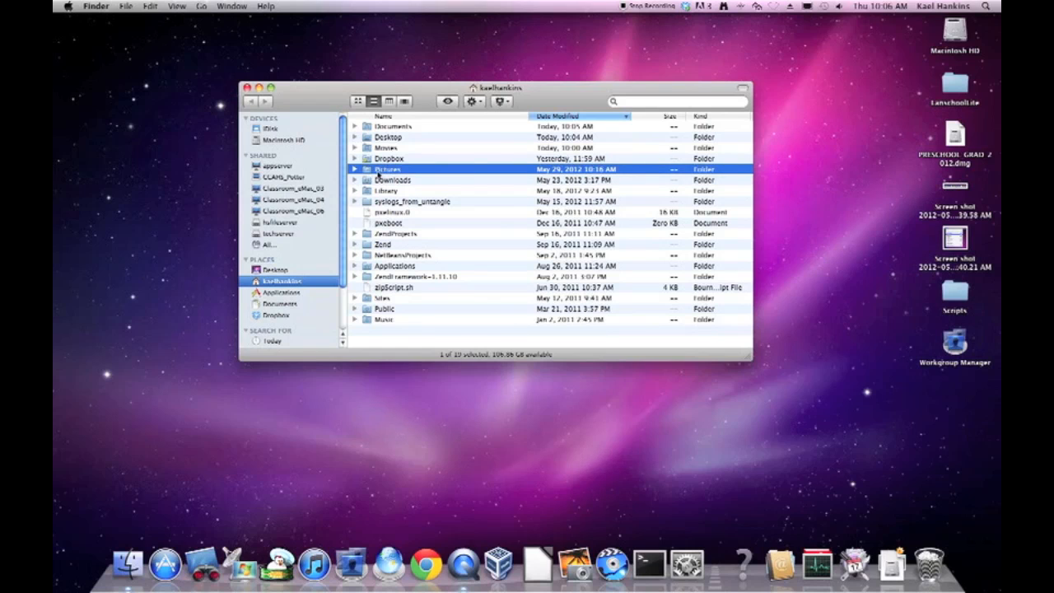
{"action": "left_click", "coordinate": [354, 169]}
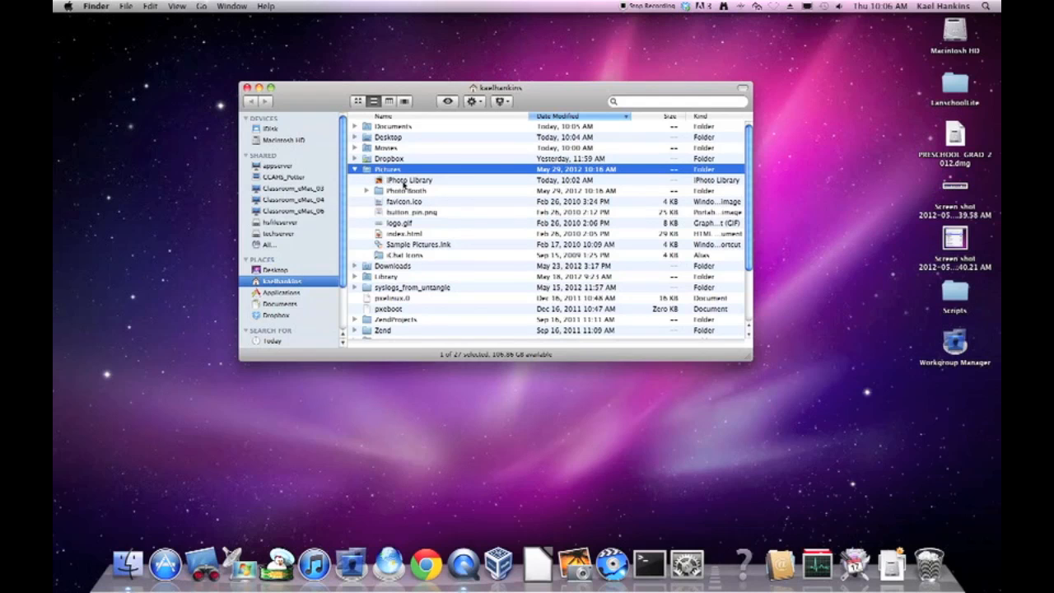
{"action": "left_click", "coordinate": [409, 179]}
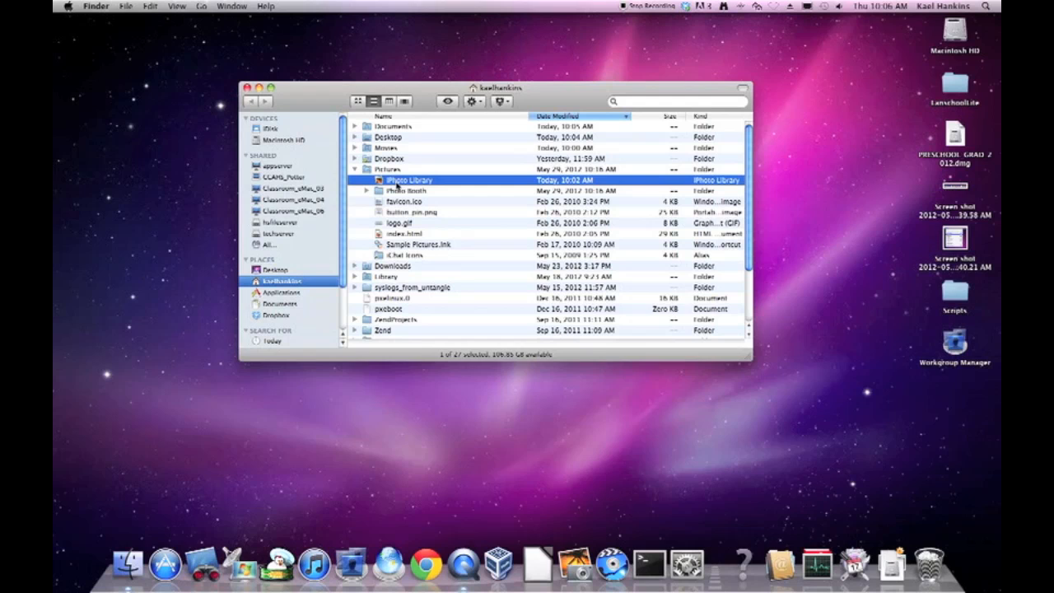
{"action": "mouse_move", "coordinate": [575, 565]}
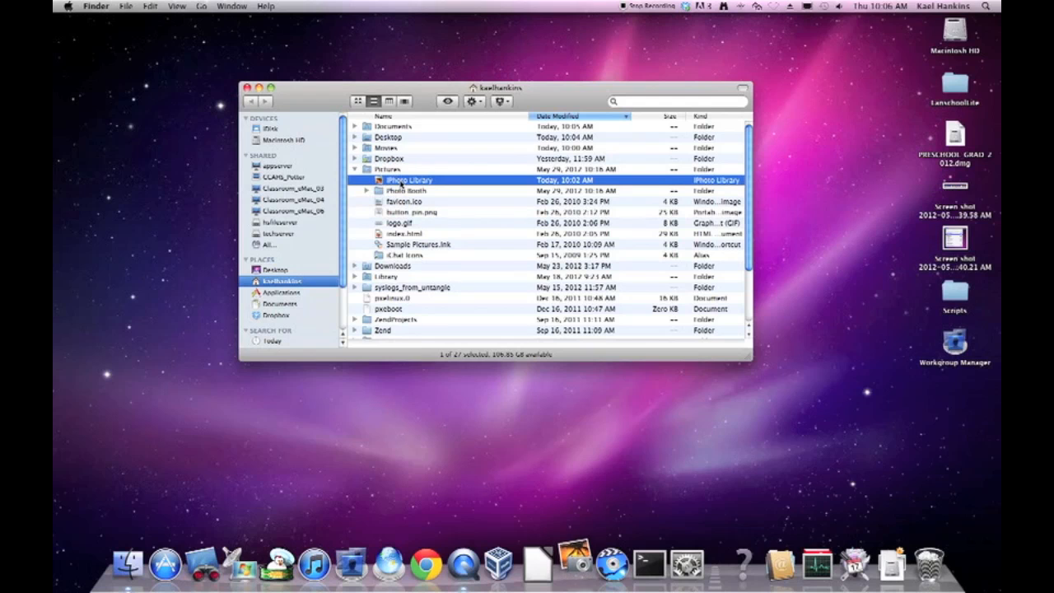
Open the iPhoto Library and delete the selected batch of photos.
{"action": "double_click", "coordinate": [409, 179]}
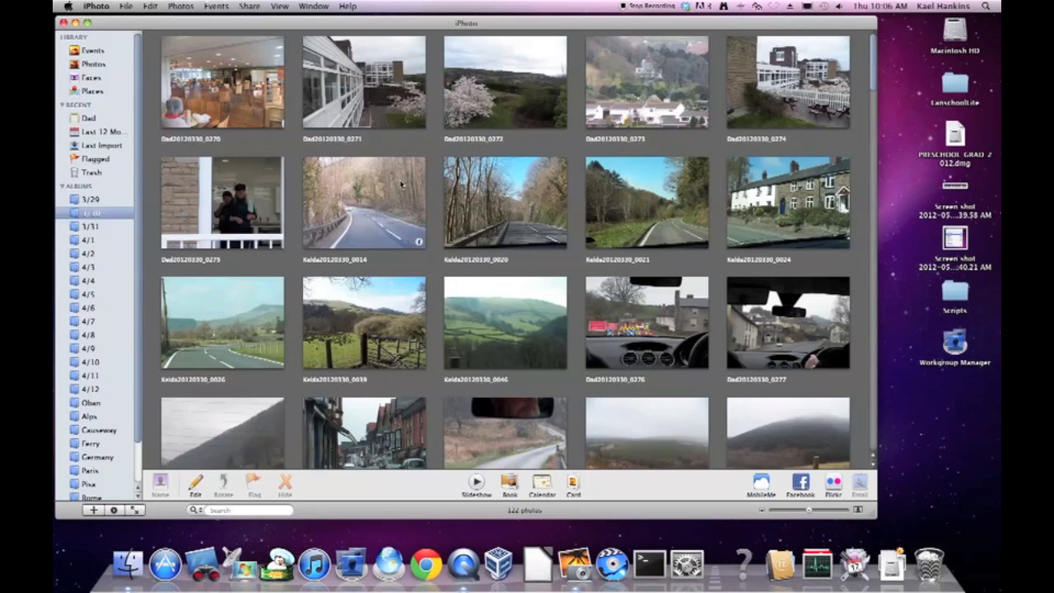
{"action": "left_click", "coordinate": [222, 82]}
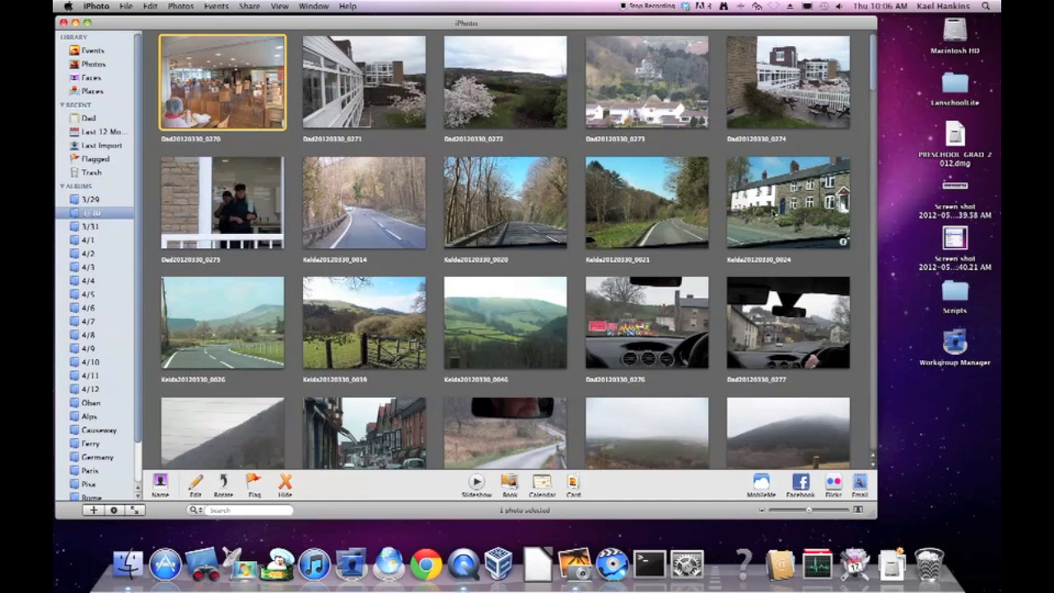
{"action": "scroll", "scroll_direction": "down", "scroll_amount": 3}
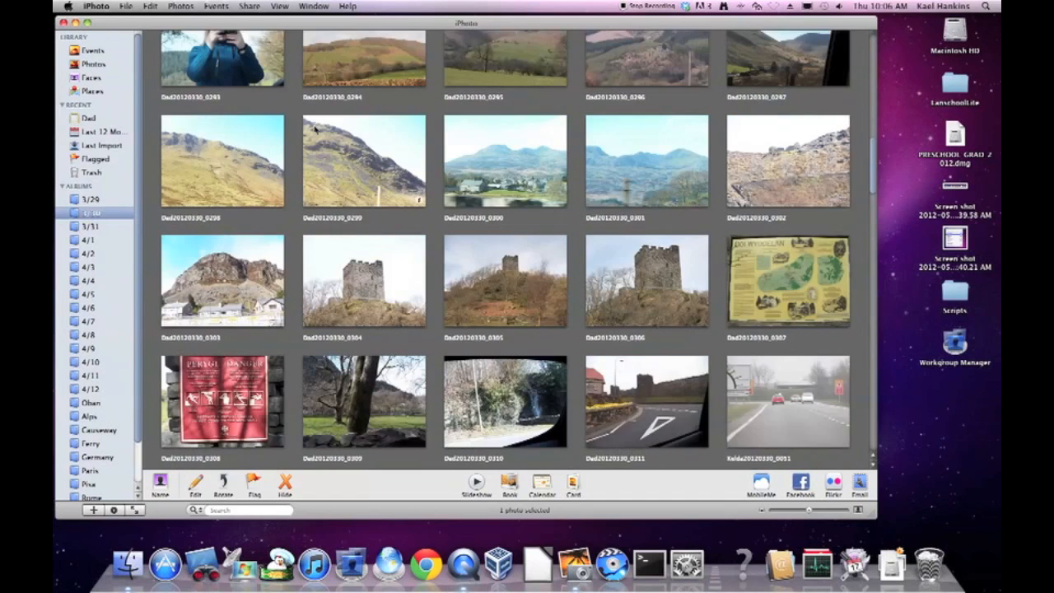
{"action": "scroll", "scroll_direction": "up", "scroll_amount": 3}
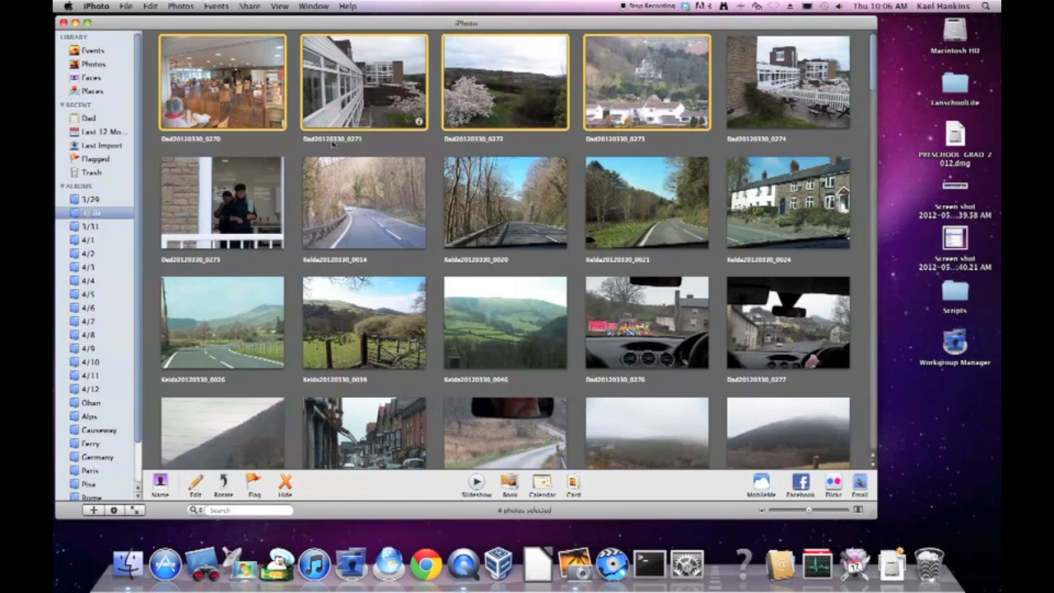
{"action": "mouse_move", "coordinate": [731, 147]}
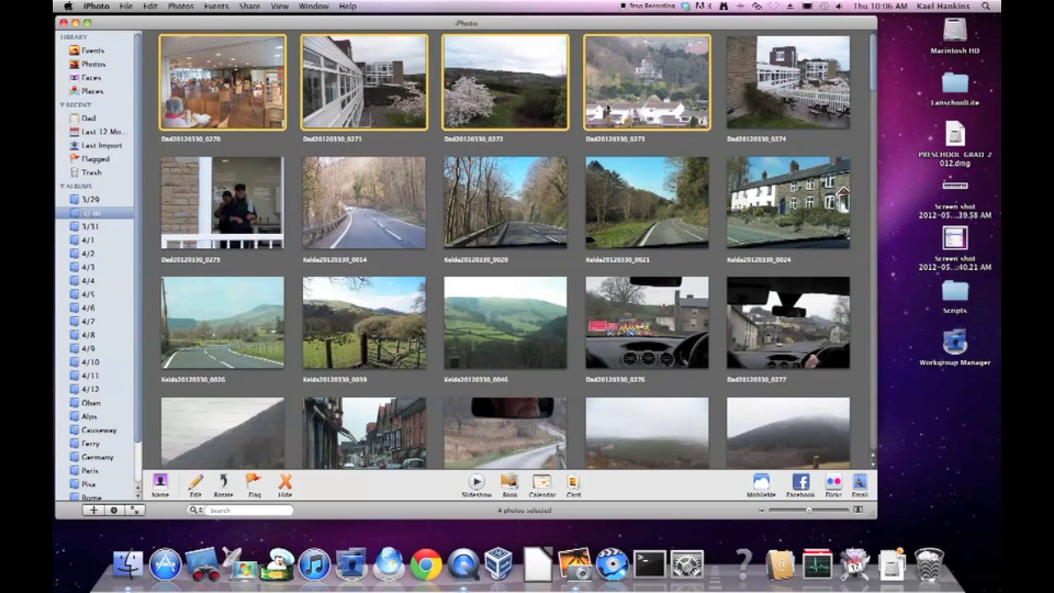
{"action": "left_click", "coordinate": [363, 203]}
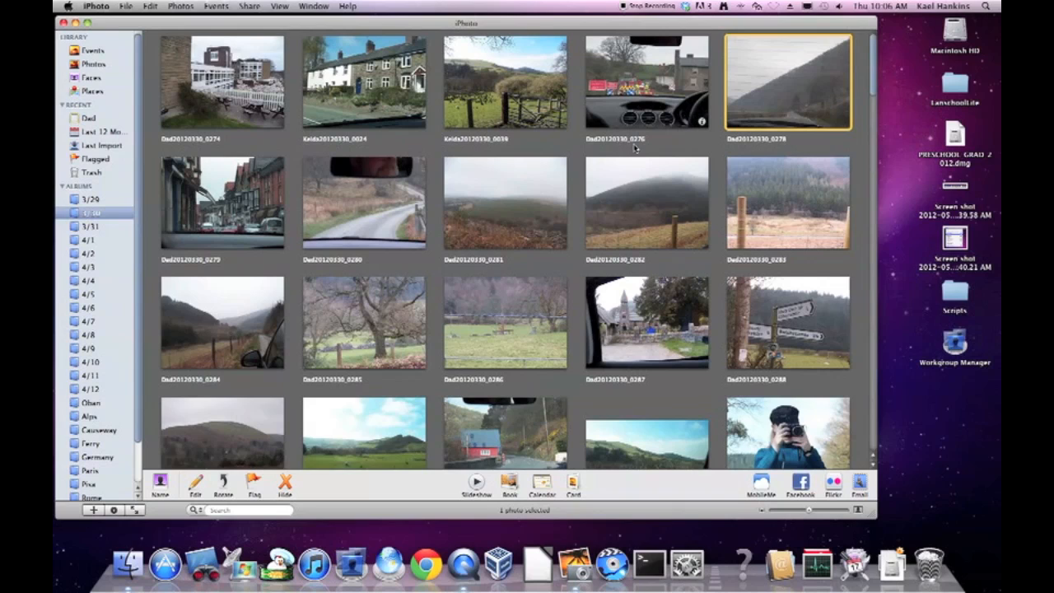
{"action": "mouse_move", "coordinate": [122, 189]}
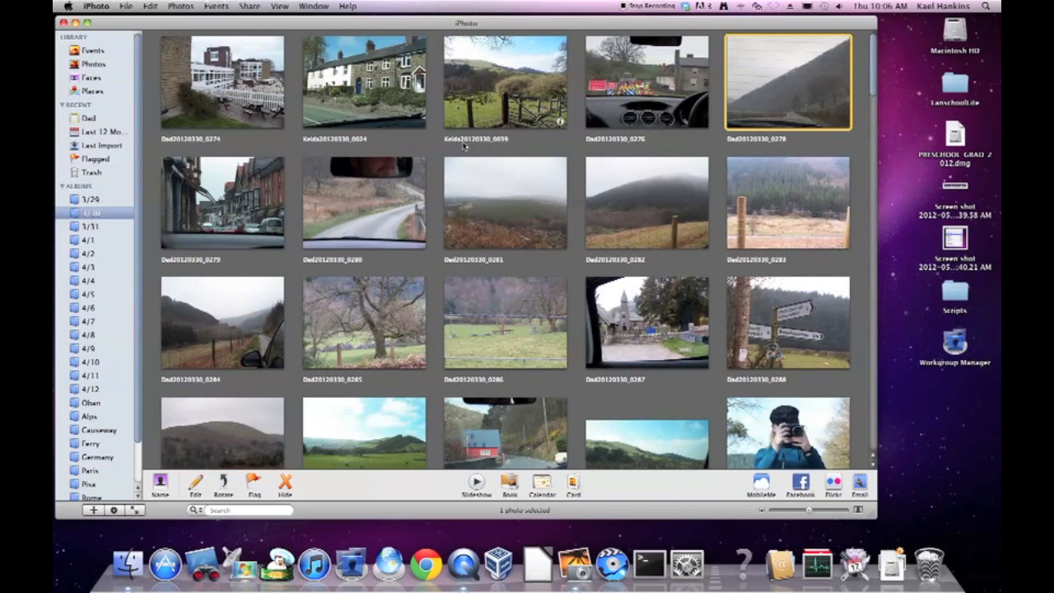
{"action": "mouse_move", "coordinate": [578, 157]}
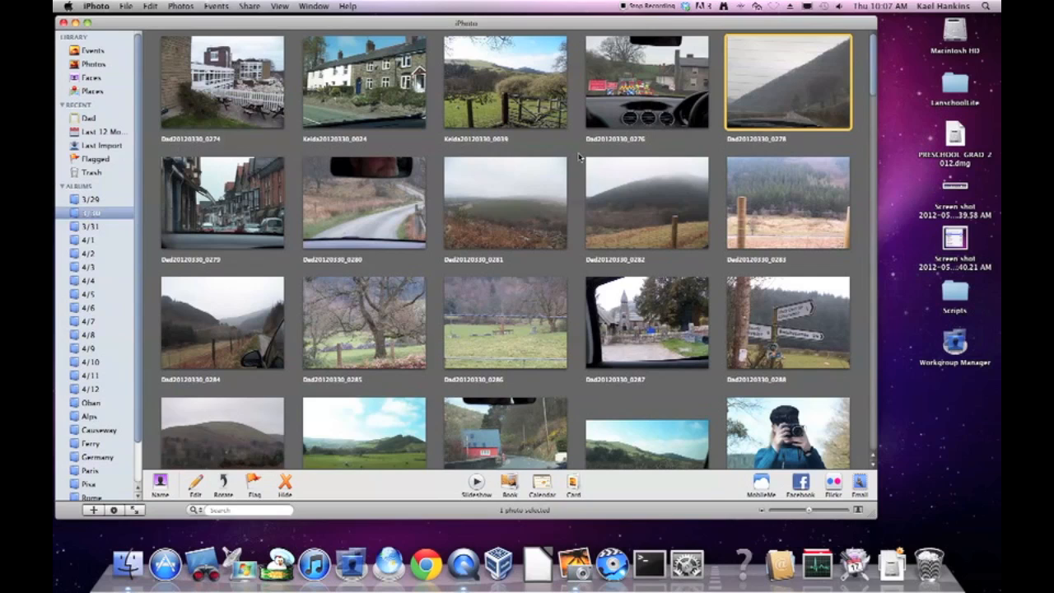
{"action": "mouse_move", "coordinate": [487, 164]}
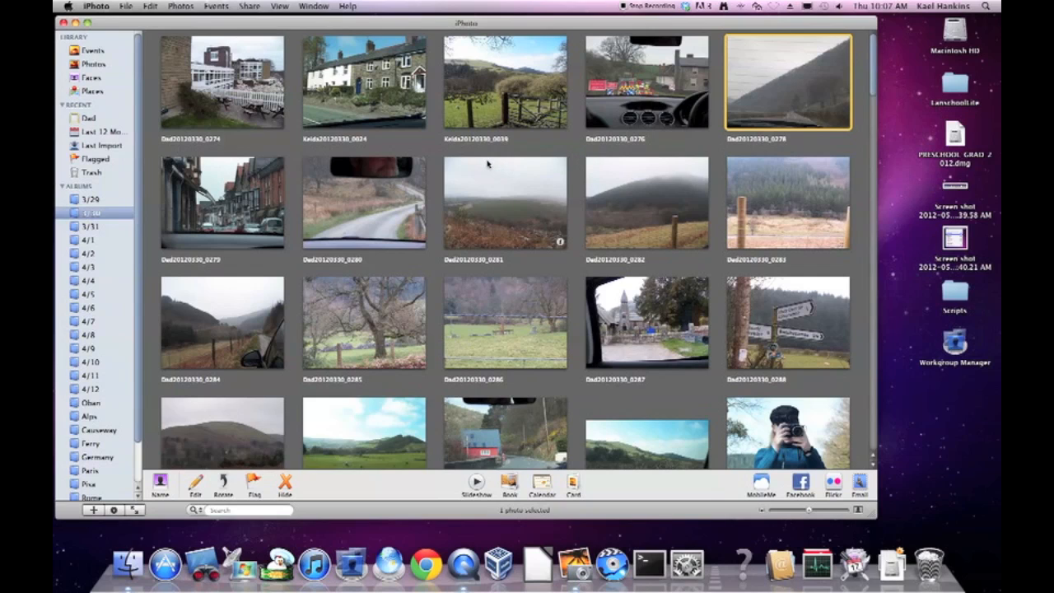
Quit iPhoto and collapse the Pictures folder in Finder.
{"action": "left_click", "coordinate": [97, 6]}
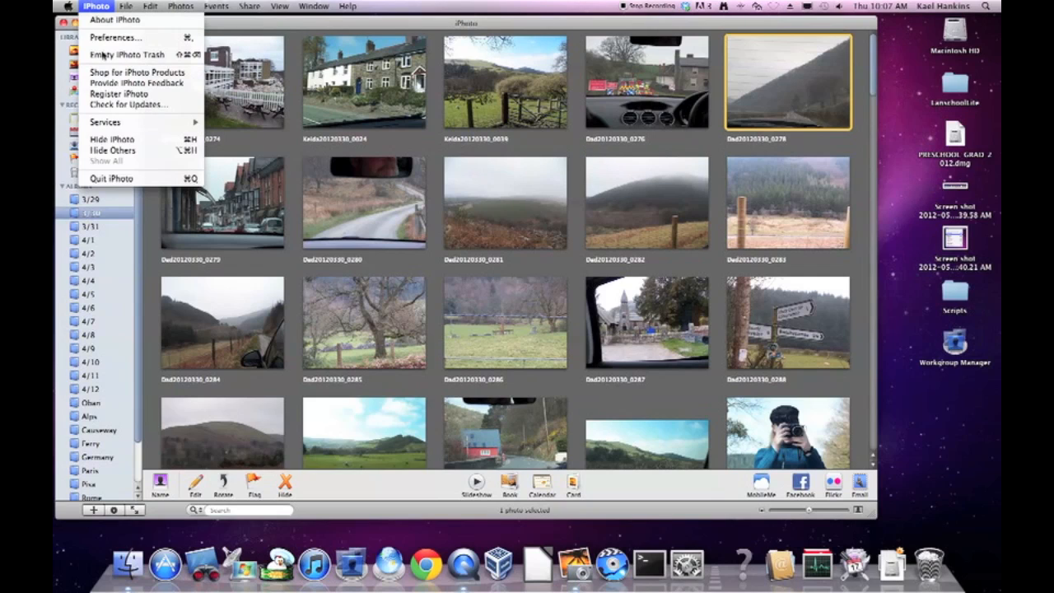
{"action": "left_click", "coordinate": [111, 177]}
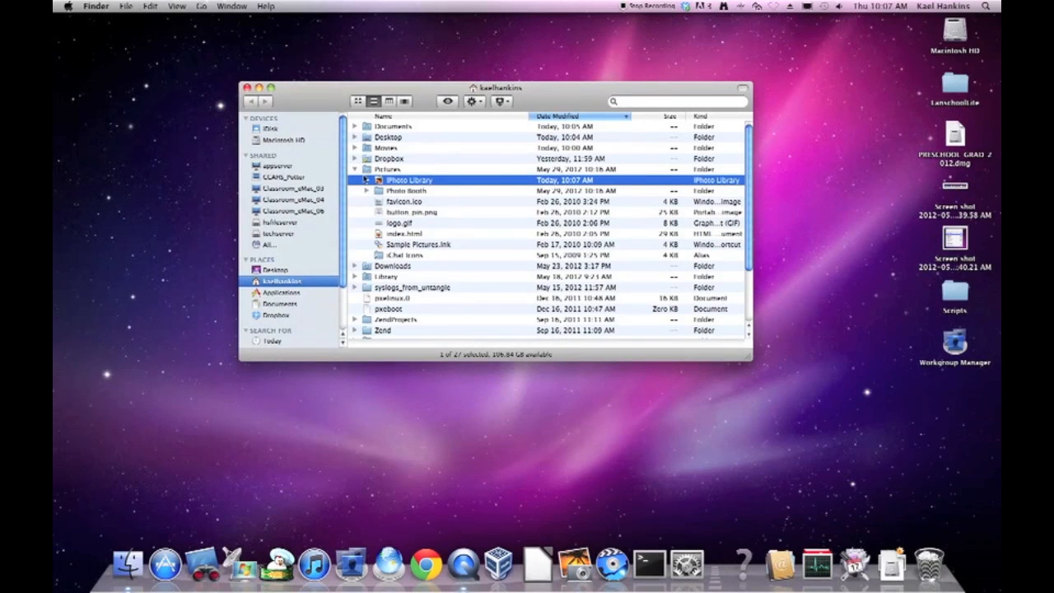
{"action": "left_click", "coordinate": [367, 180]}
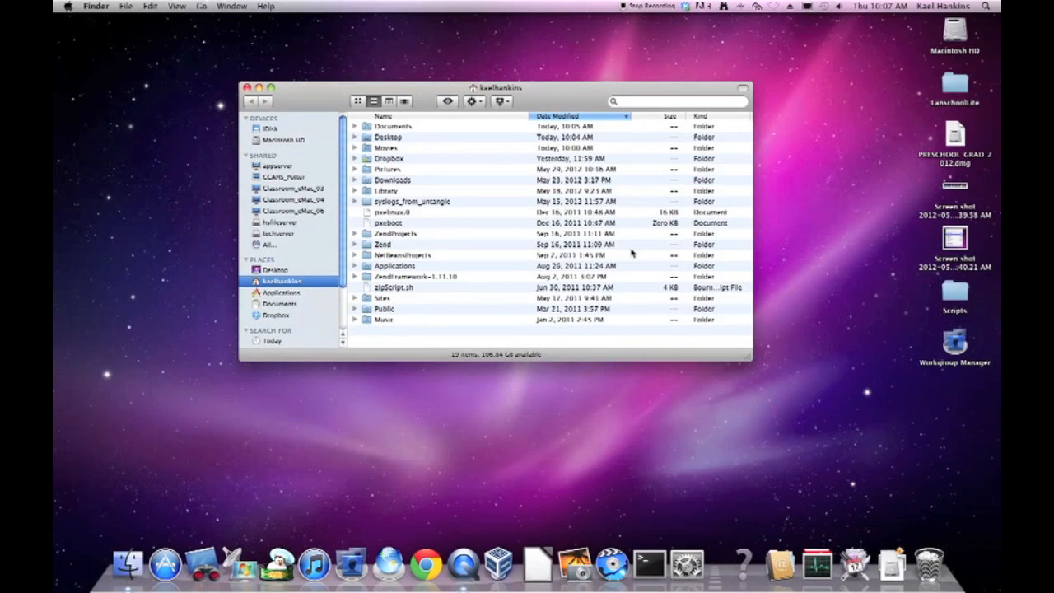
{"action": "mouse_move", "coordinate": [406, 169]}
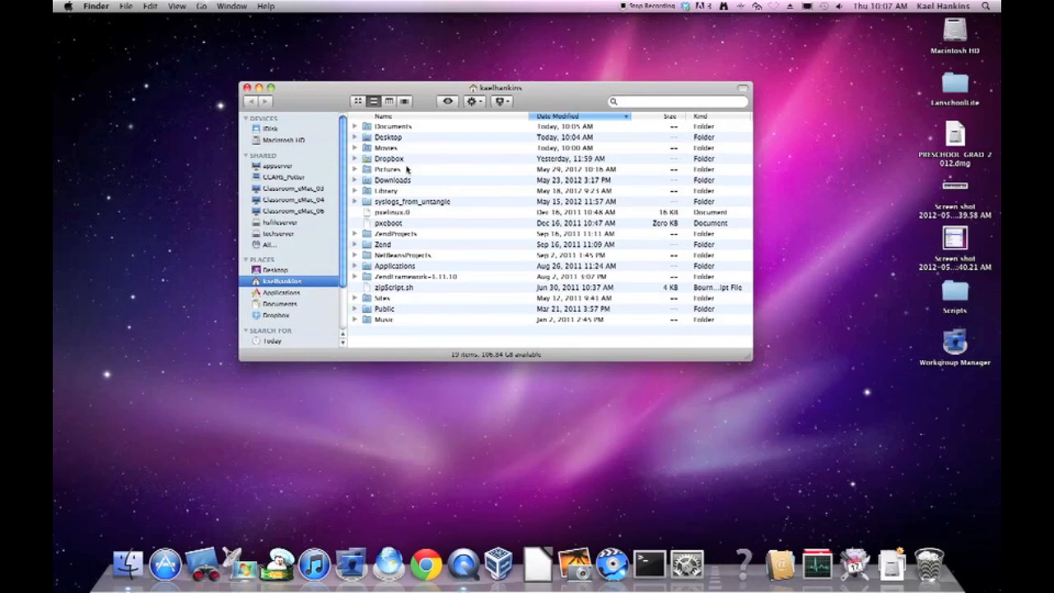
{"action": "left_click", "coordinate": [393, 180]}
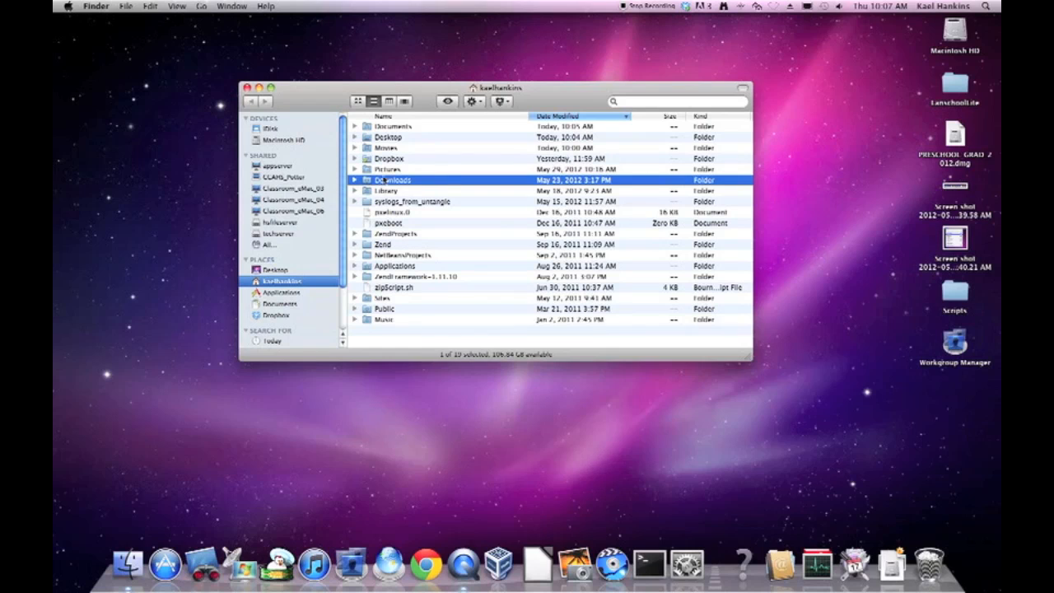
{"action": "left_click", "coordinate": [394, 125]}
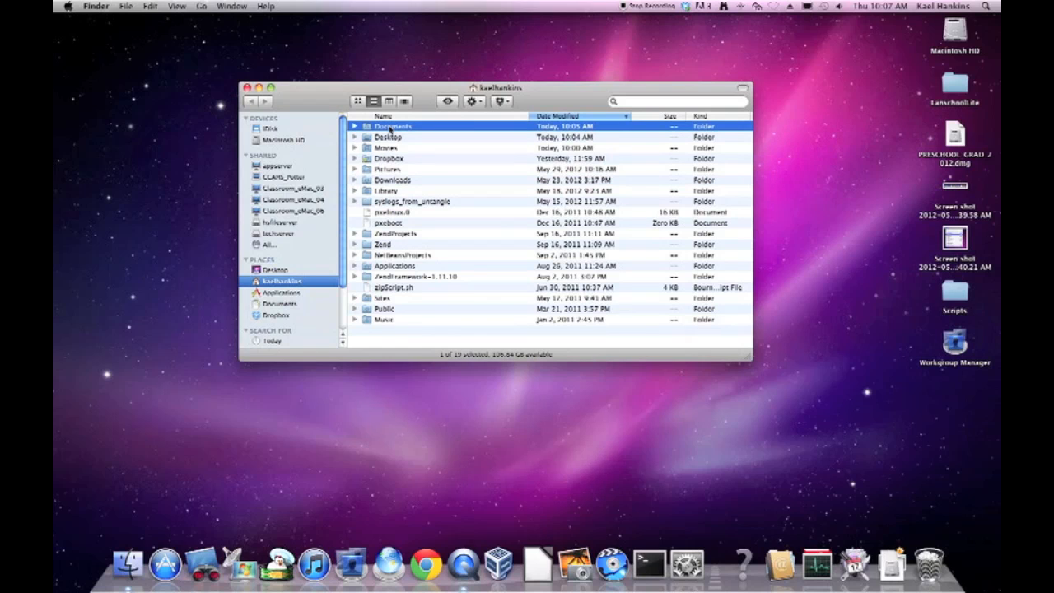
{"action": "mouse_move", "coordinate": [428, 97]}
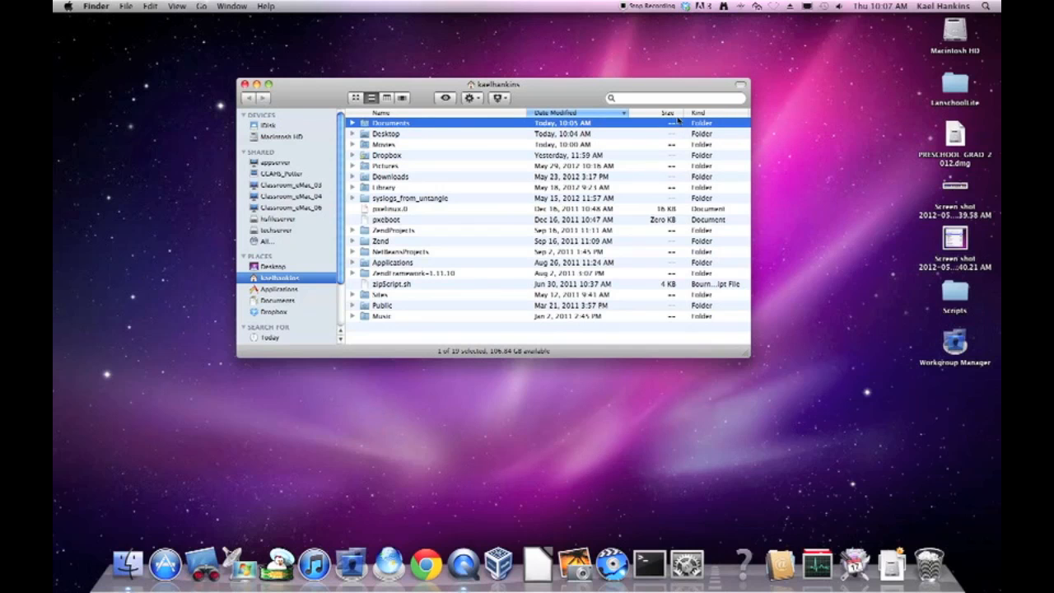
{"action": "mouse_move", "coordinate": [670, 133]}
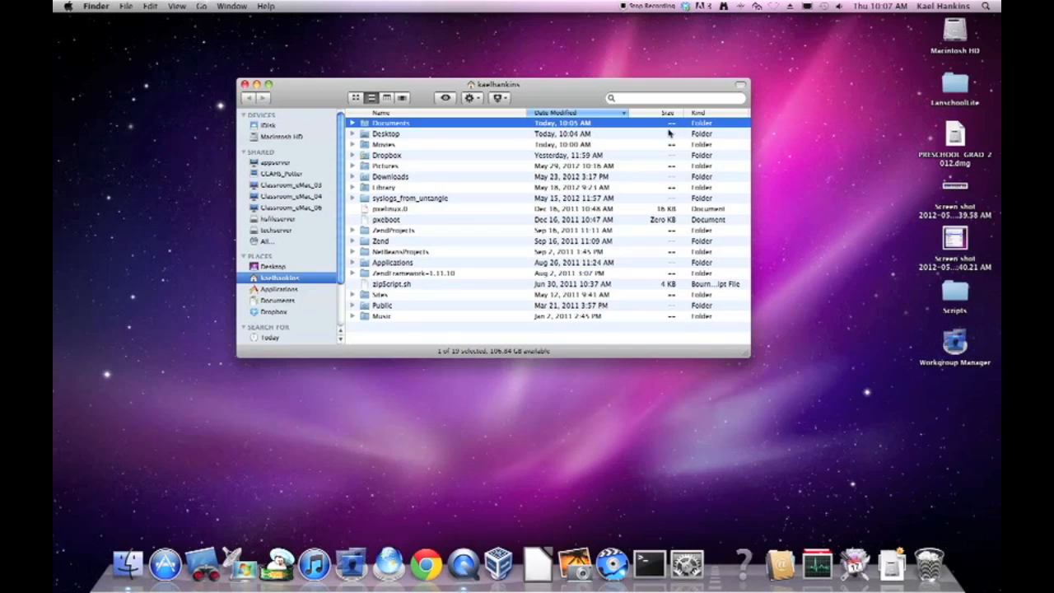
{"action": "mouse_move", "coordinate": [665, 232]}
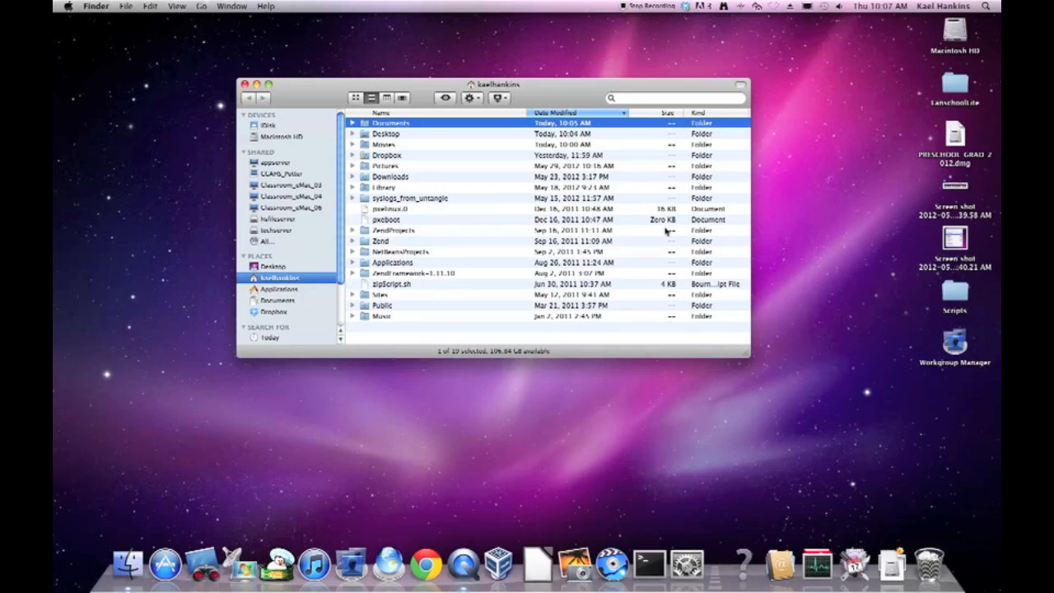
{"action": "mouse_move", "coordinate": [116, 7]}
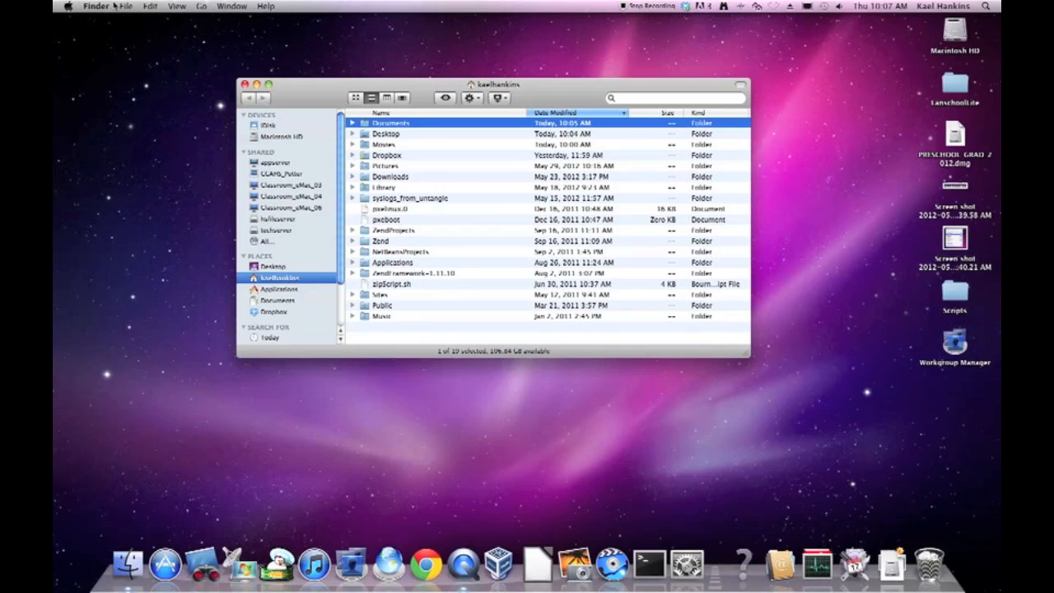
Open the view options and select Dropbox, Downloads and Documents so their sizes fill in.
{"action": "left_click", "coordinate": [176, 6]}
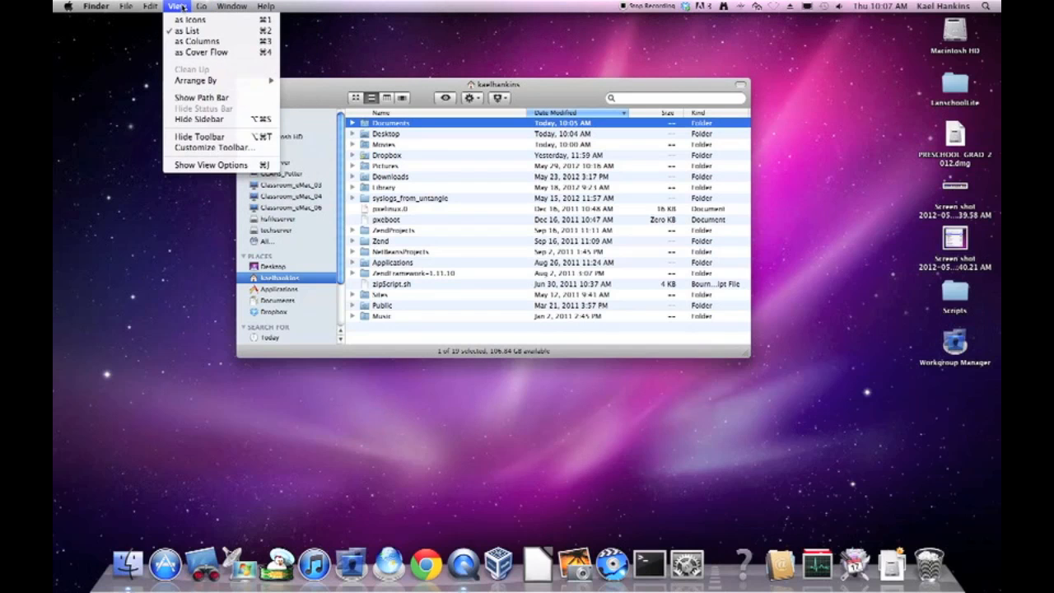
{"action": "mouse_move", "coordinate": [210, 164]}
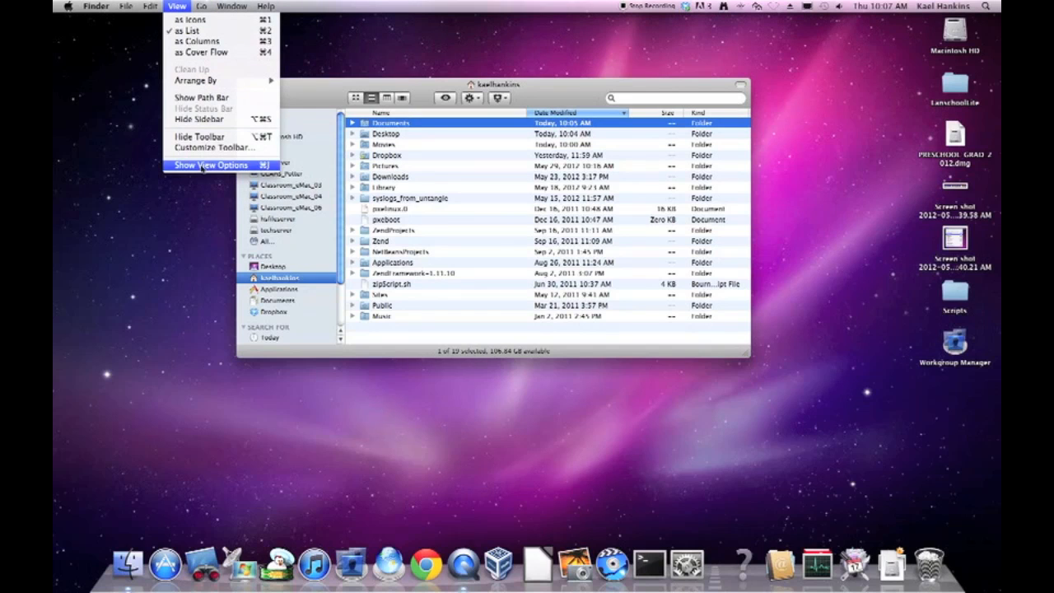
{"action": "left_click", "coordinate": [210, 165]}
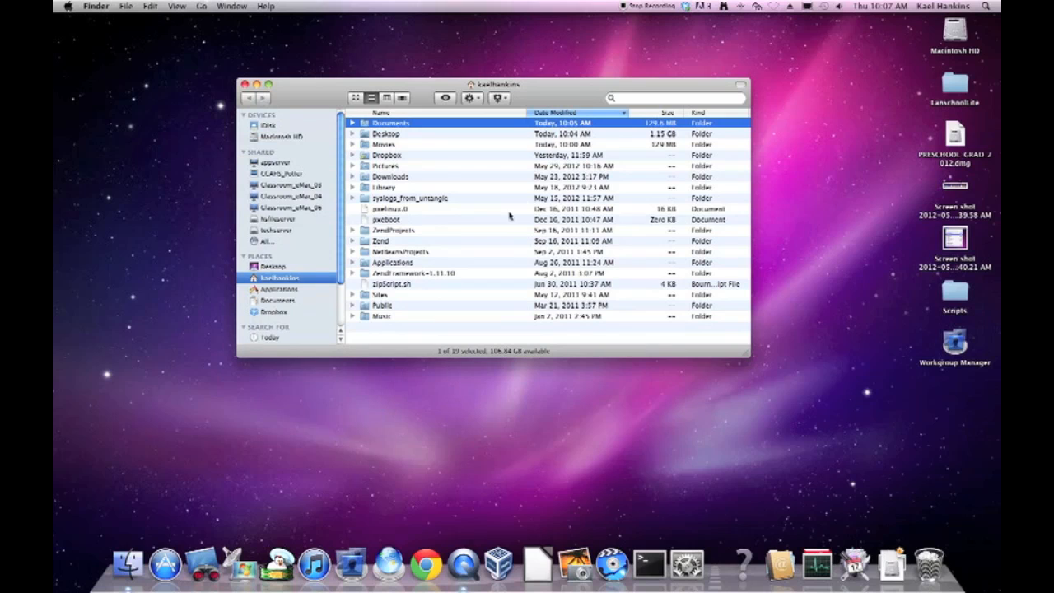
{"action": "mouse_move", "coordinate": [671, 134]}
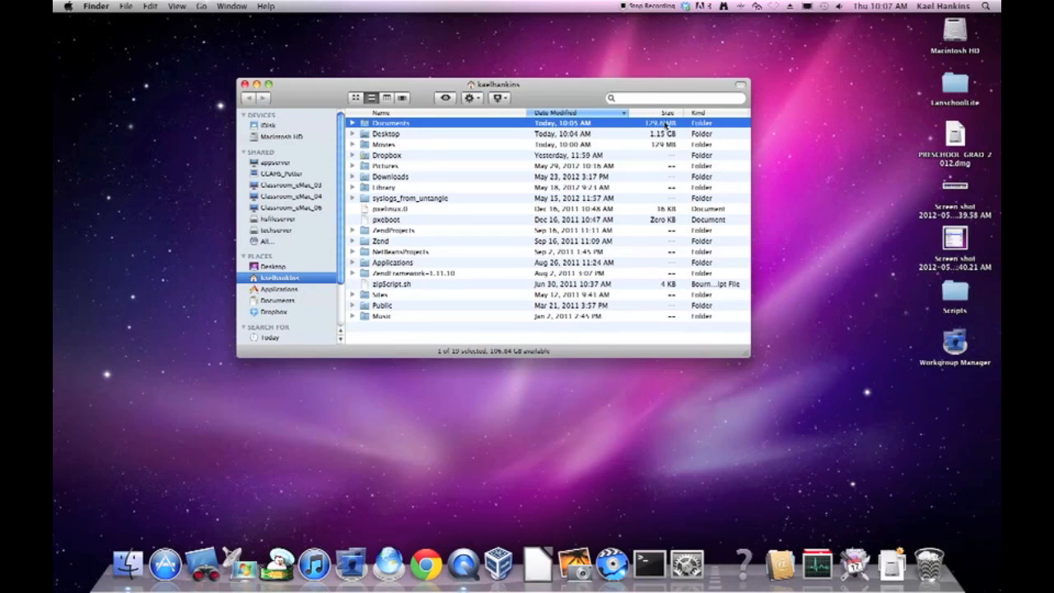
{"action": "mouse_move", "coordinate": [597, 180]}
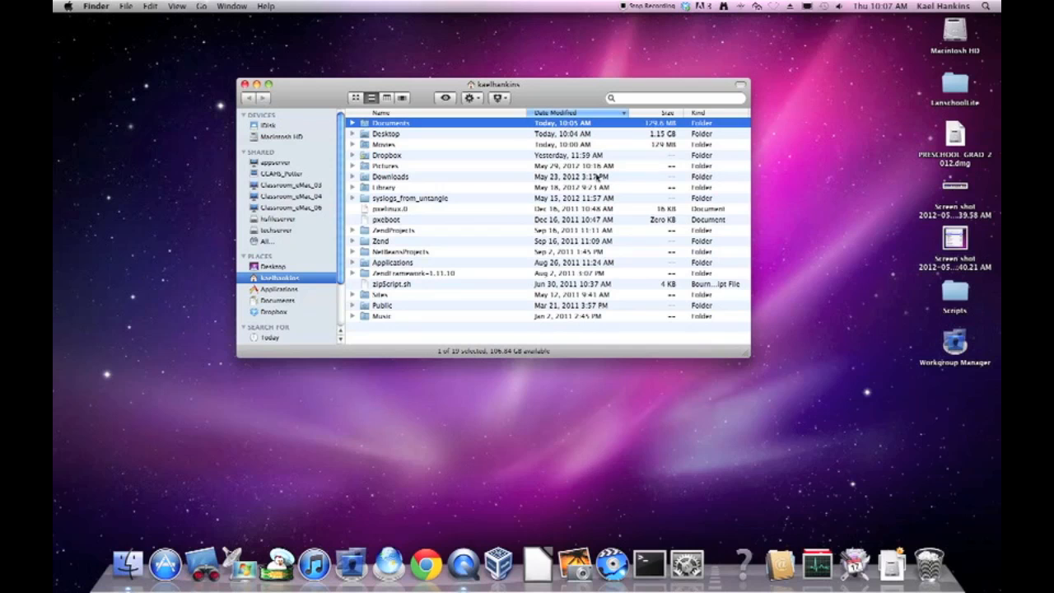
{"action": "mouse_move", "coordinate": [591, 156]}
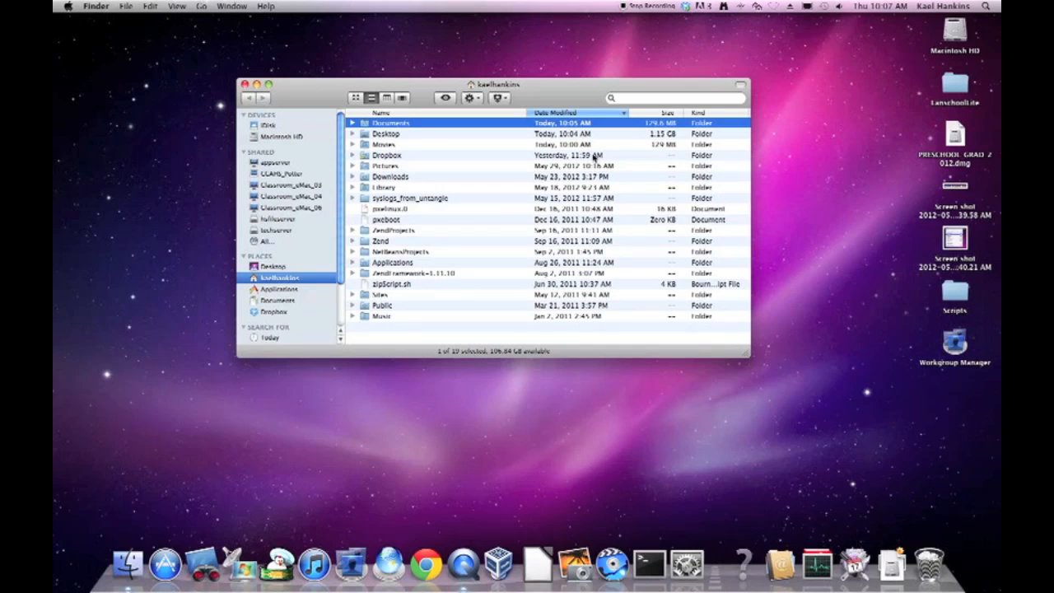
{"action": "left_click", "coordinate": [388, 155]}
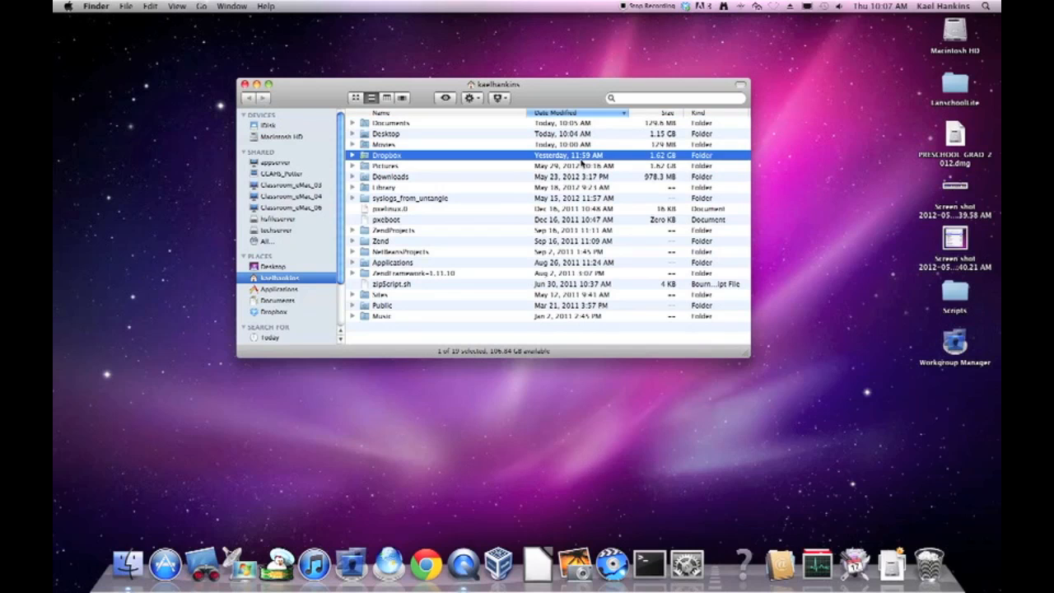
{"action": "left_click", "coordinate": [390, 176]}
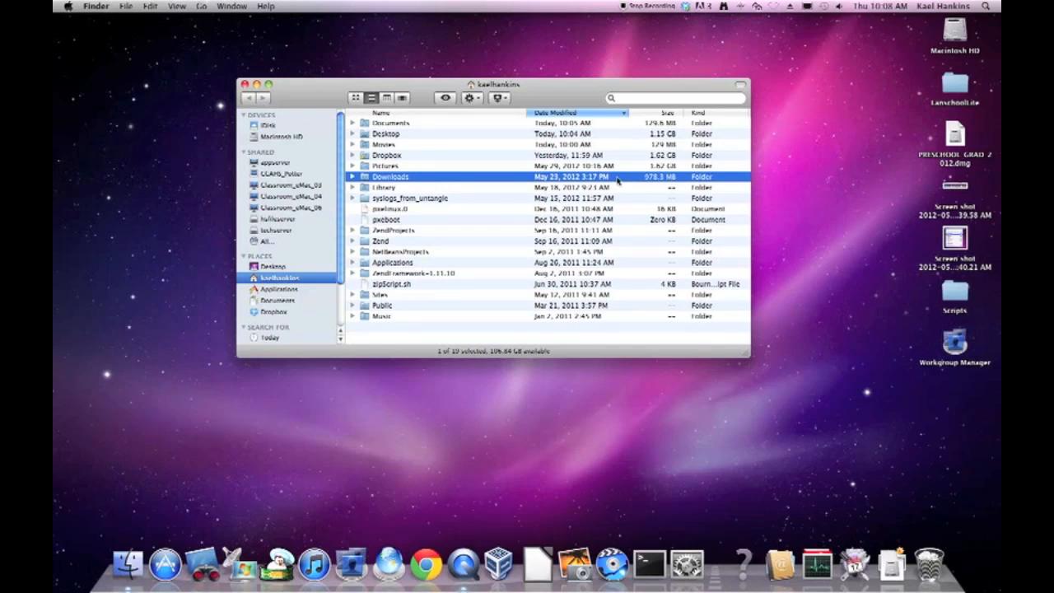
{"action": "mouse_move", "coordinate": [659, 185]}
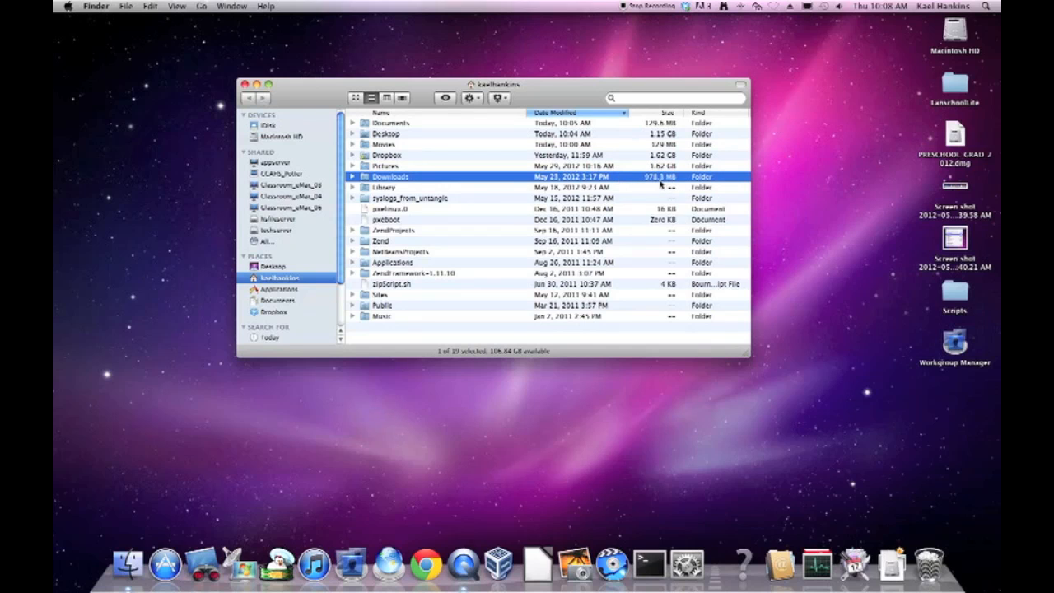
{"action": "left_click", "coordinate": [391, 122]}
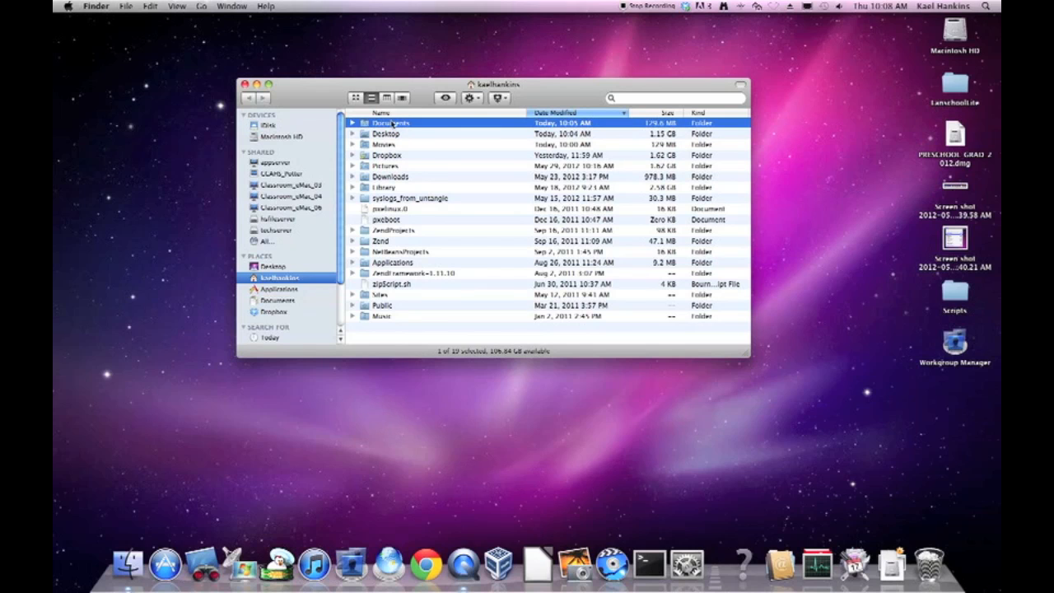
{"action": "left_click", "coordinate": [176, 6]}
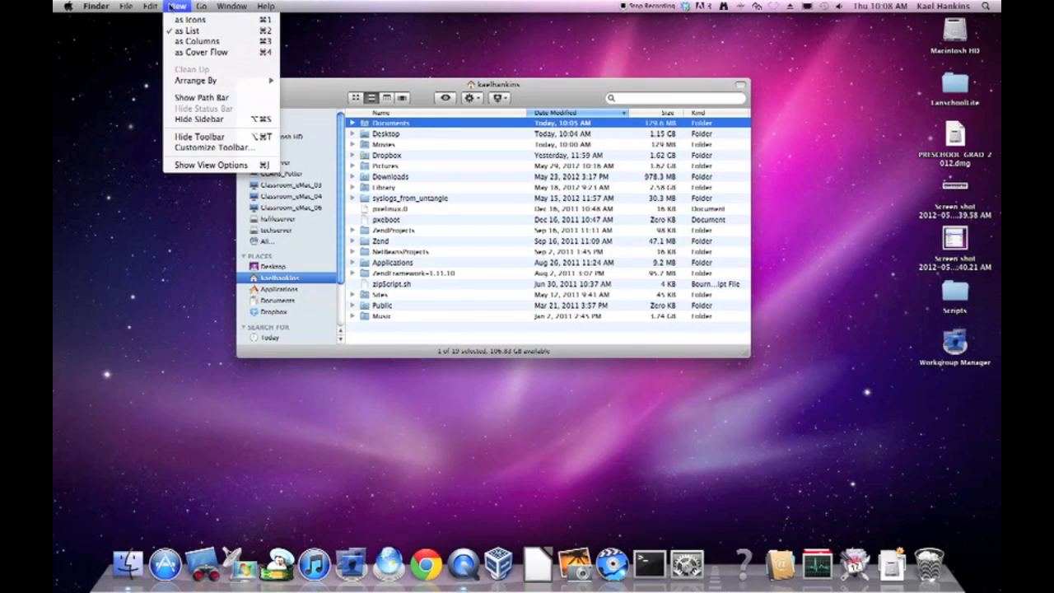
{"action": "left_click", "coordinate": [125, 6]}
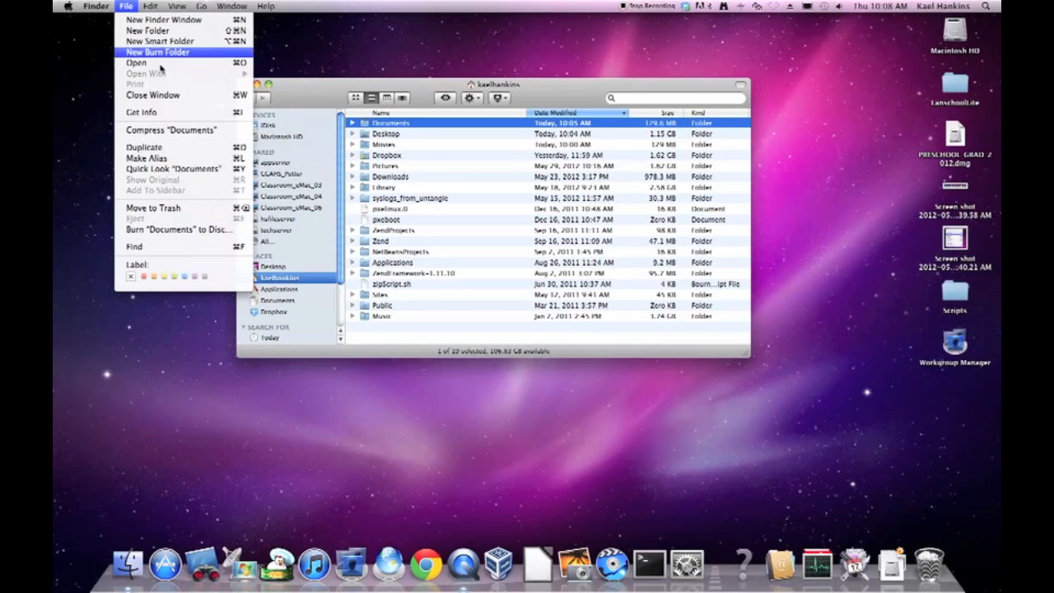
{"action": "mouse_move", "coordinate": [153, 94]}
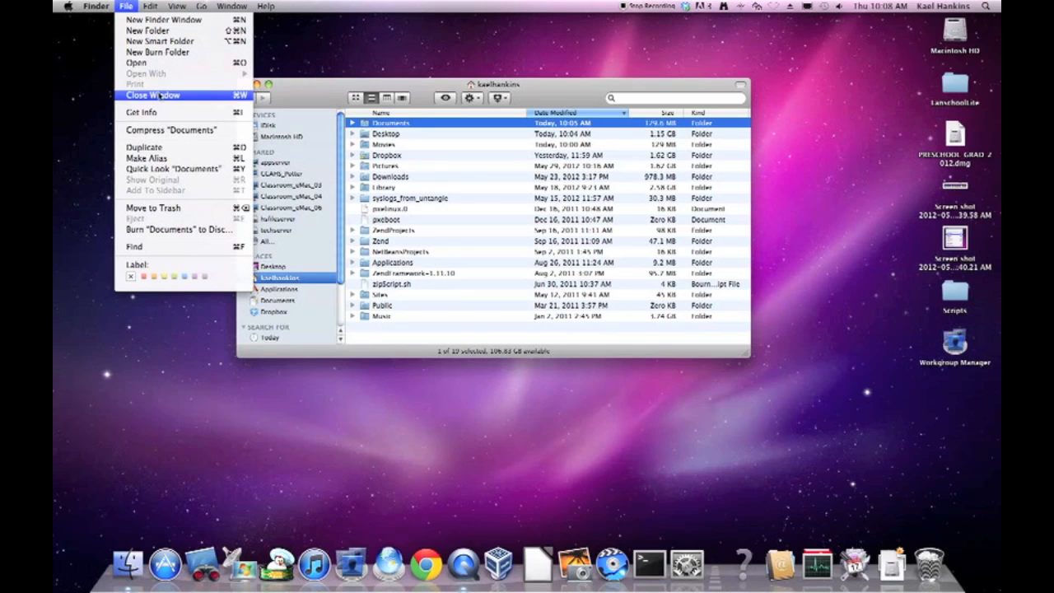
{"action": "mouse_move", "coordinate": [140, 112]}
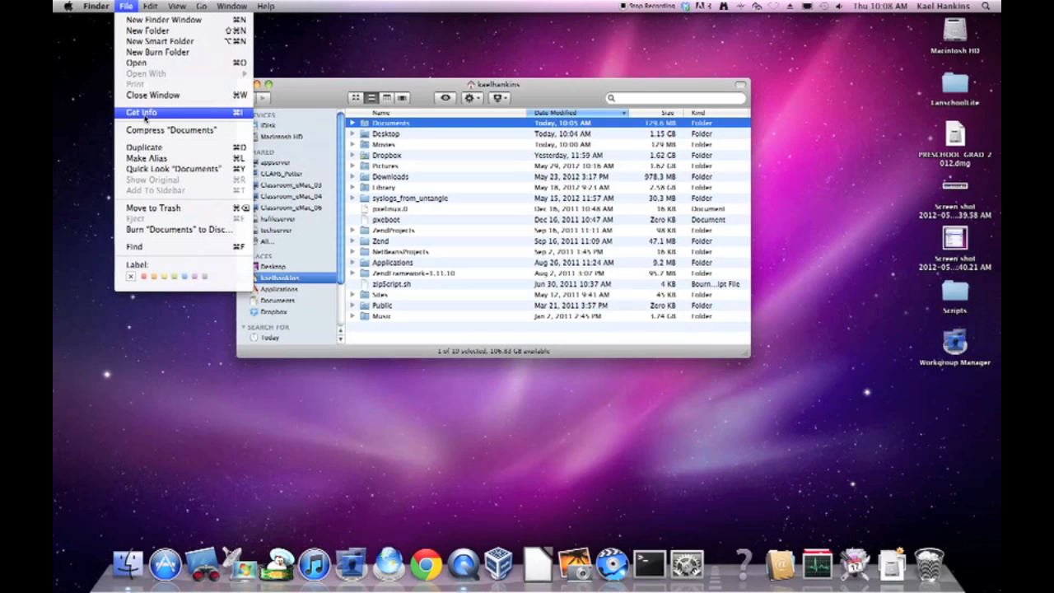
{"action": "left_click", "coordinate": [144, 119]}
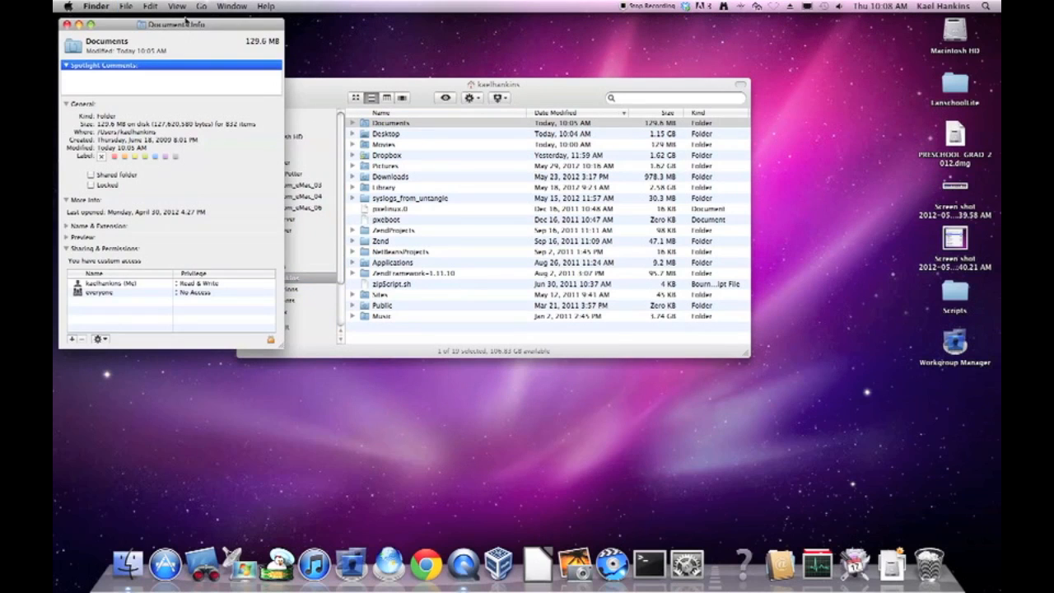
{"action": "left_click_drag", "start_coordinate": [172, 23], "coordinate": [218, 58]}
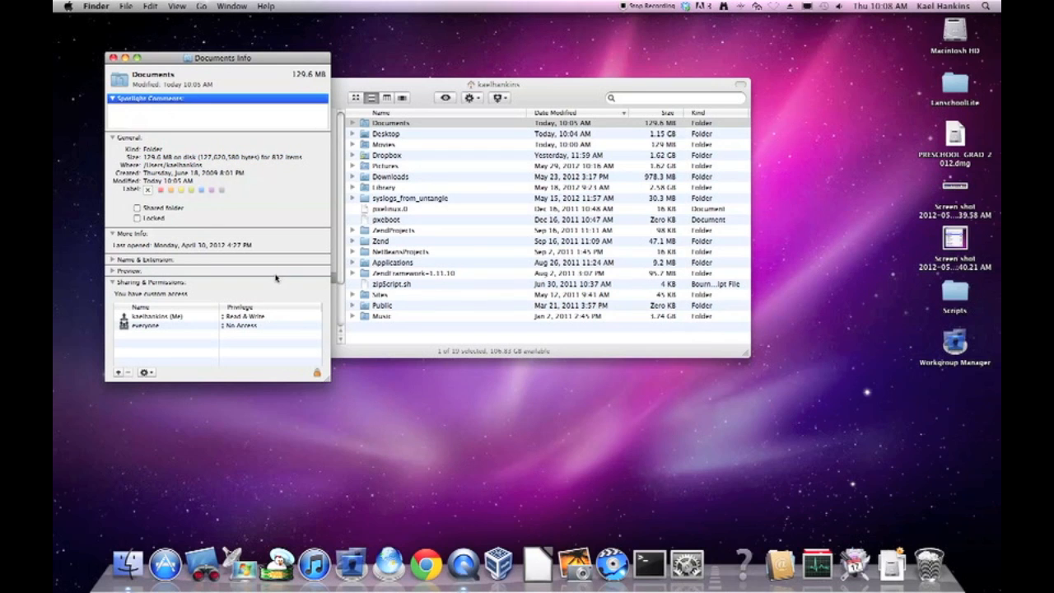
{"action": "left_click", "coordinate": [115, 58]}
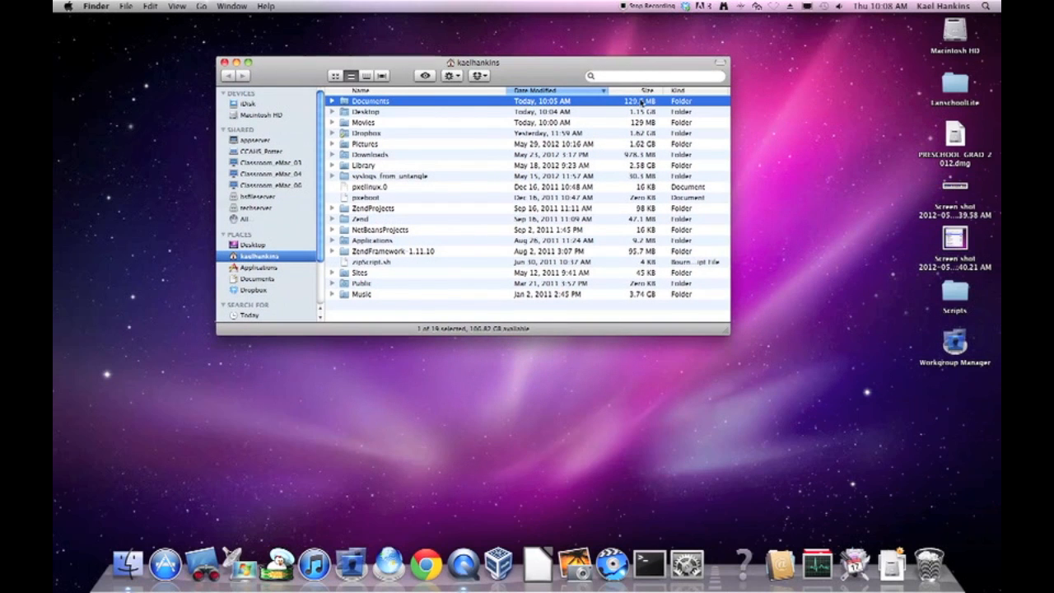
{"action": "mouse_move", "coordinate": [623, 205]}
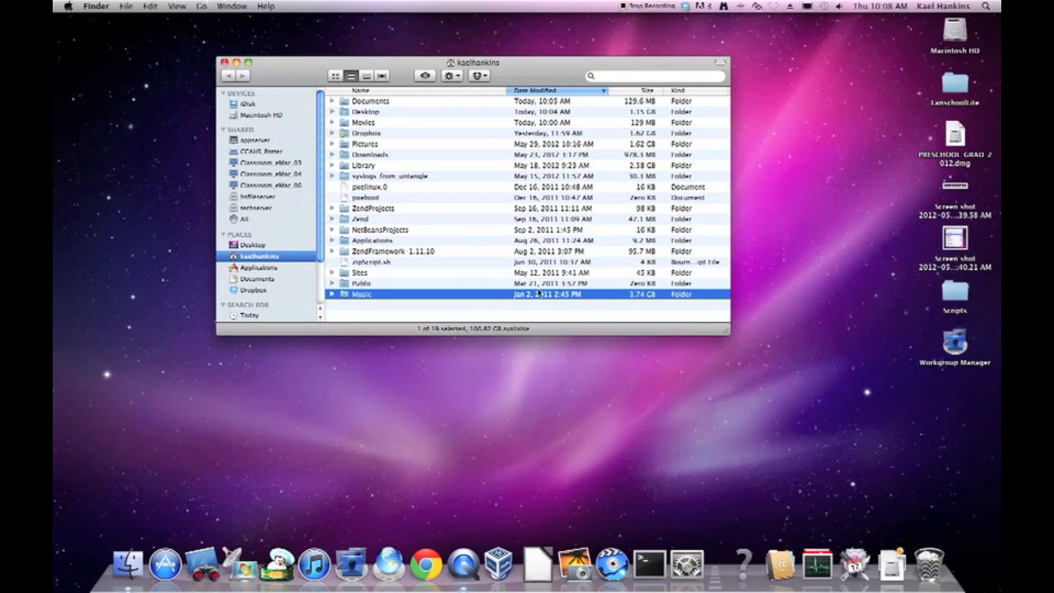
{"action": "mouse_move", "coordinate": [352, 306]}
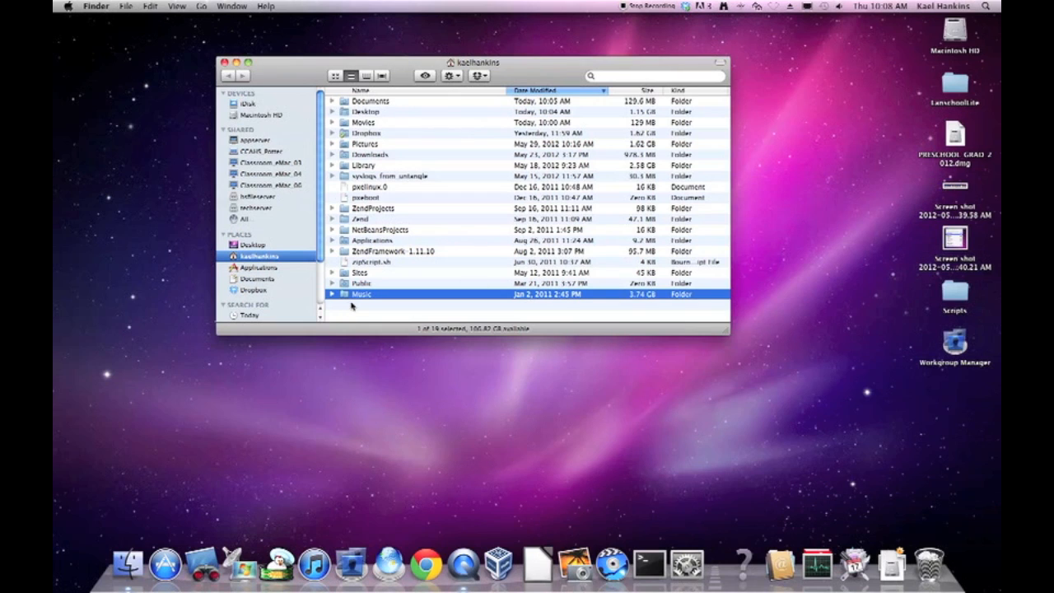
{"action": "mouse_move", "coordinate": [450, 300]}
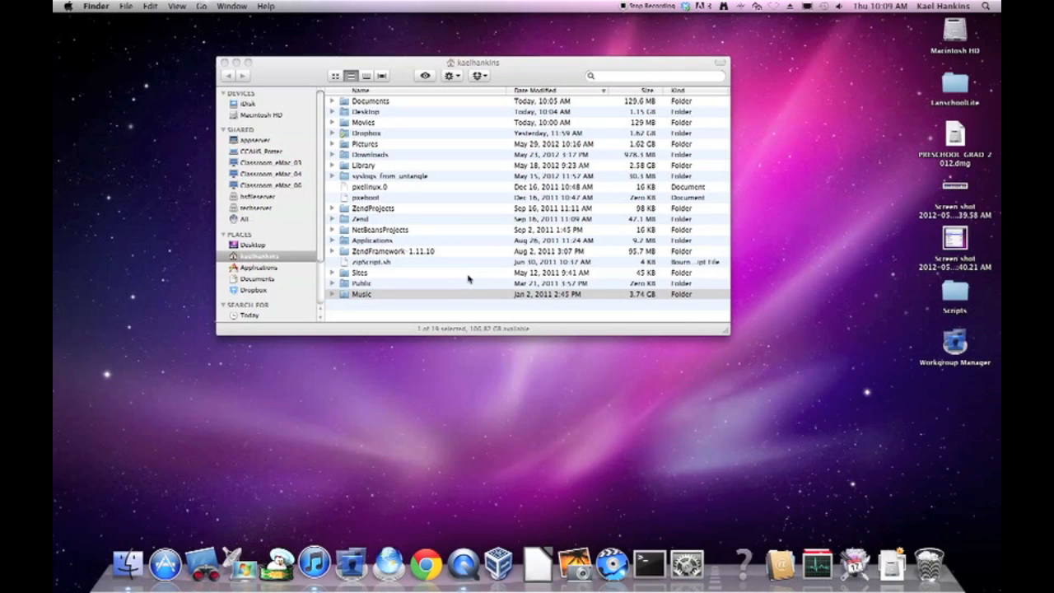
Select all 17 songs in the iTunes library, delete them and move their files to the Trash.
{"action": "left_click", "coordinate": [313, 564]}
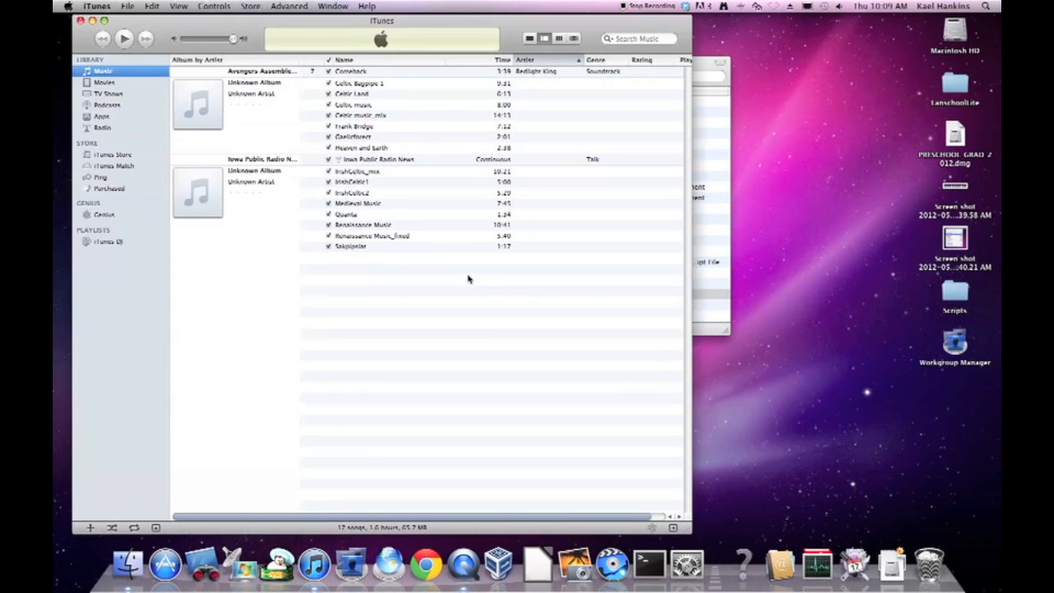
{"action": "mouse_move", "coordinate": [361, 89]}
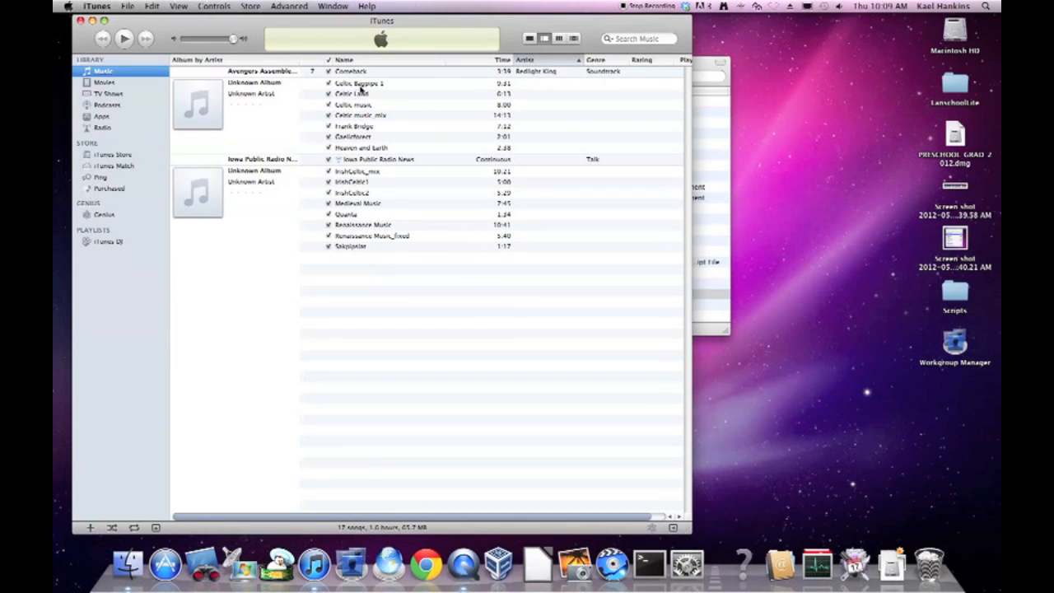
{"action": "left_click", "coordinate": [358, 84]}
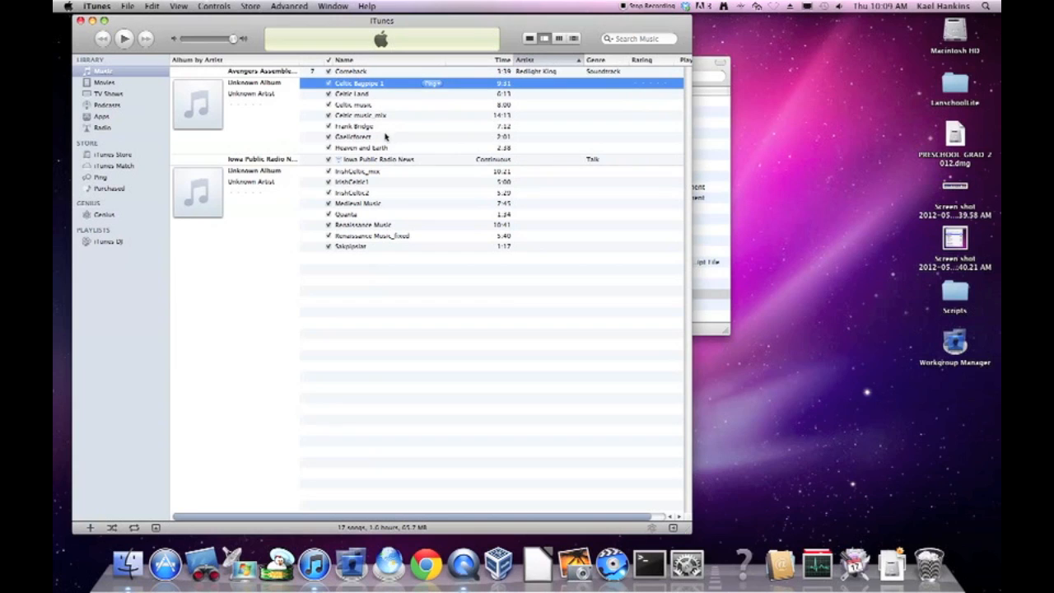
{"action": "mouse_move", "coordinate": [381, 139]}
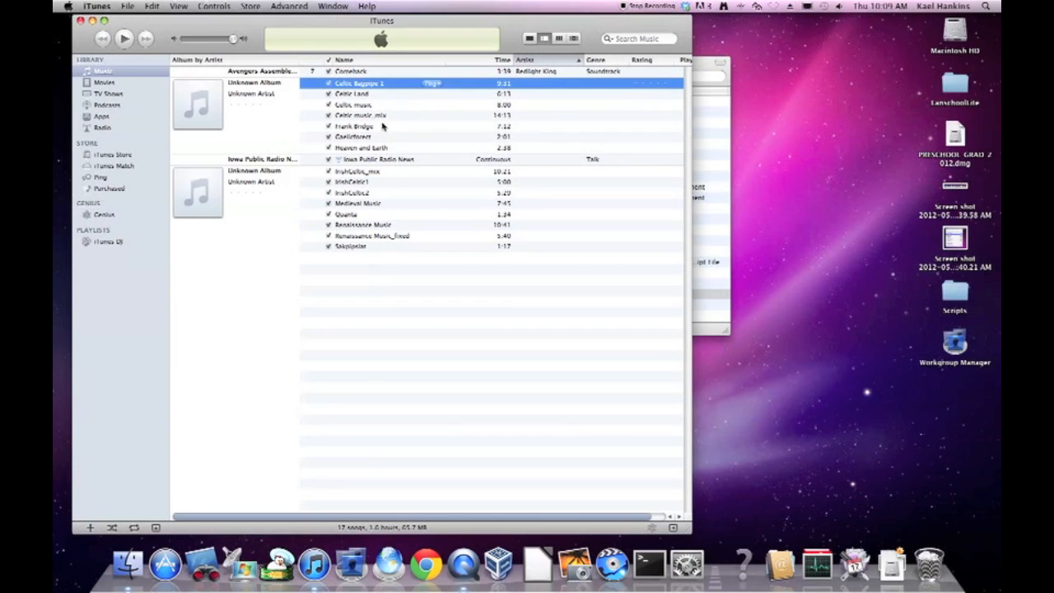
{"action": "left_click", "coordinate": [352, 70]}
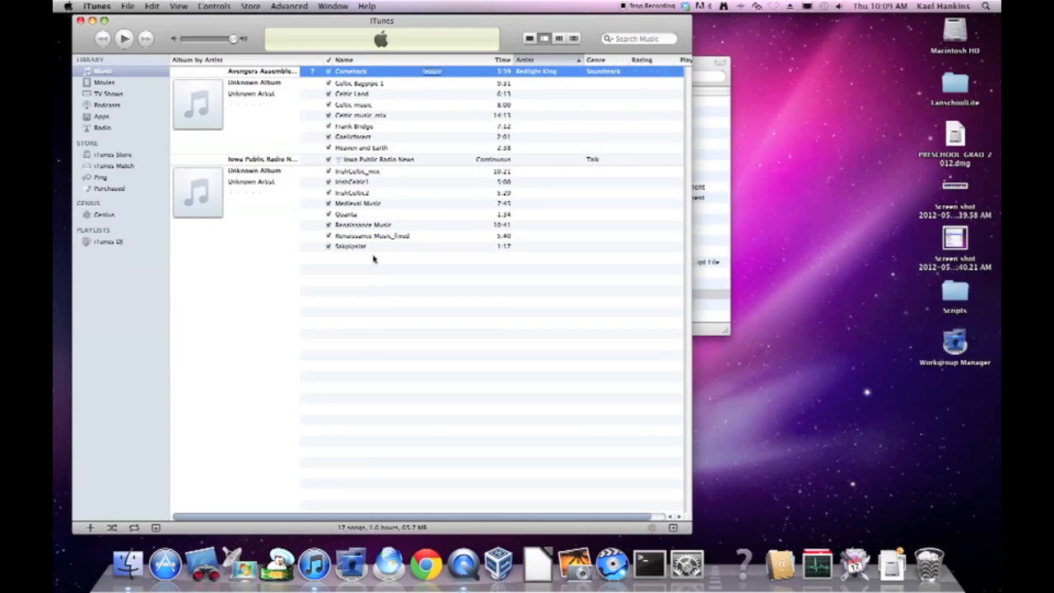
{"action": "mouse_move", "coordinate": [358, 248]}
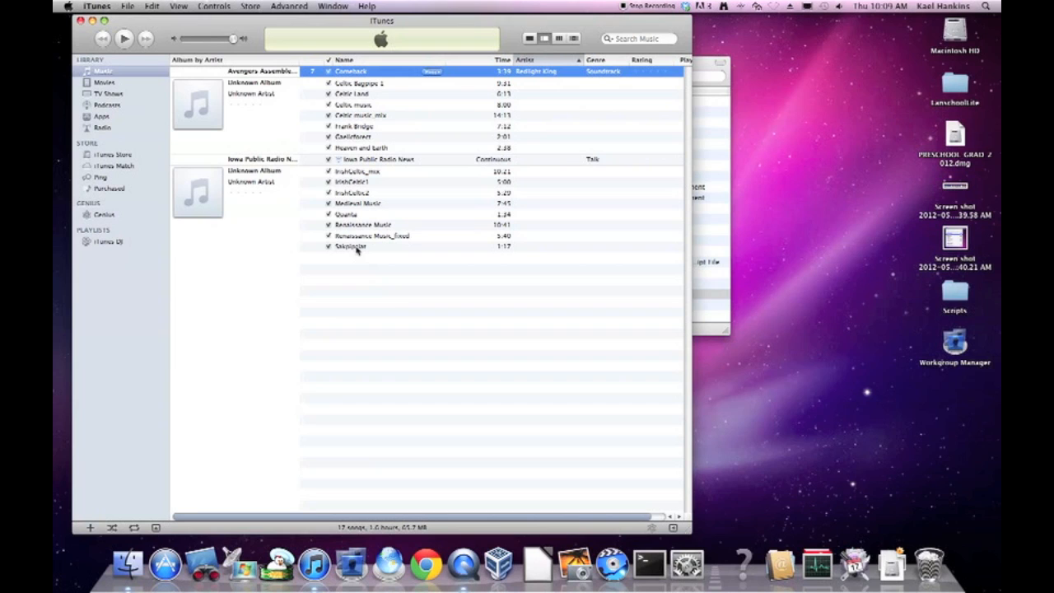
{"action": "key", "text": "cmd+a"}
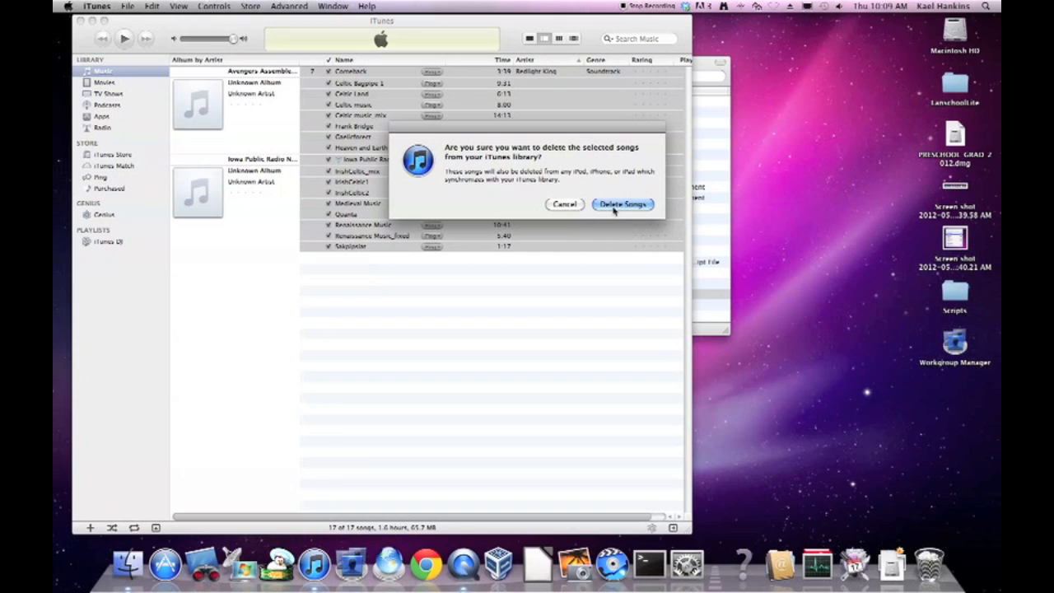
{"action": "left_click", "coordinate": [622, 204]}
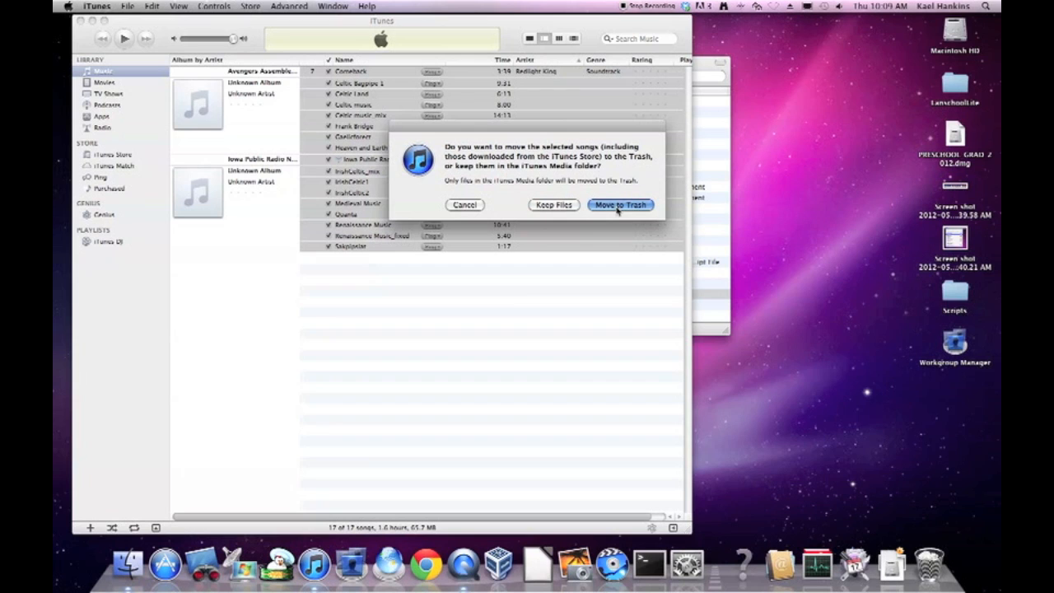
{"action": "left_click", "coordinate": [619, 204]}
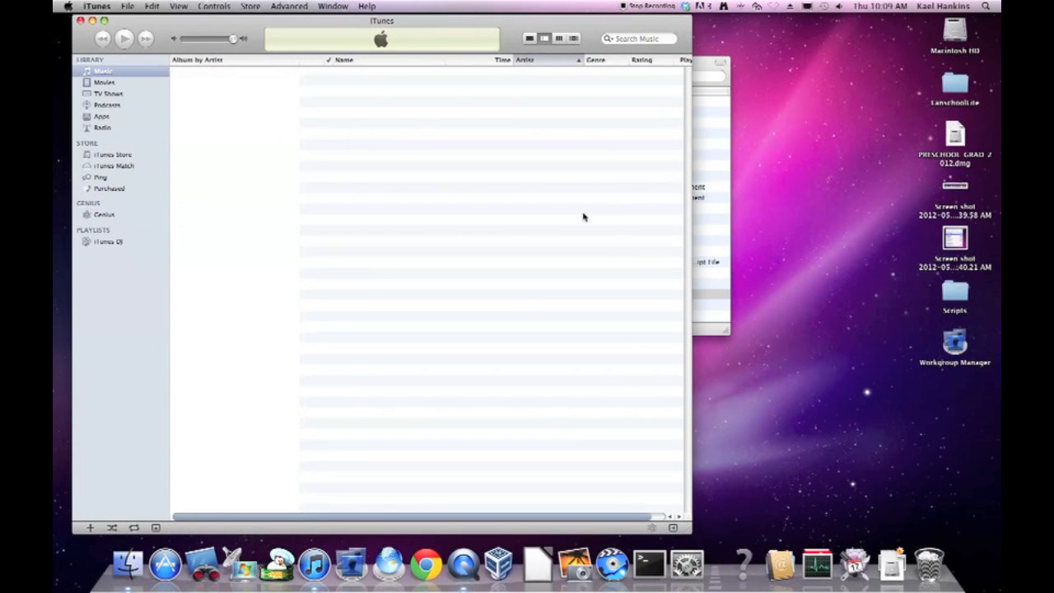
{"action": "left_click", "coordinate": [97, 6]}
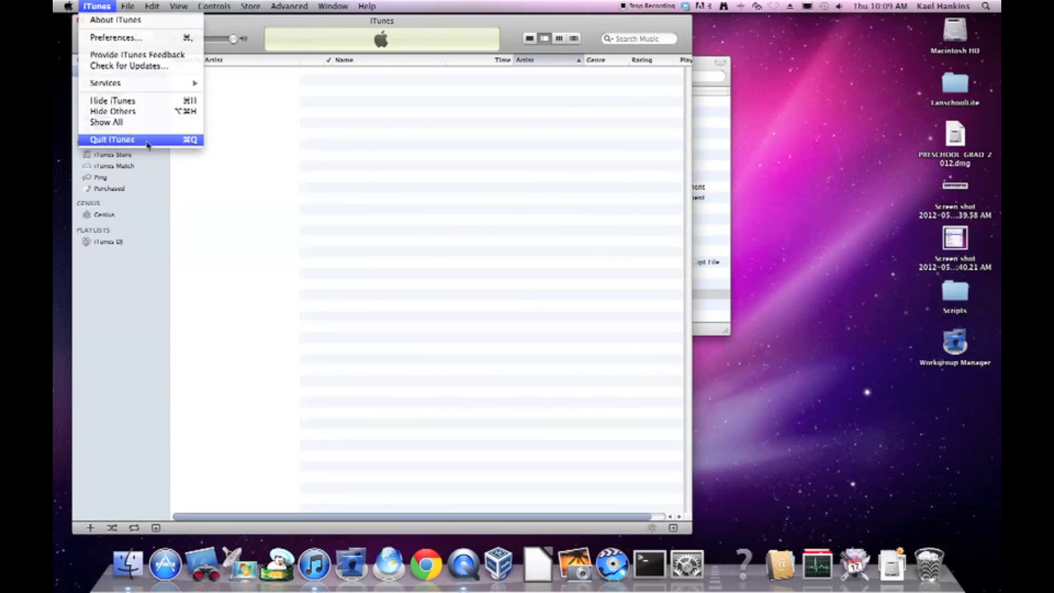
Quit iTunes, empty the Trash from the Dock, and confirm Music is now 3.67 GB.
{"action": "left_click", "coordinate": [112, 139]}
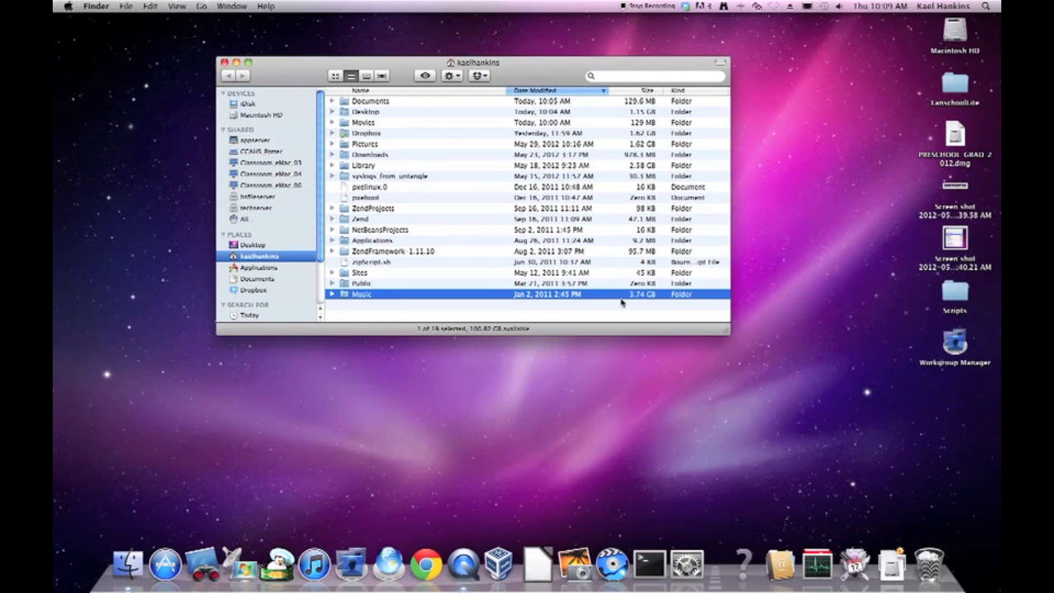
{"action": "mouse_move", "coordinate": [926, 557]}
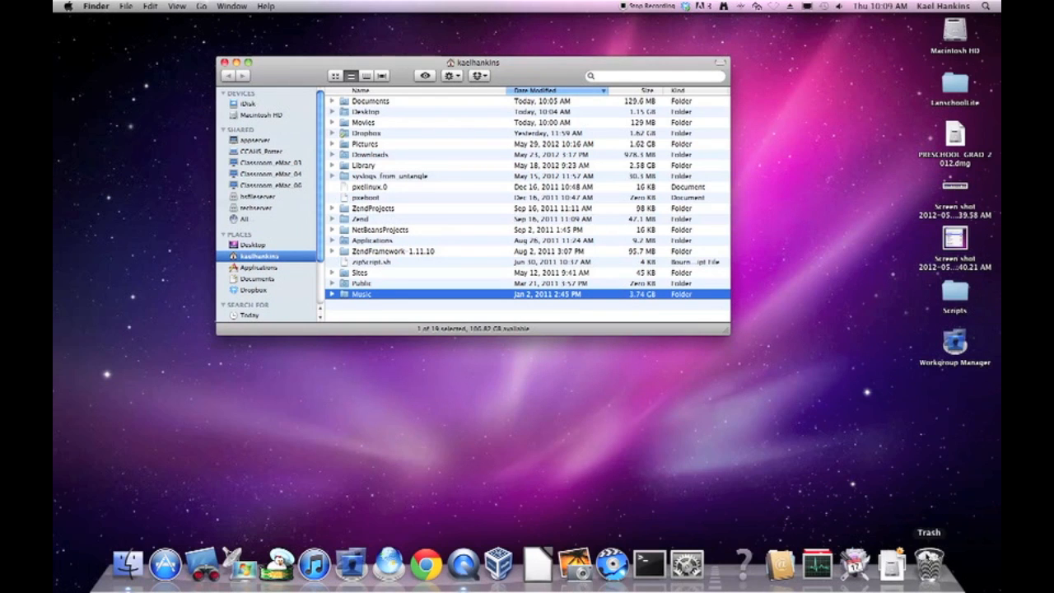
{"action": "right_click", "coordinate": [929, 558]}
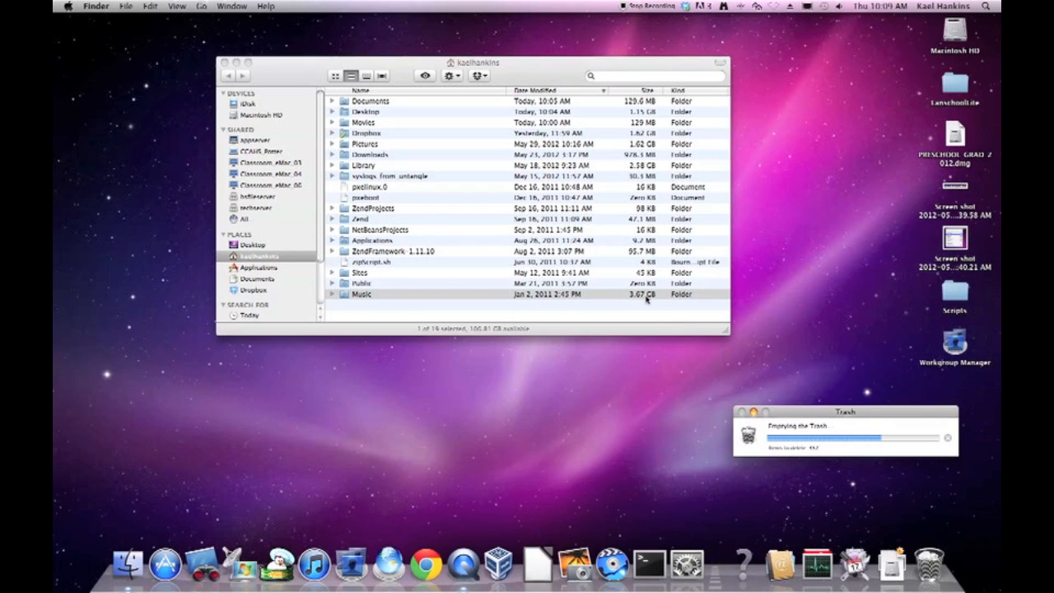
{"action": "left_click", "coordinate": [361, 294]}
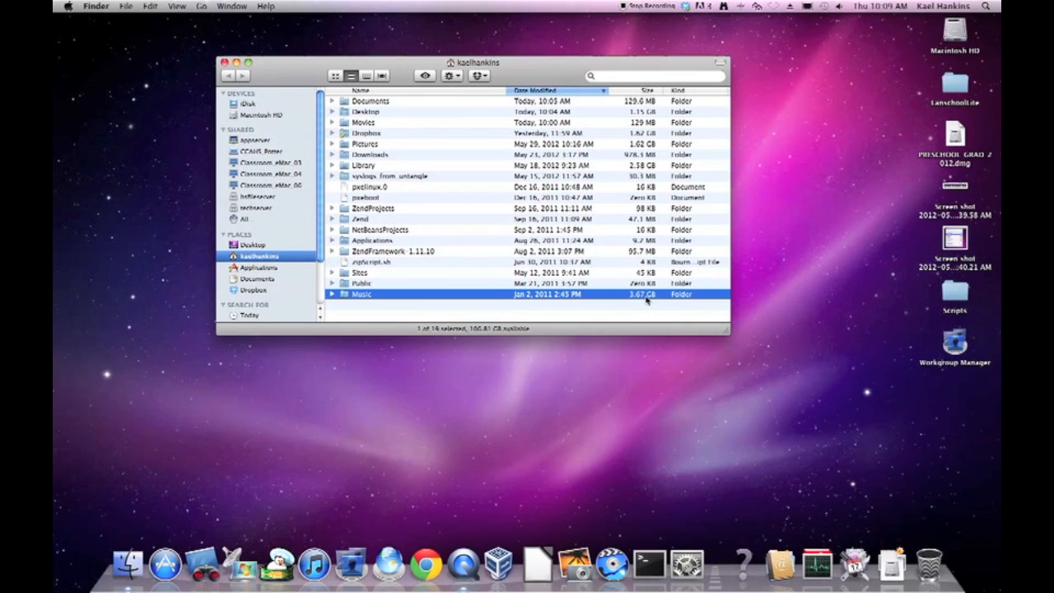